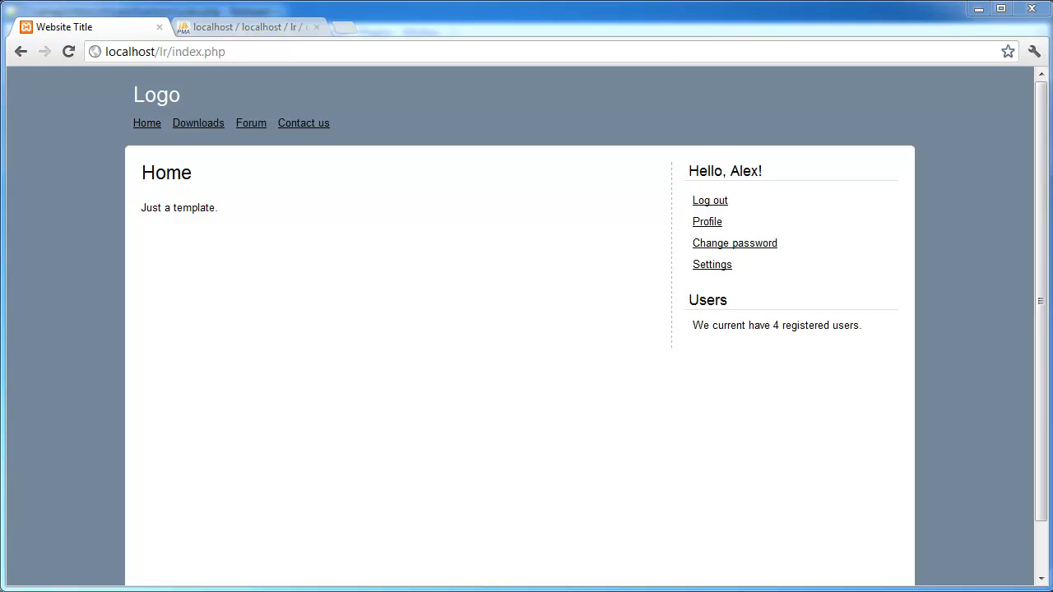
mouse_move(813, 188)
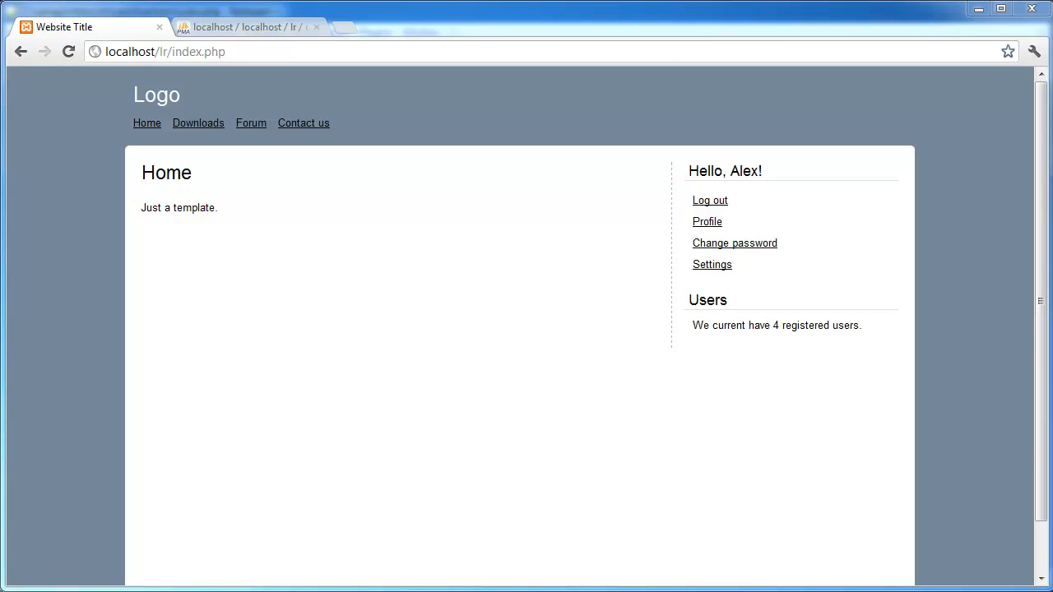
mouse_move(604, 385)
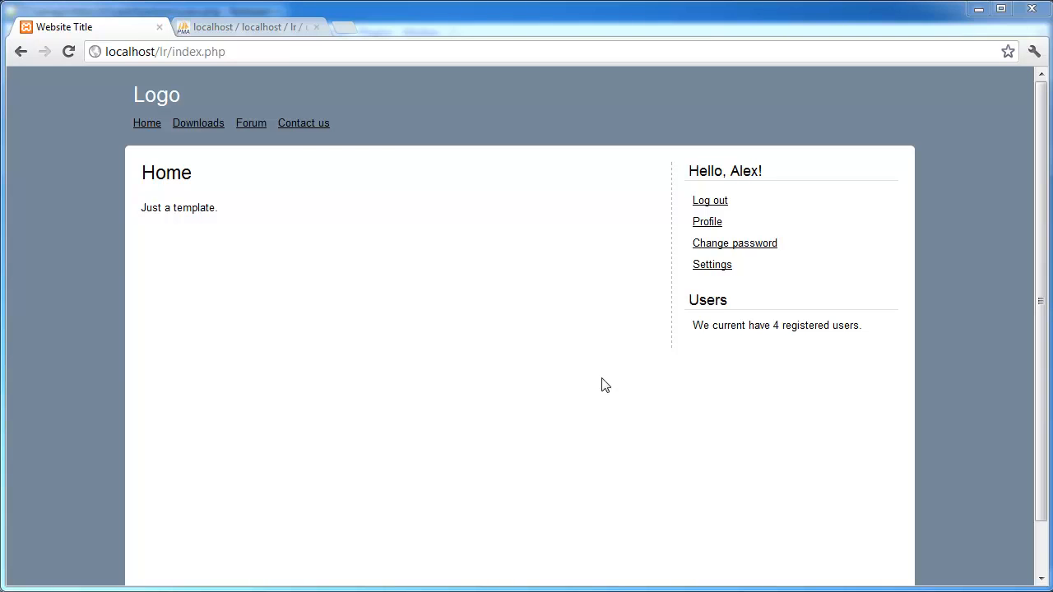
mouse_move(603, 395)
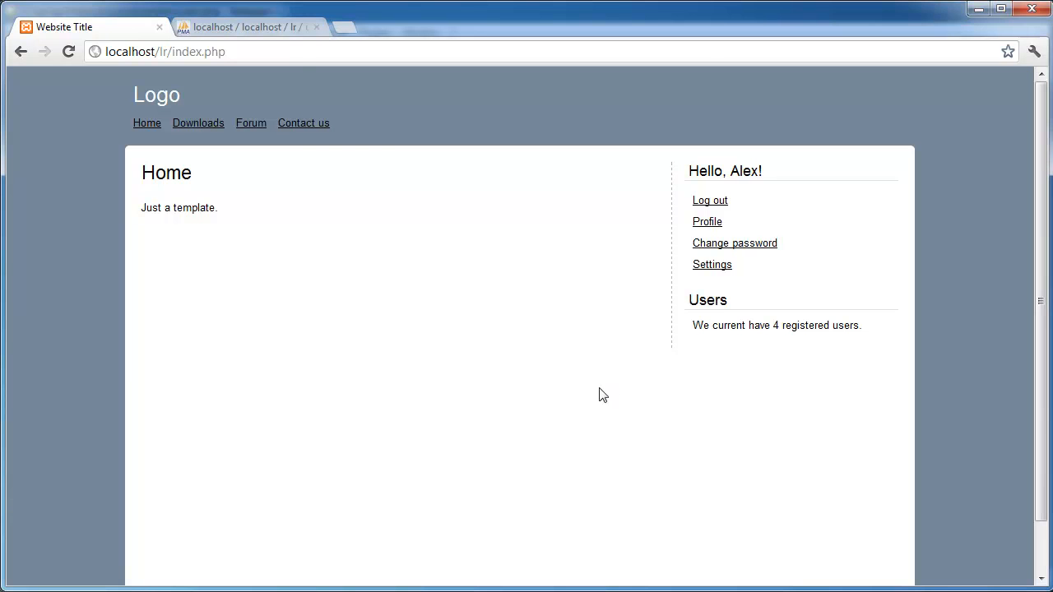
mouse_move(507, 272)
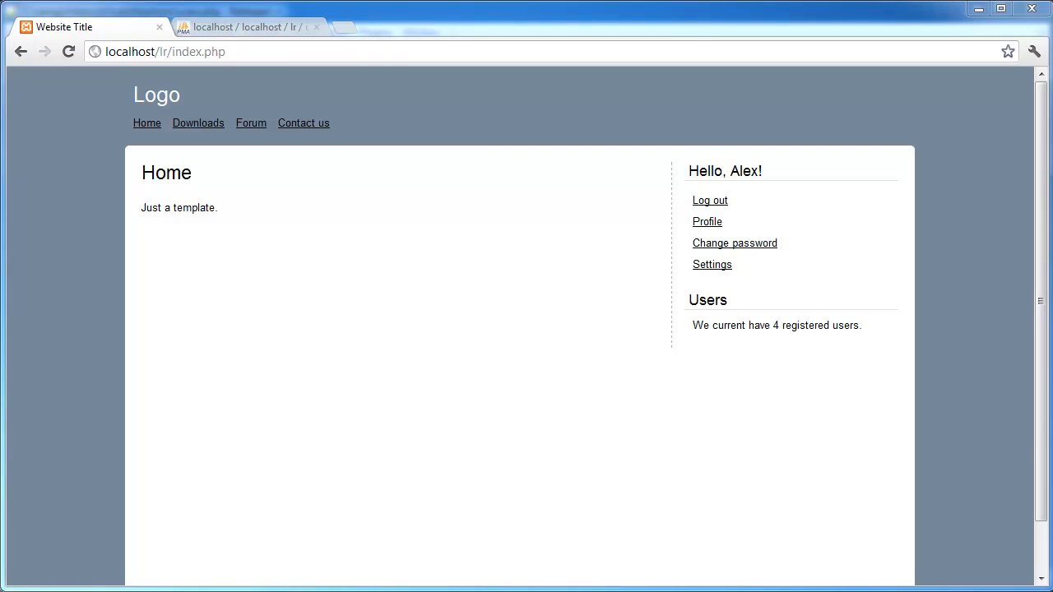
Show the users table's Structure view listing its columns in phpMyAdmin
left_click(247, 26)
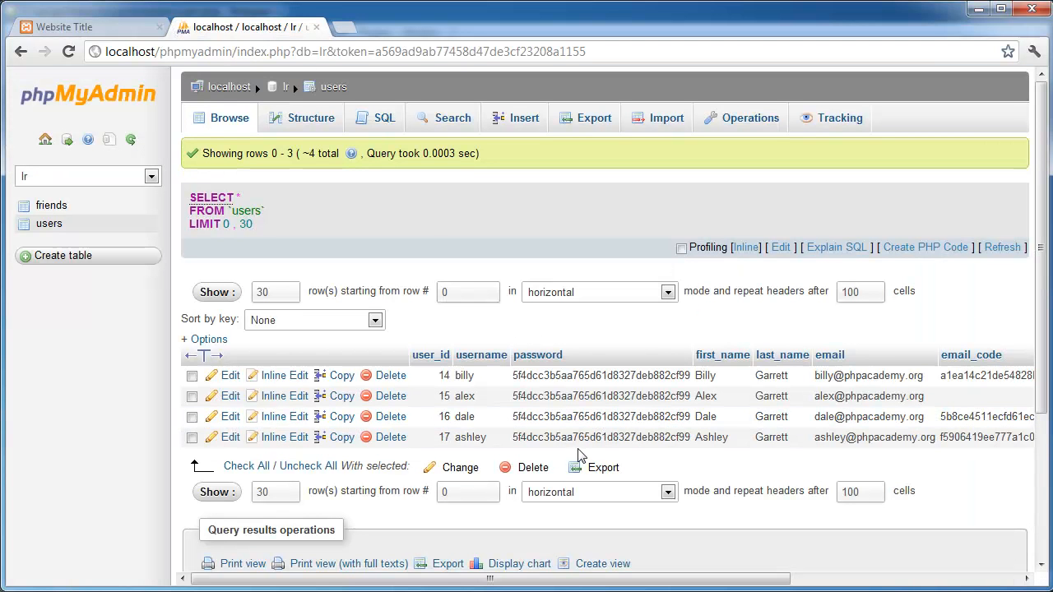
scroll("right", 3)
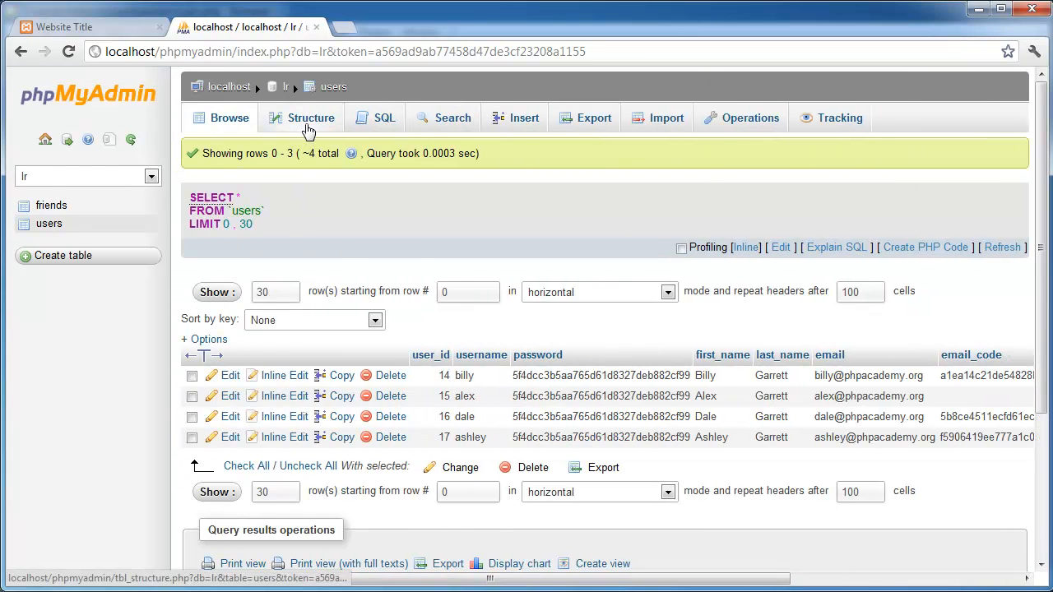
left_click(310, 118)
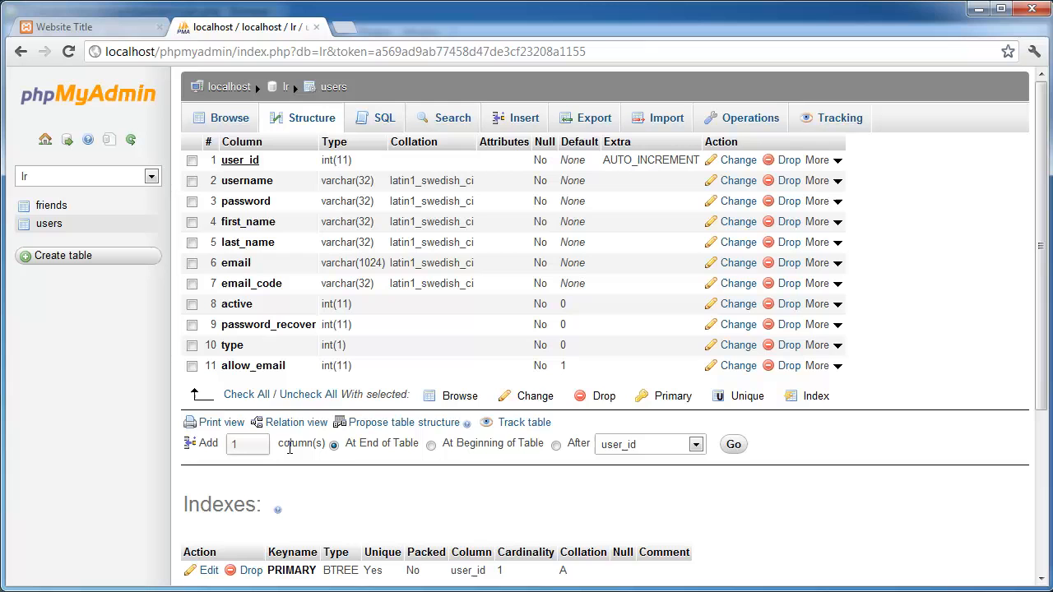
Add a new column named profile, type VARCHAR, length 55, and save it to the users table
left_click(734, 445)
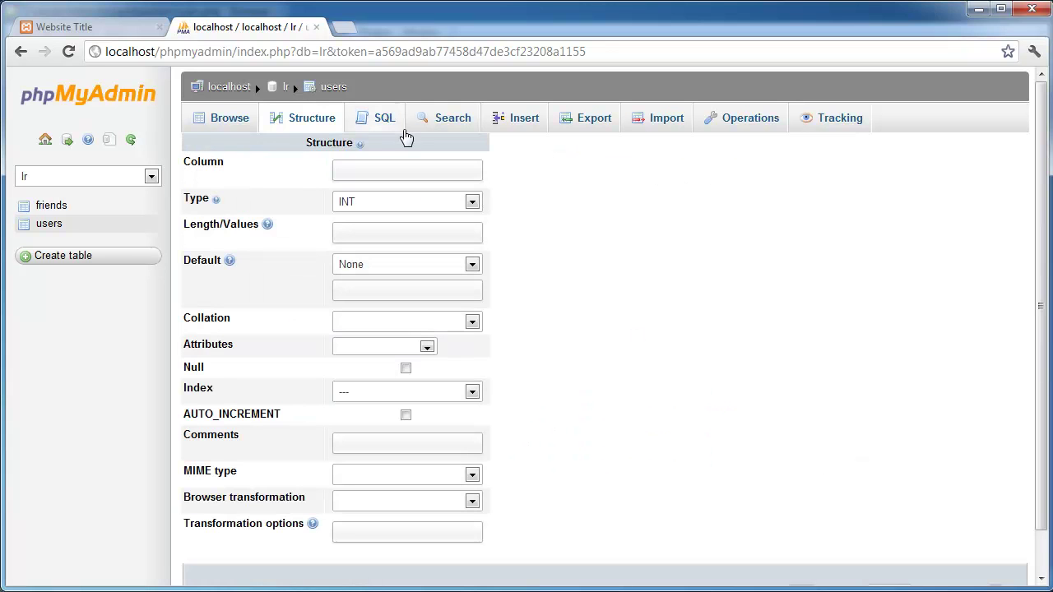
type("profile")
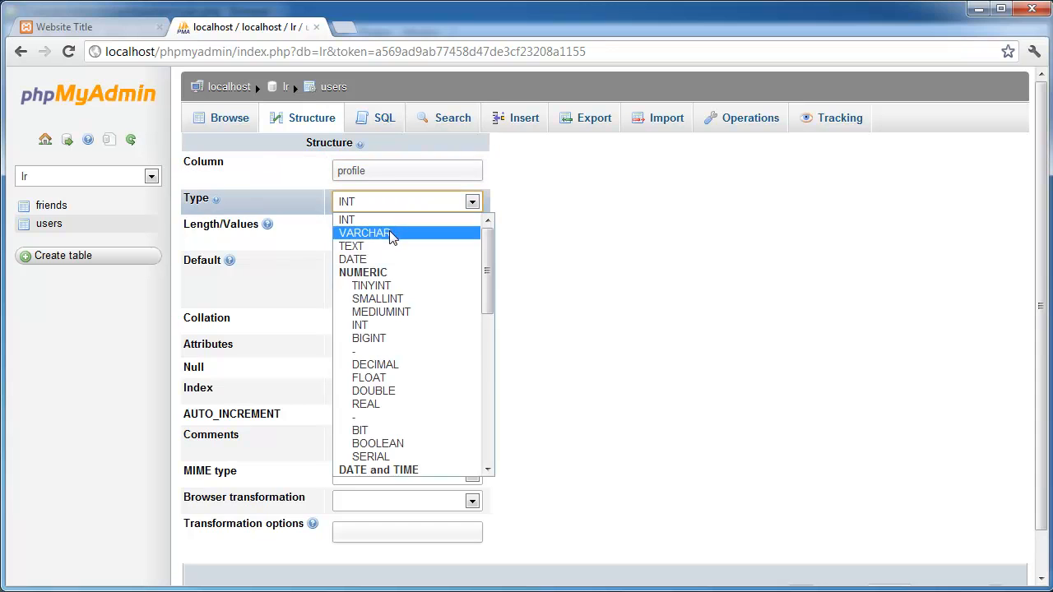
left_click(365, 234)
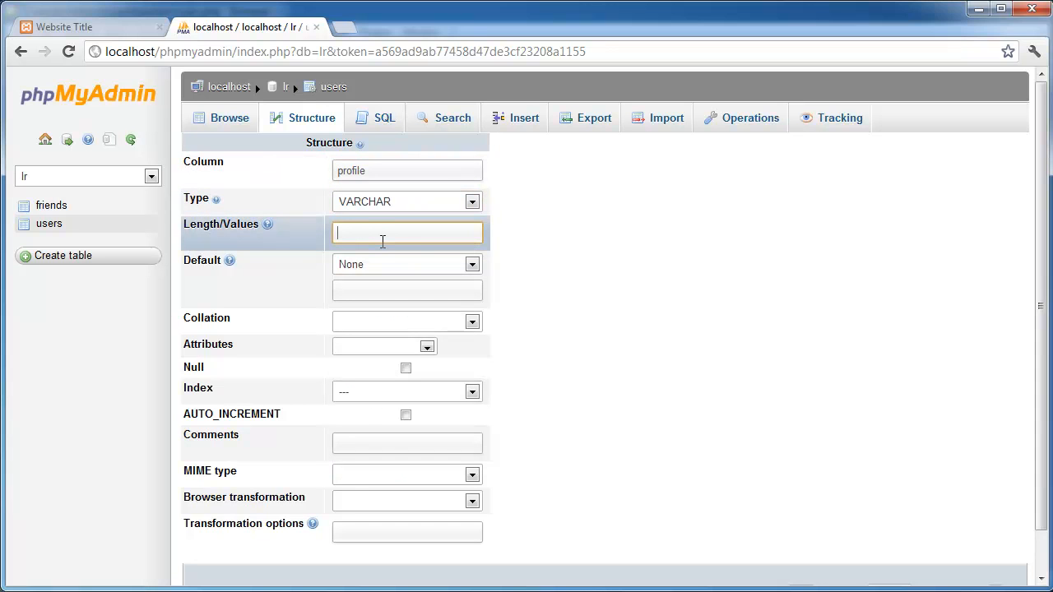
mouse_move(418, 255)
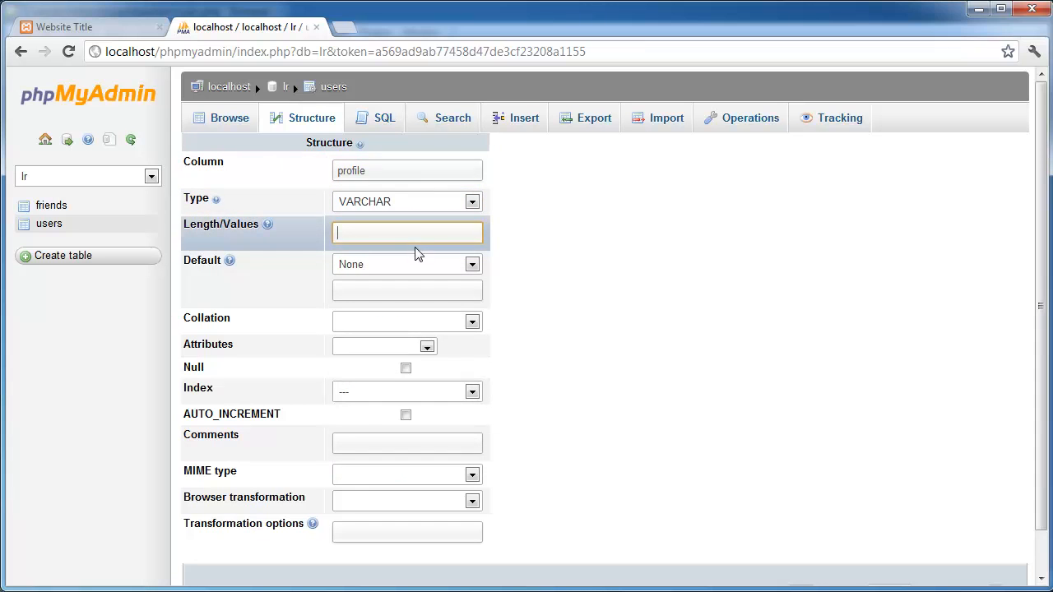
type("55")
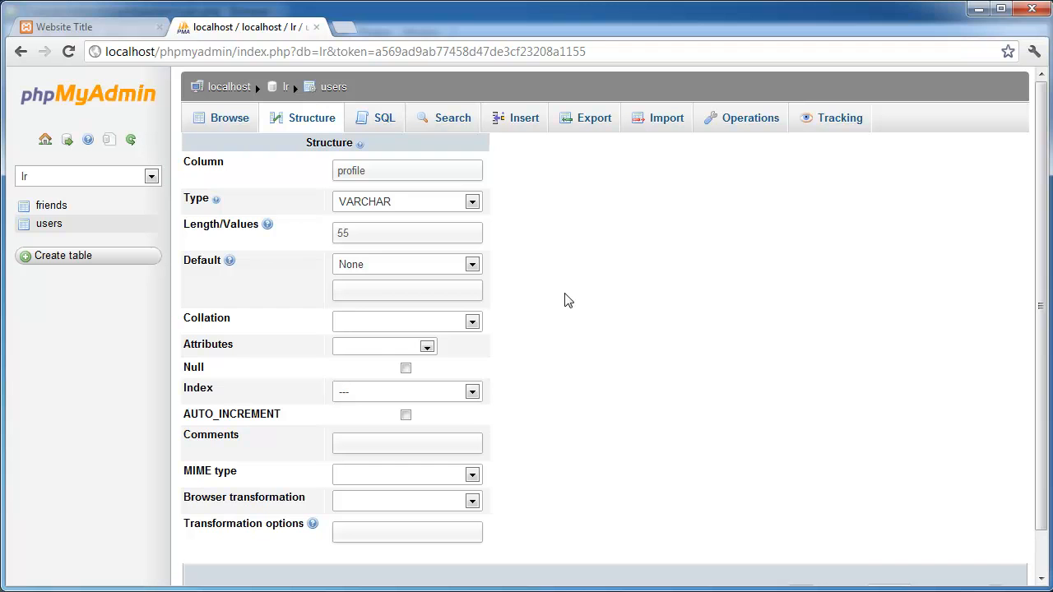
mouse_move(576, 288)
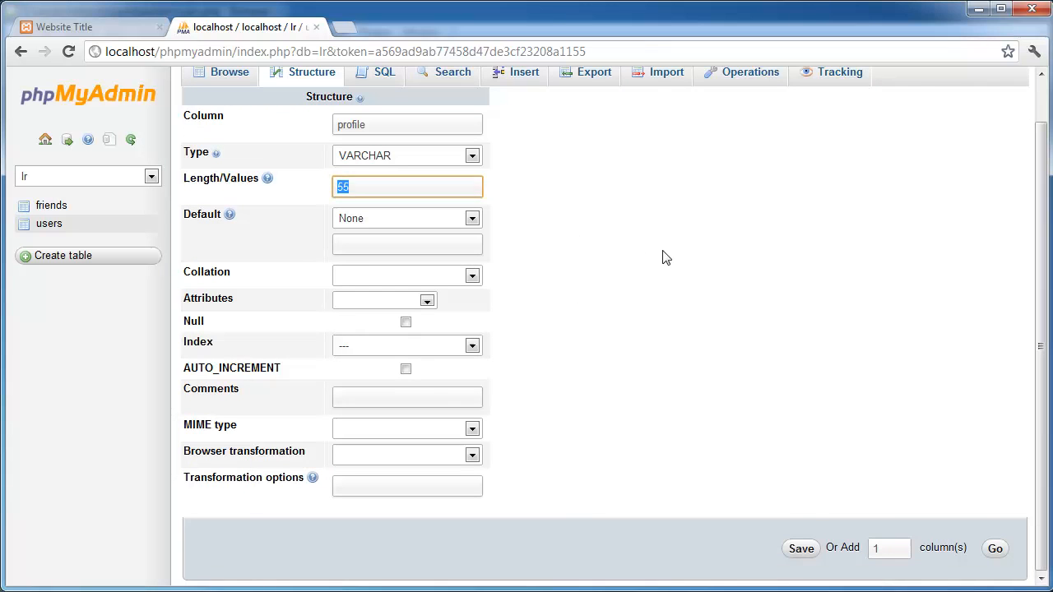
left_click(800, 550)
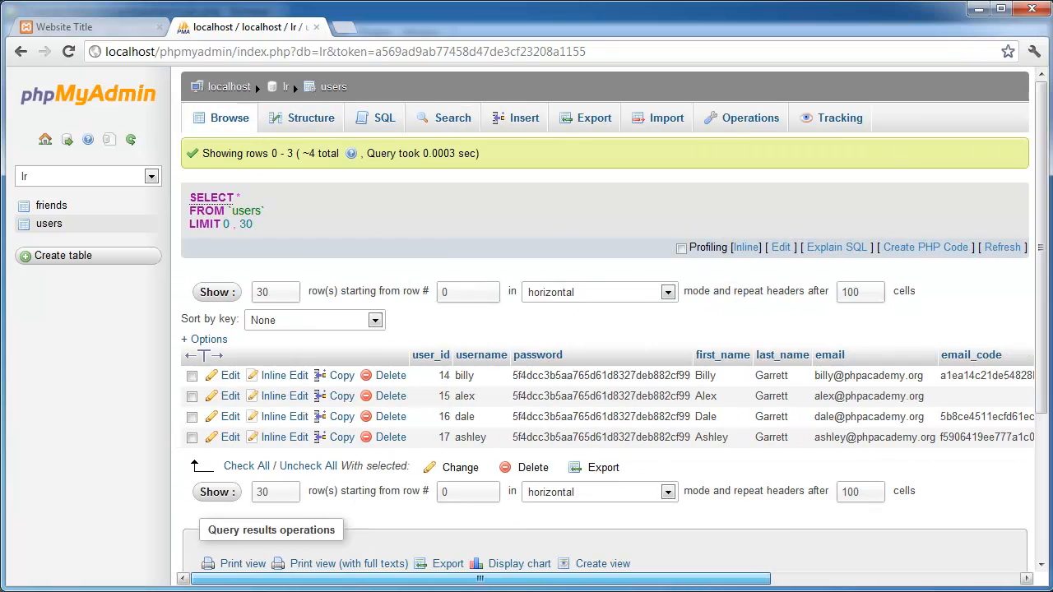
mouse_move(441, 247)
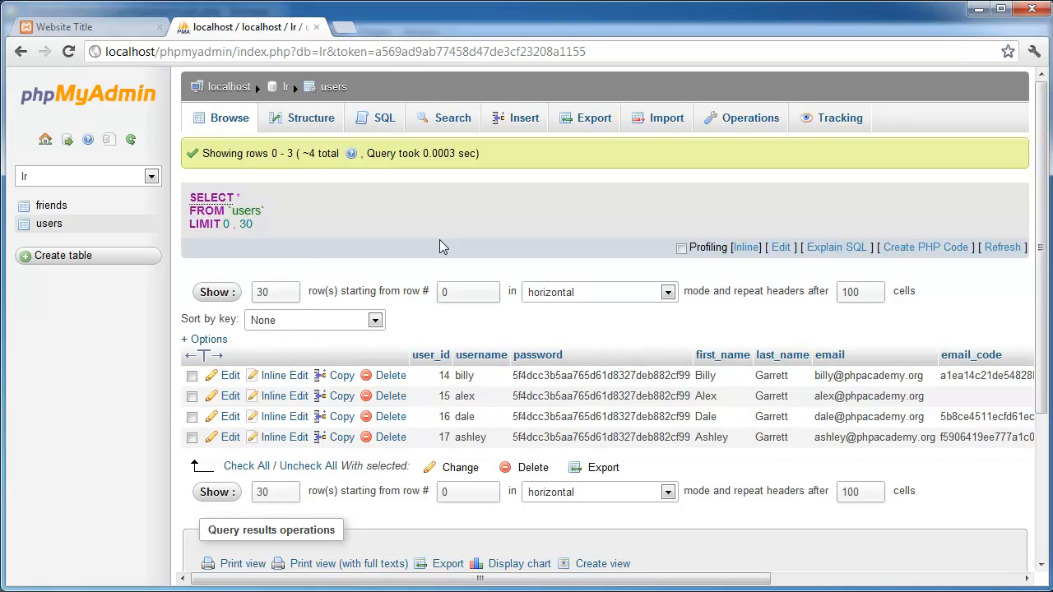
mouse_move(451, 250)
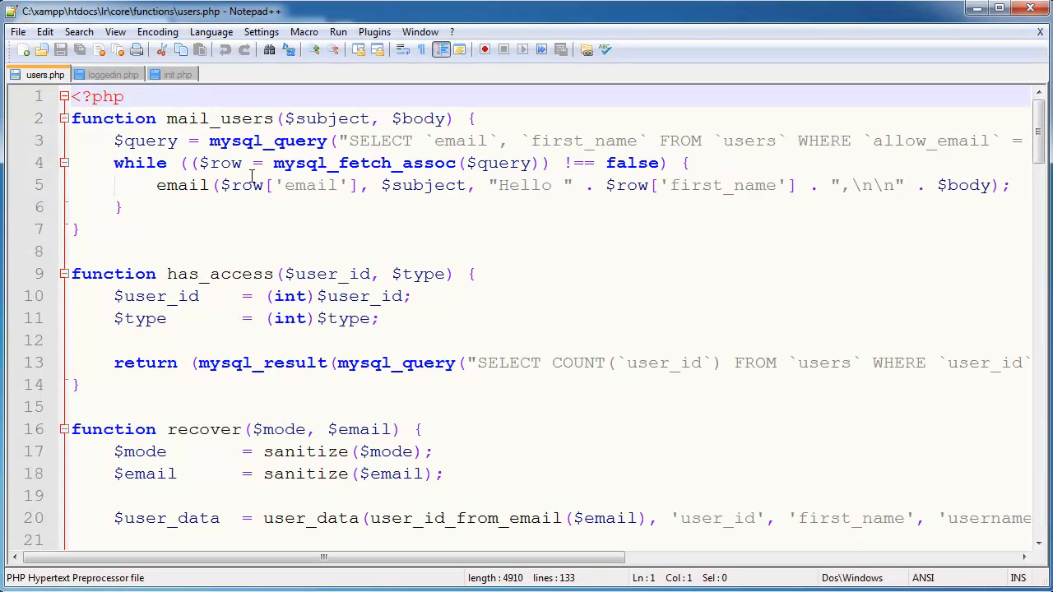
Via the Open dialog, create an images folder in lr with a profile folder inside, then cancel
left_click(13, 32)
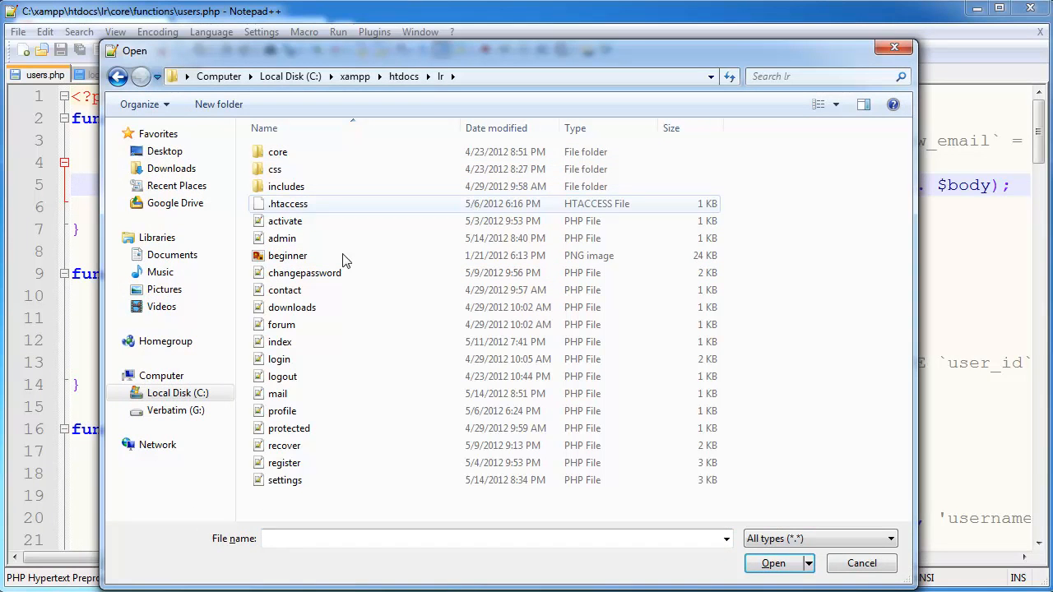
right_click(831, 279)
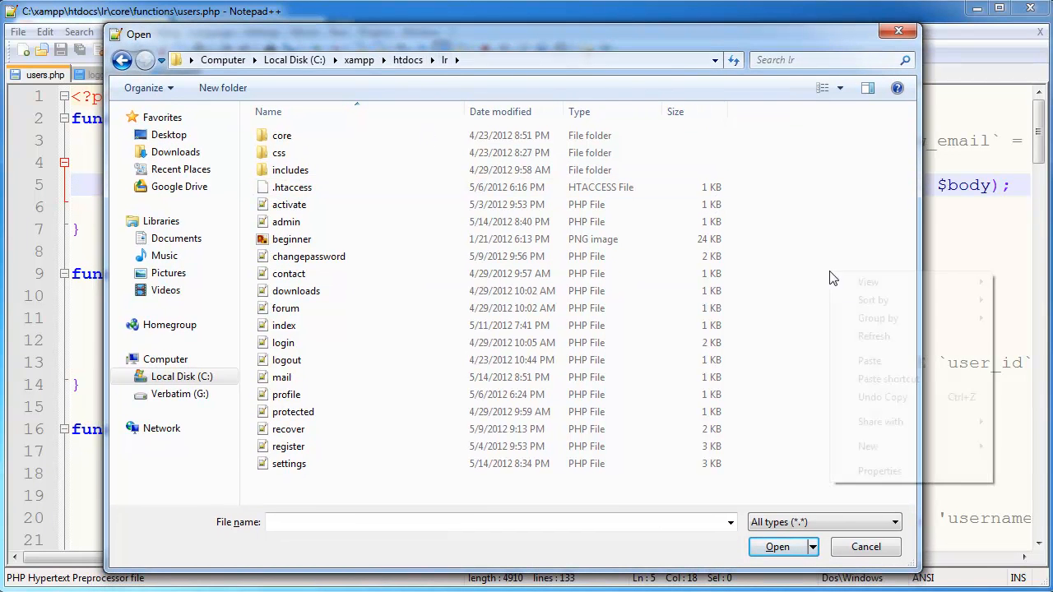
left_click(222, 89)
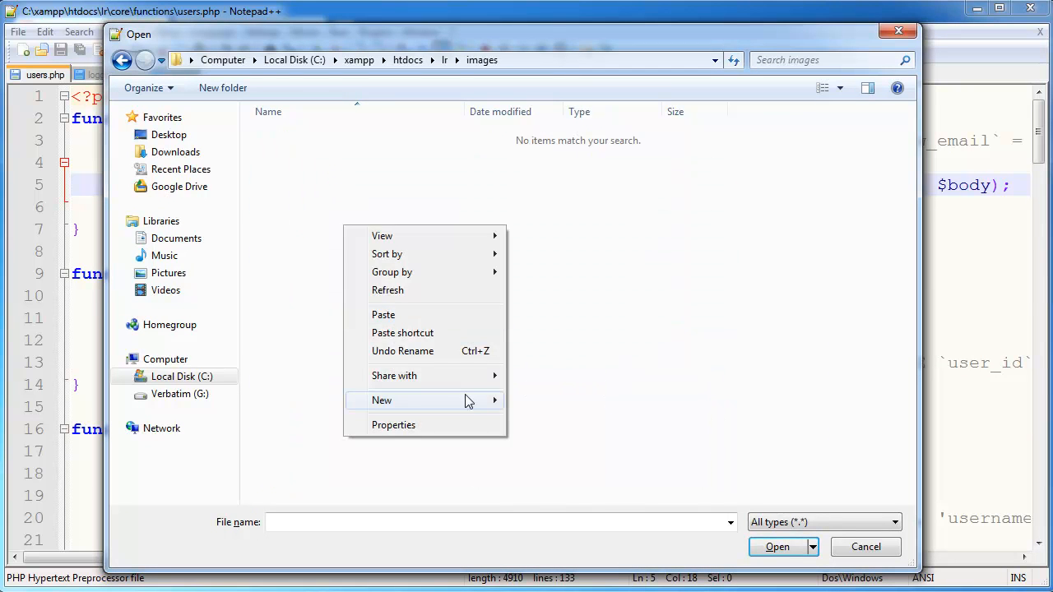
left_click(382, 401)
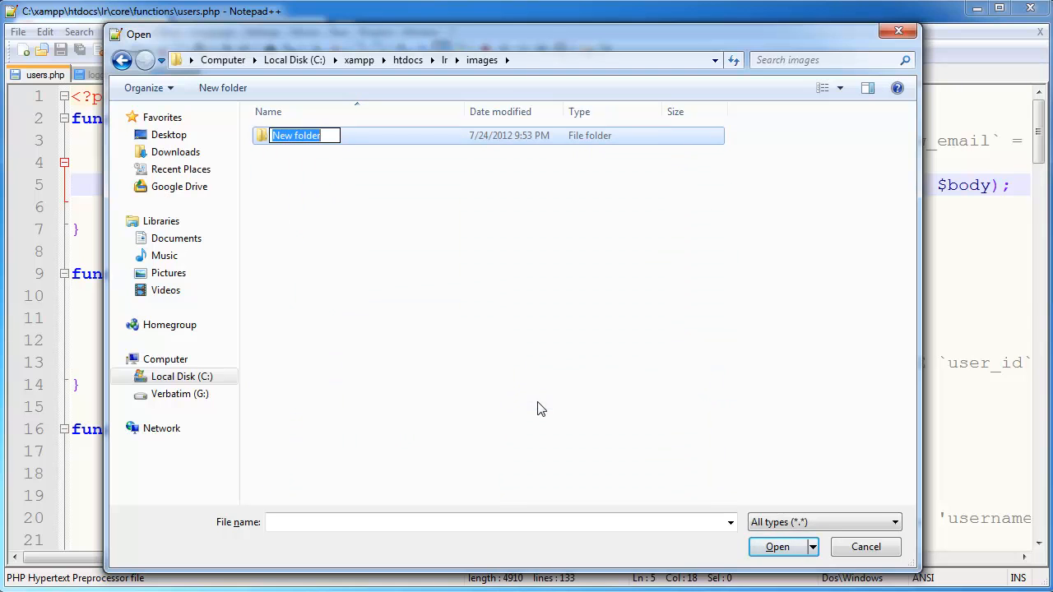
type("profgi")
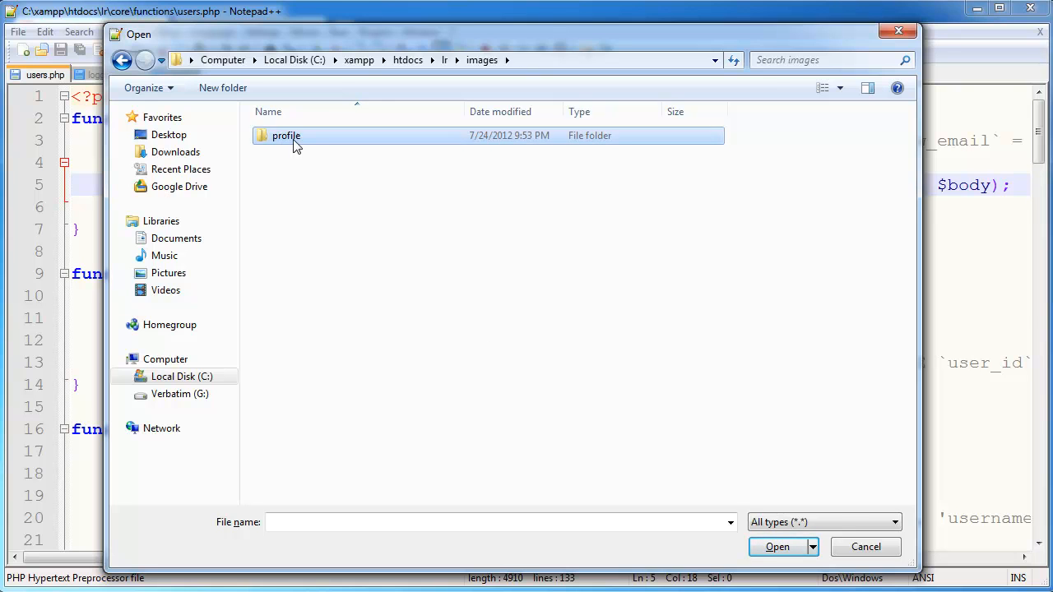
double_click(286, 135)
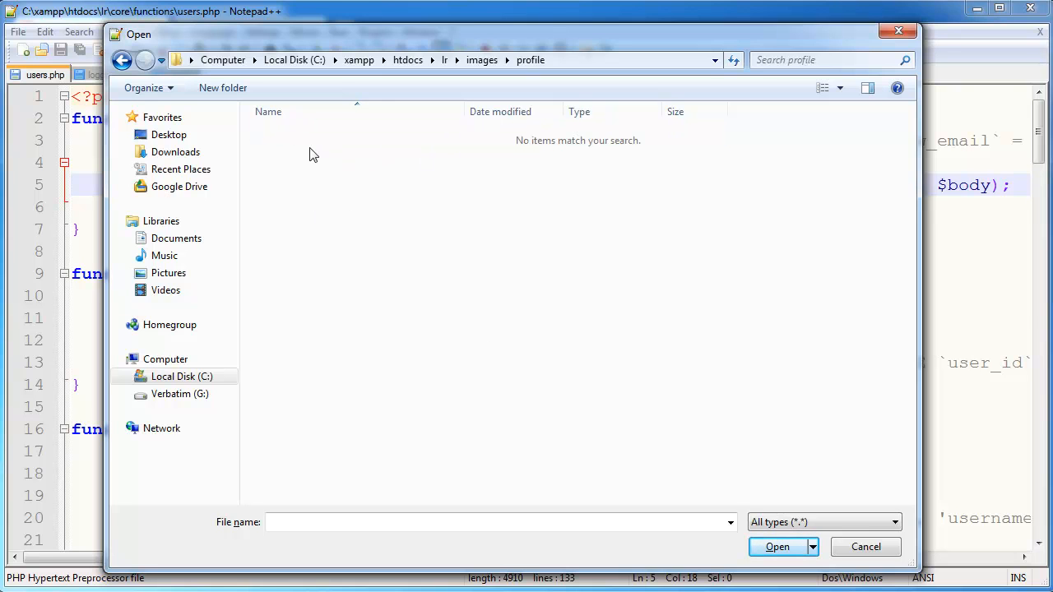
mouse_move(334, 355)
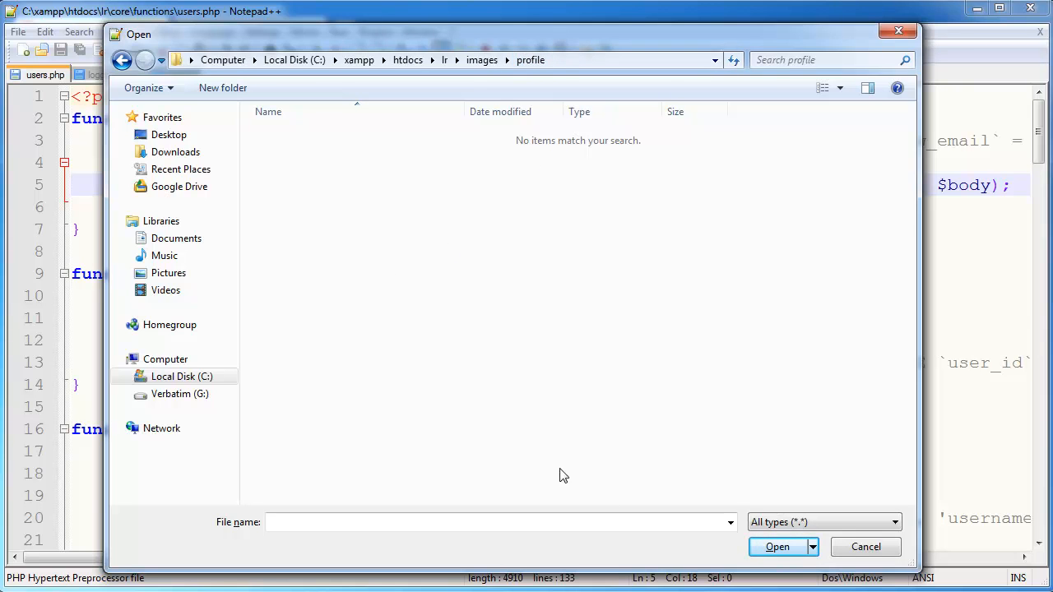
left_click(866, 546)
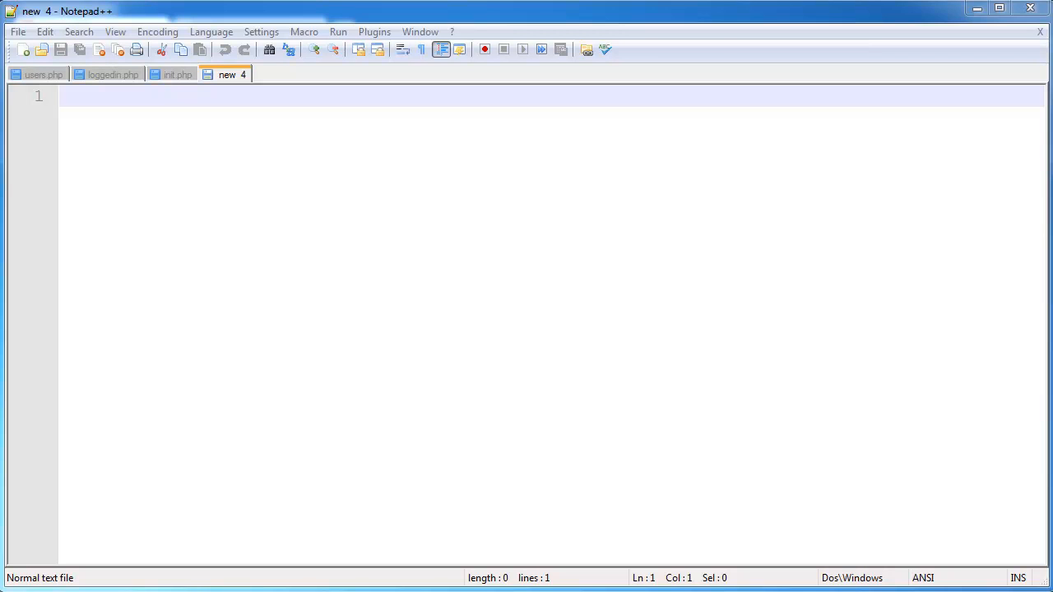
mouse_move(494, 310)
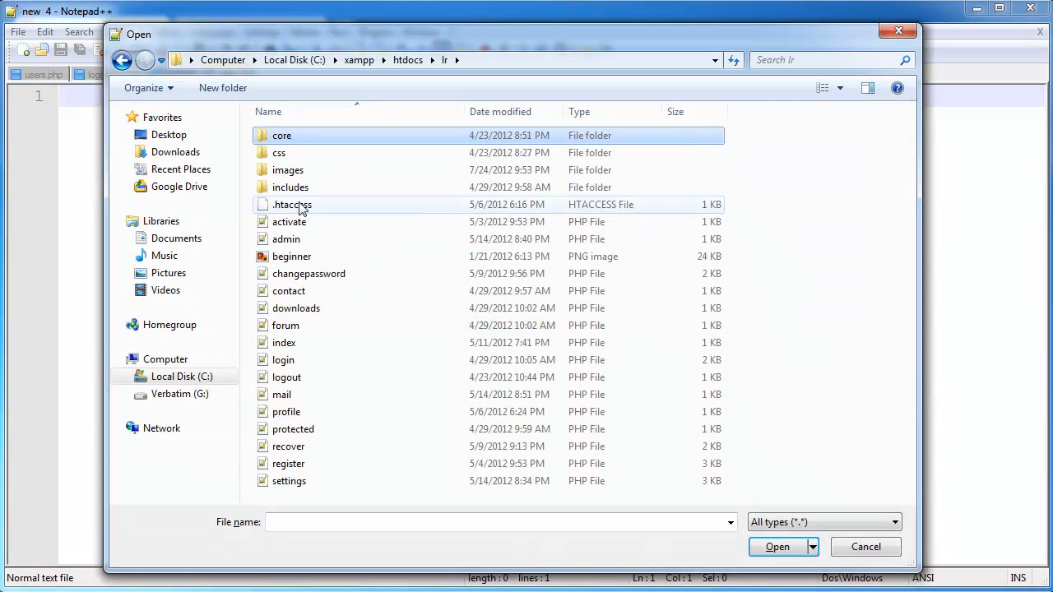
Write the one-line Options -Indexes rule and save it as .htaccess inside the profile folder
left_click(863, 547)
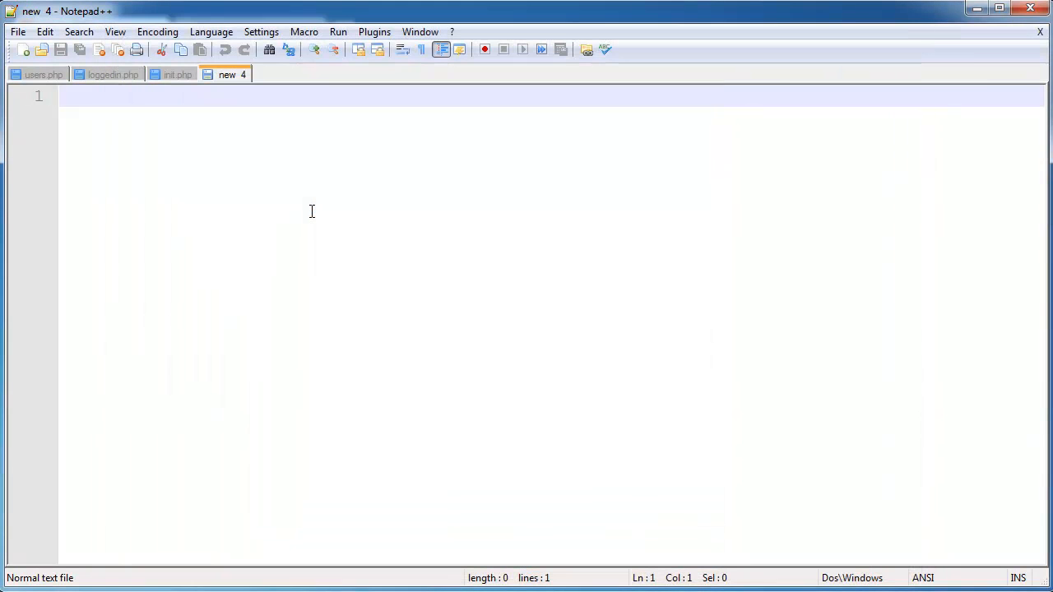
mouse_move(388, 274)
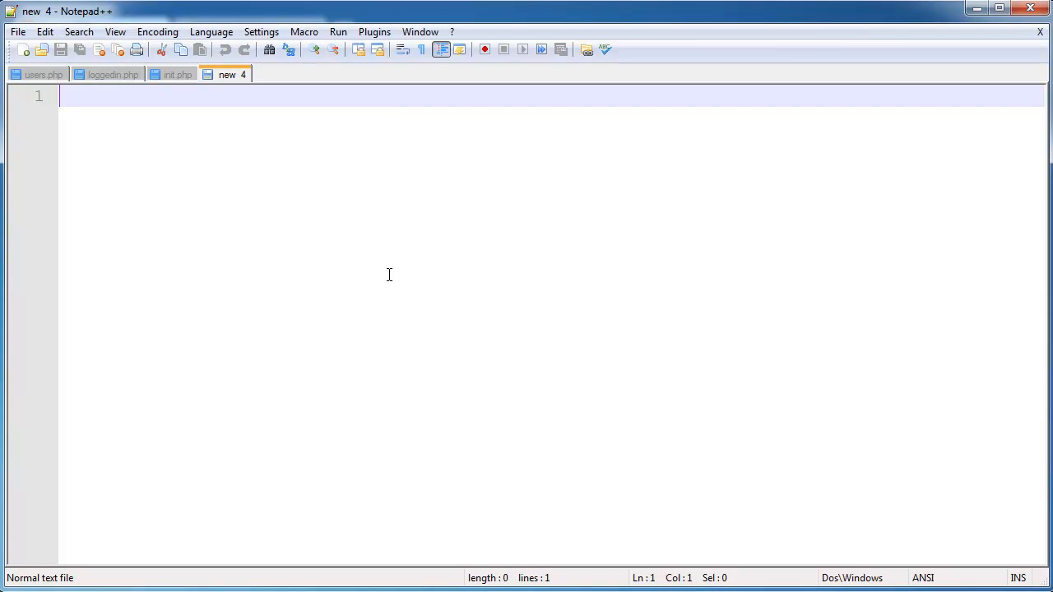
mouse_move(388, 271)
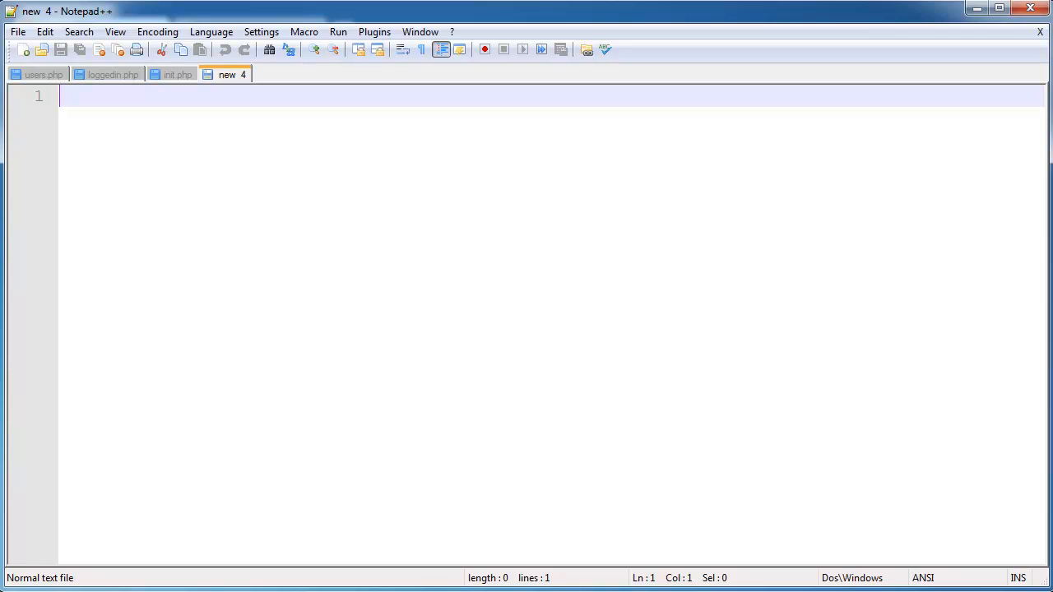
mouse_move(386, 221)
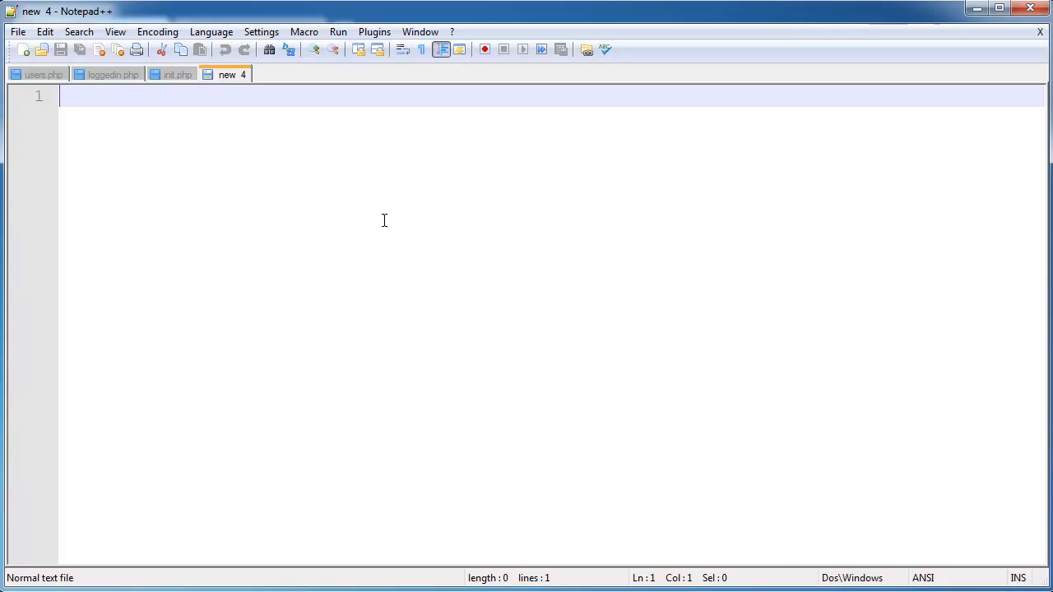
type("Options")
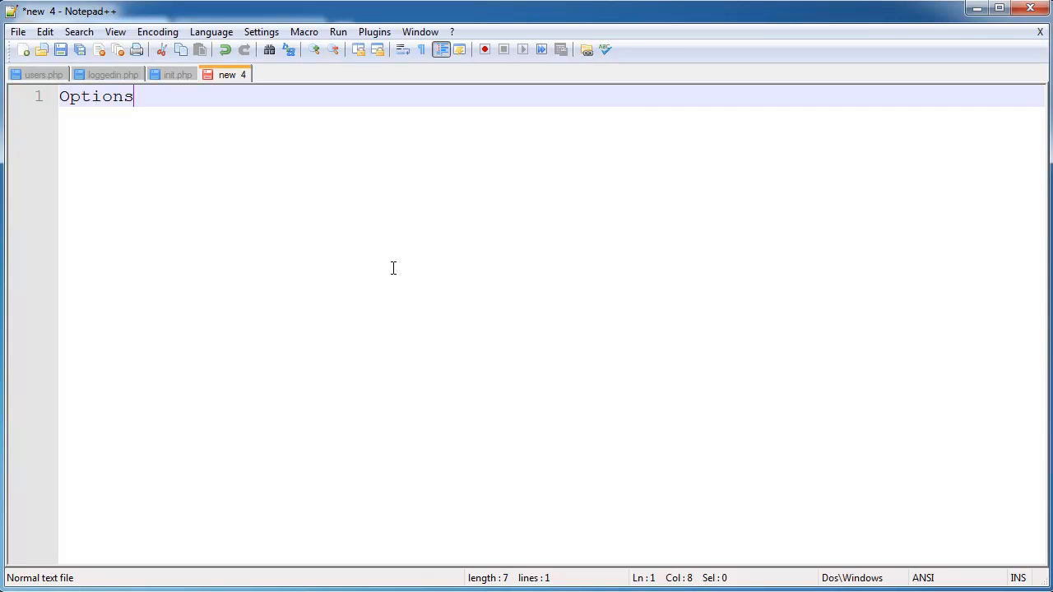
type("-Indexes")
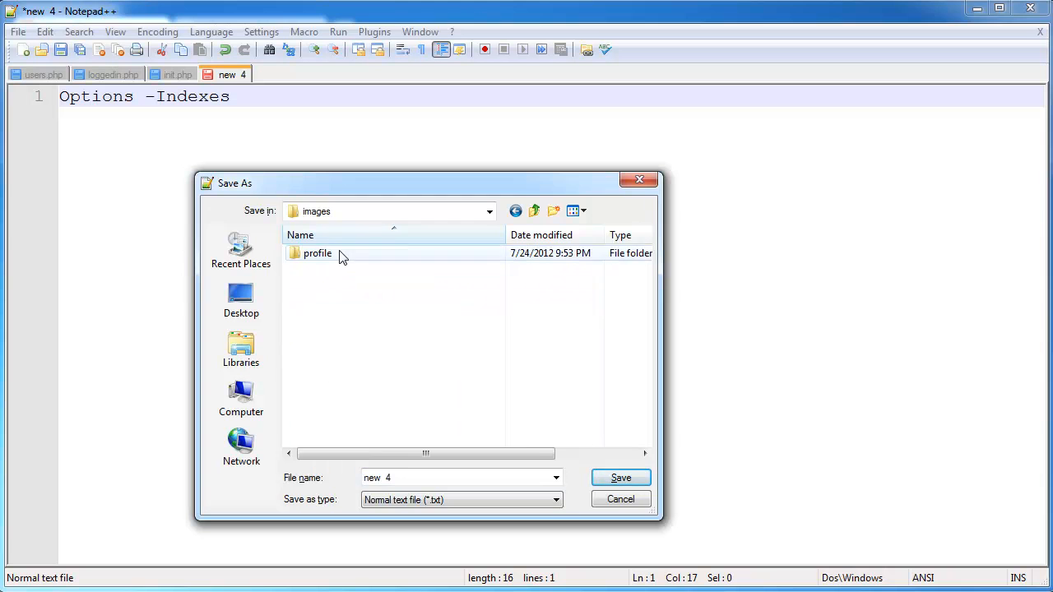
double_click(316, 254)
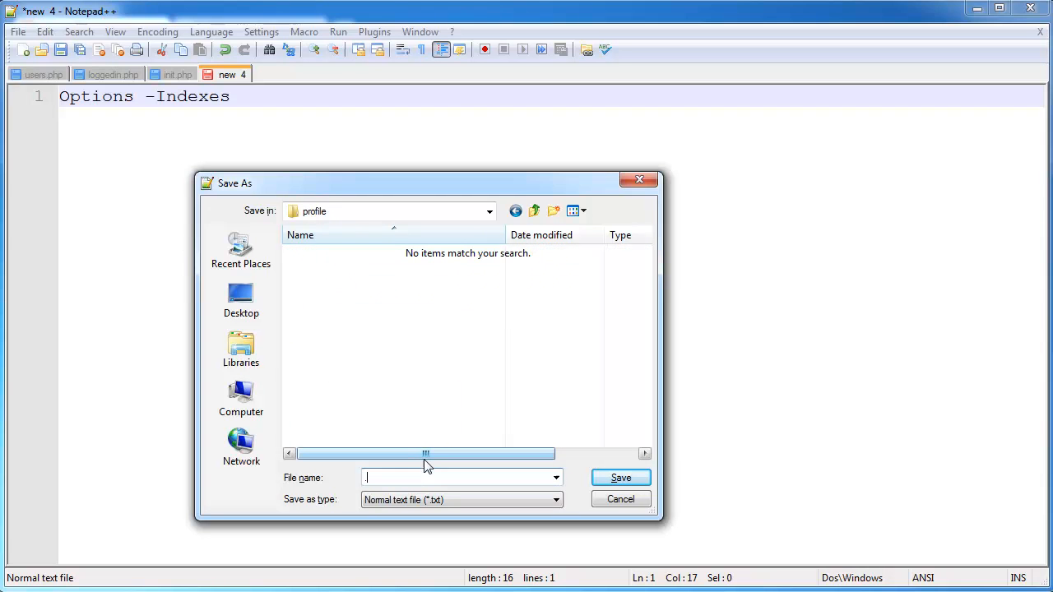
type(".htacces")
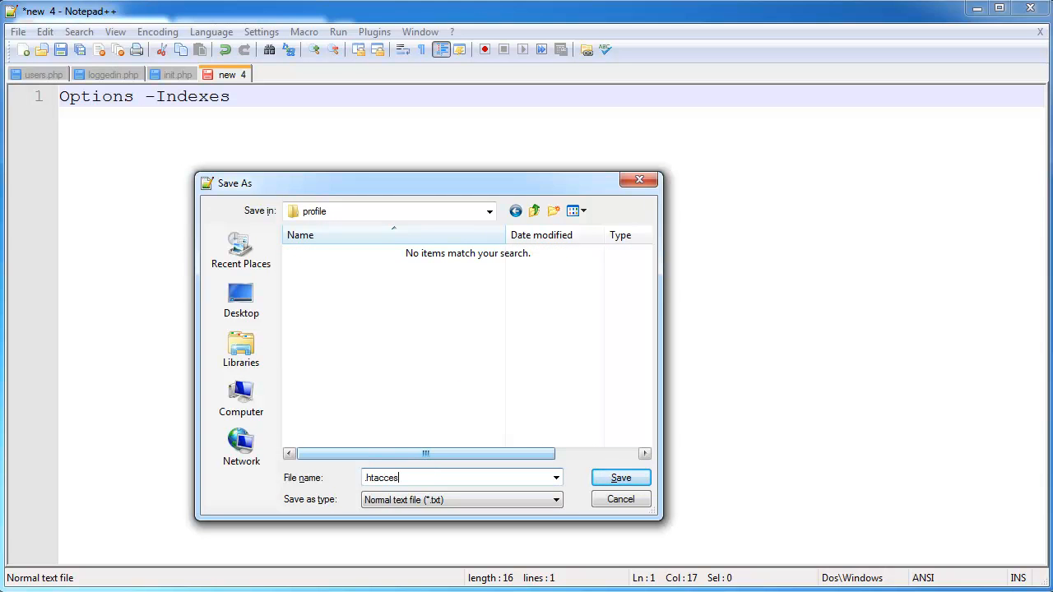
left_click(621, 477)
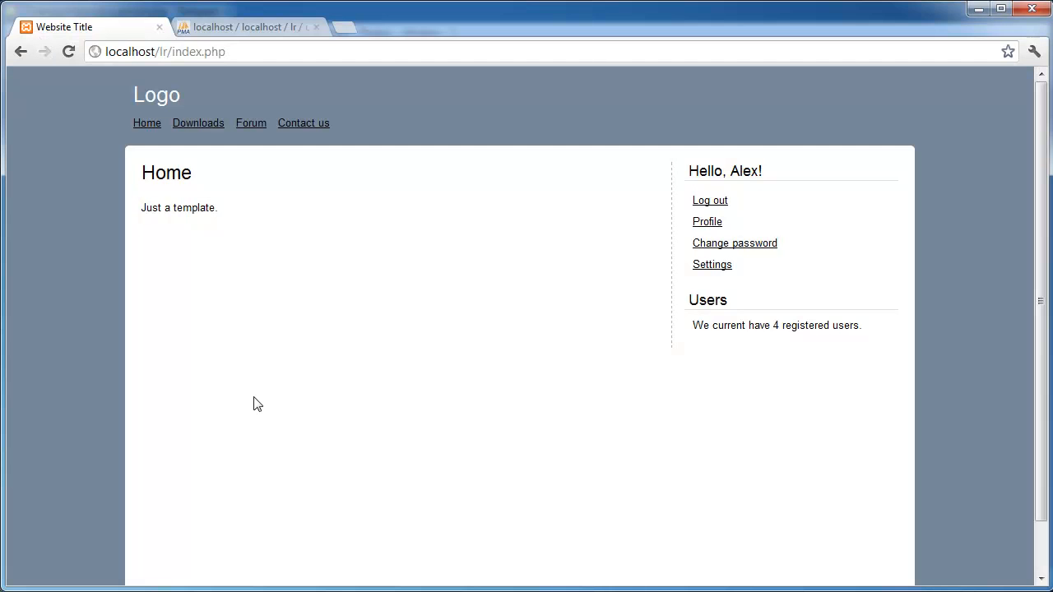
Navigate to localhost/lr/images/ to see the Apache listing with the profile folder
left_click(165, 51)
type("mages/")
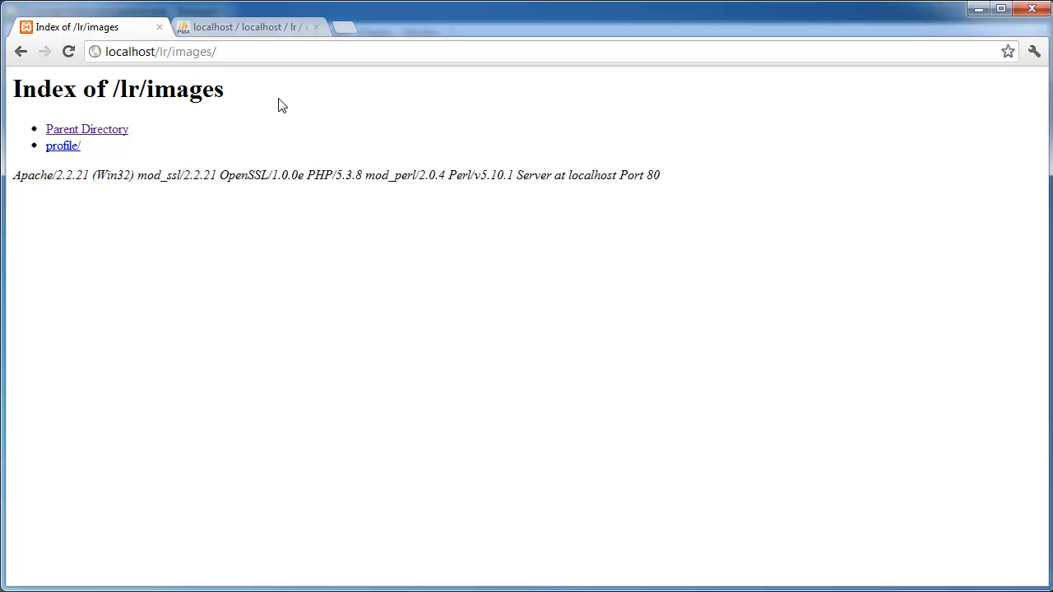
mouse_move(129, 166)
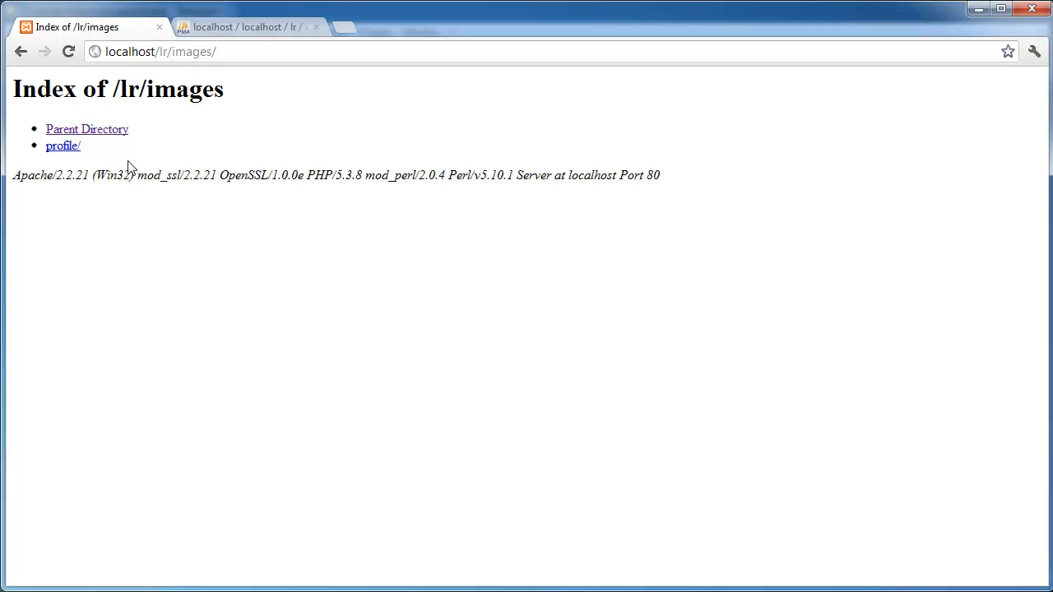
Open profile/ to get Access forbidden (403), then return to localhost/lr/ and to Notepad++
left_click(63, 145)
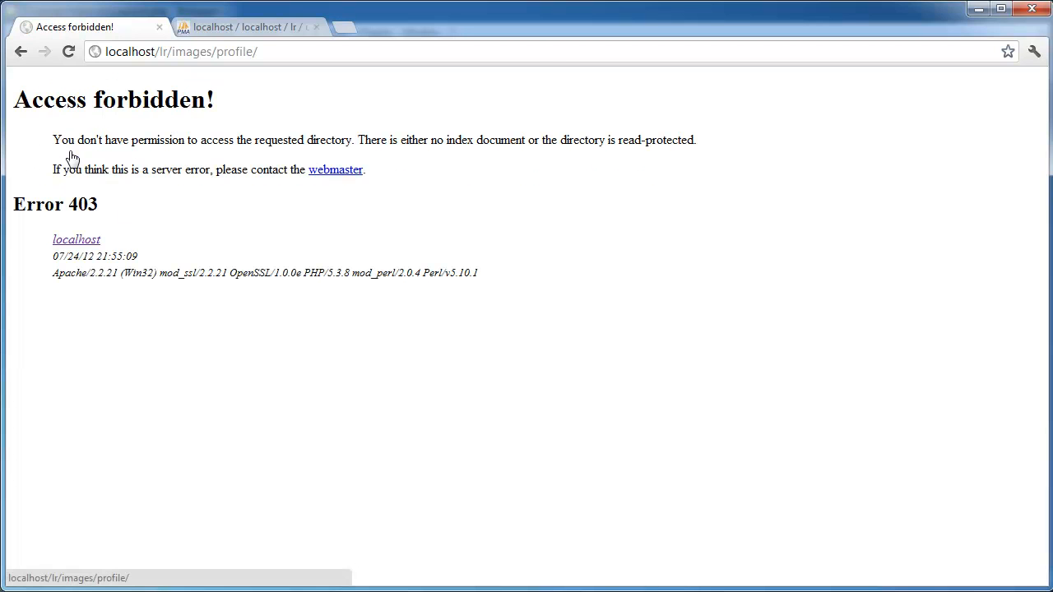
mouse_move(241, 107)
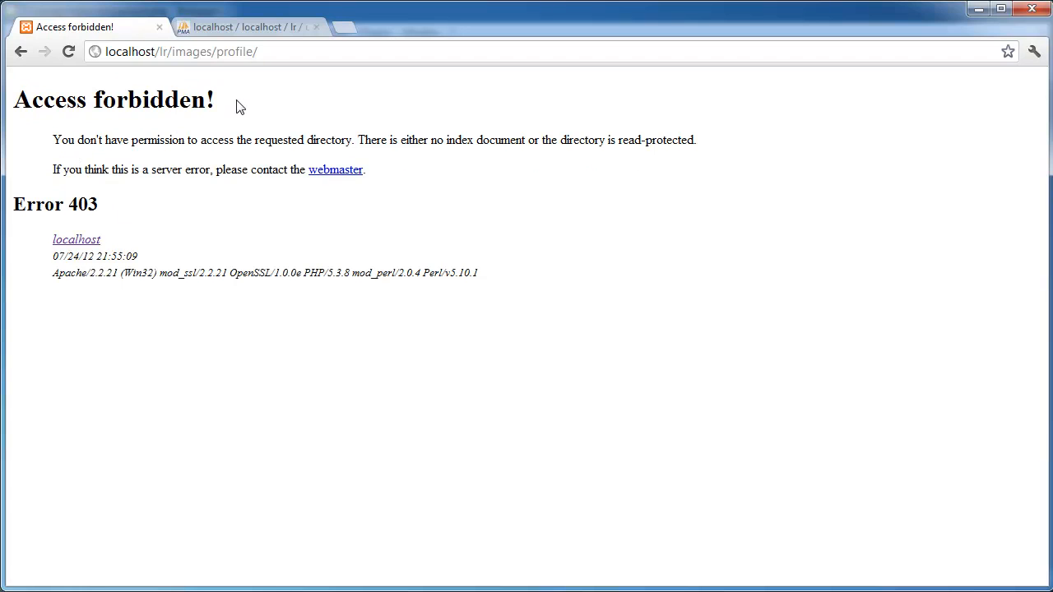
left_click(303, 51)
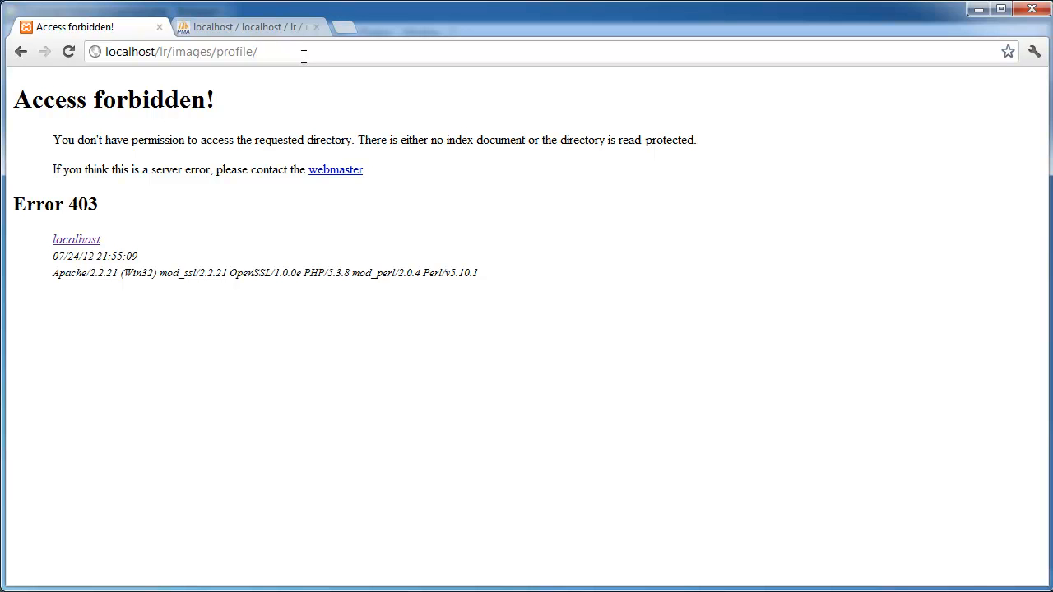
mouse_move(590, 169)
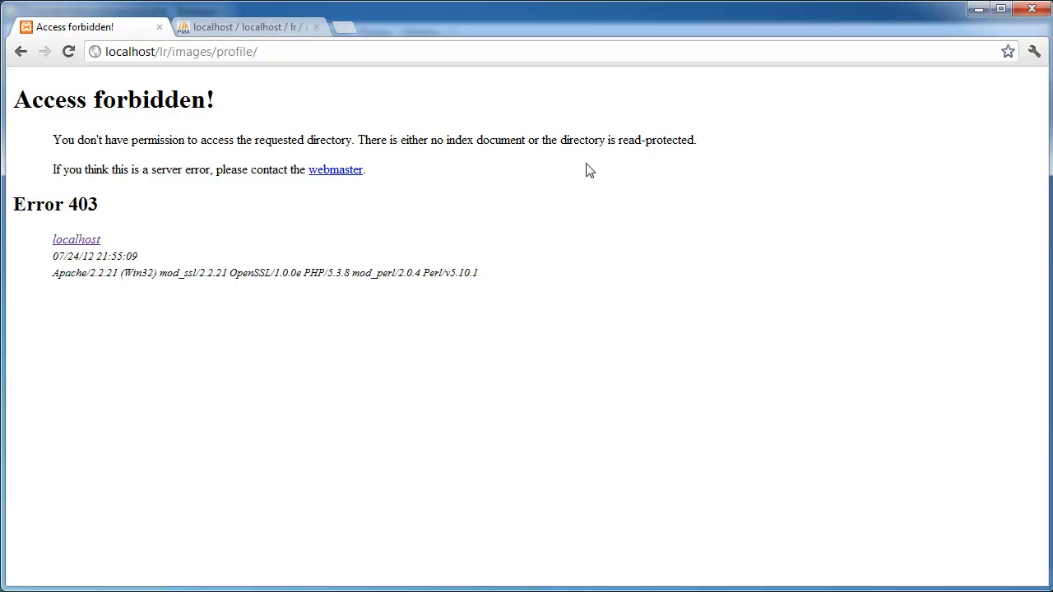
left_click(173, 53)
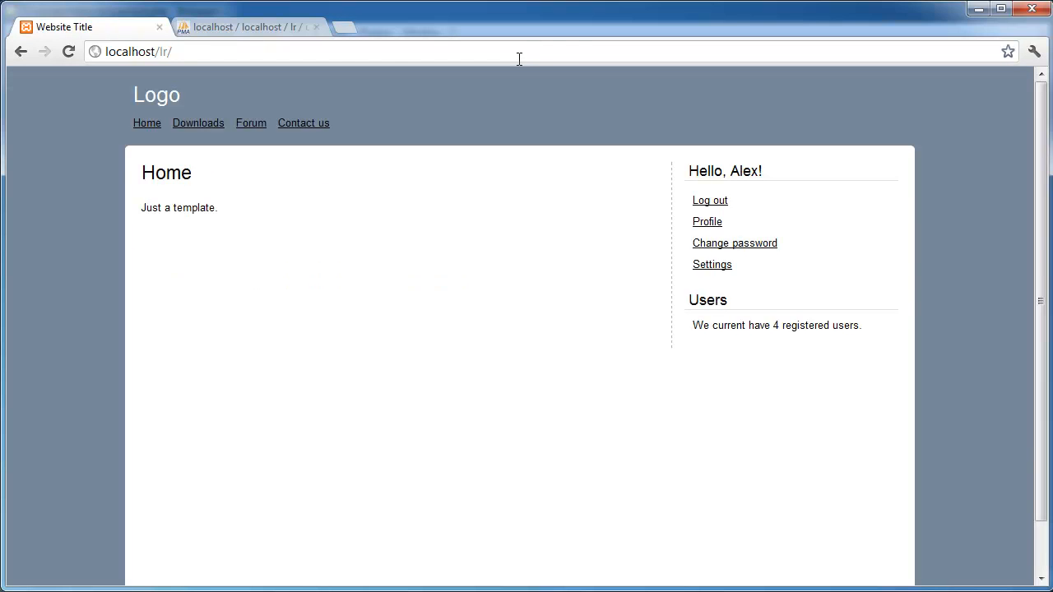
left_click(247, 26)
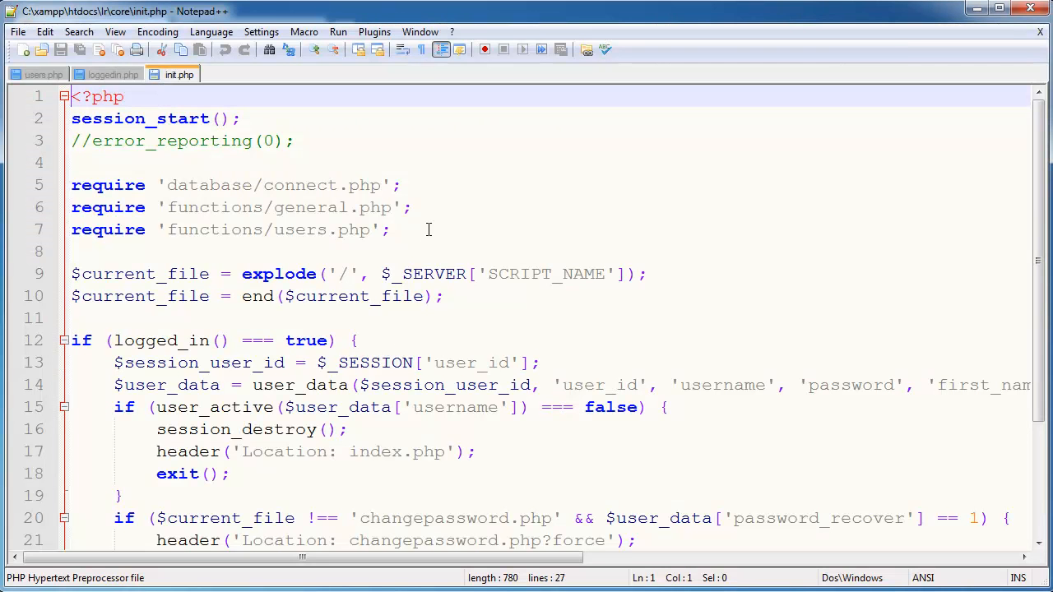
Append , 'profile' to the user_data field list on line 14 of init.php
left_click(389, 231)
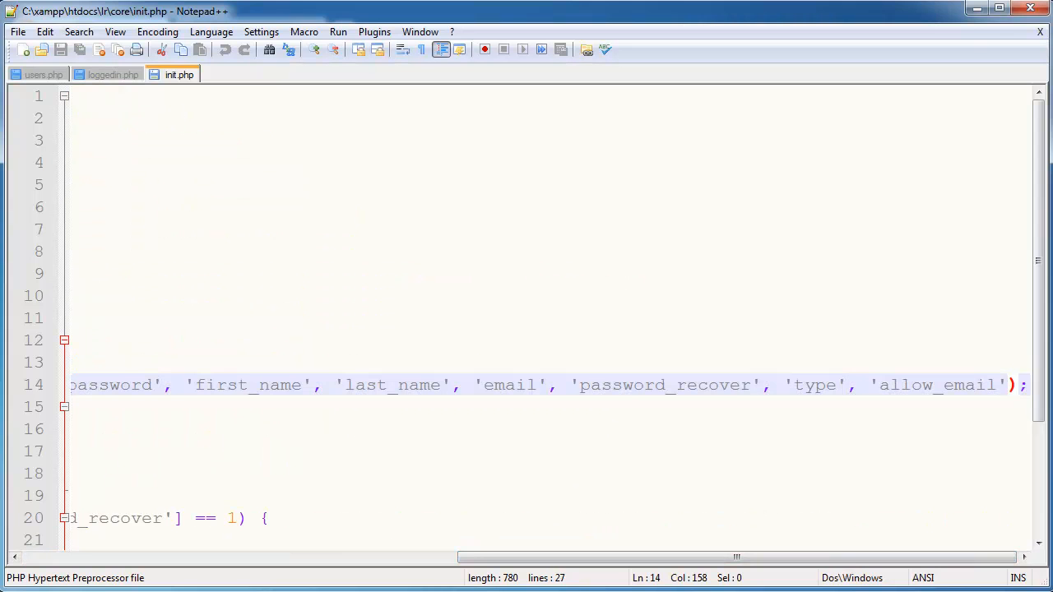
type(", ''")
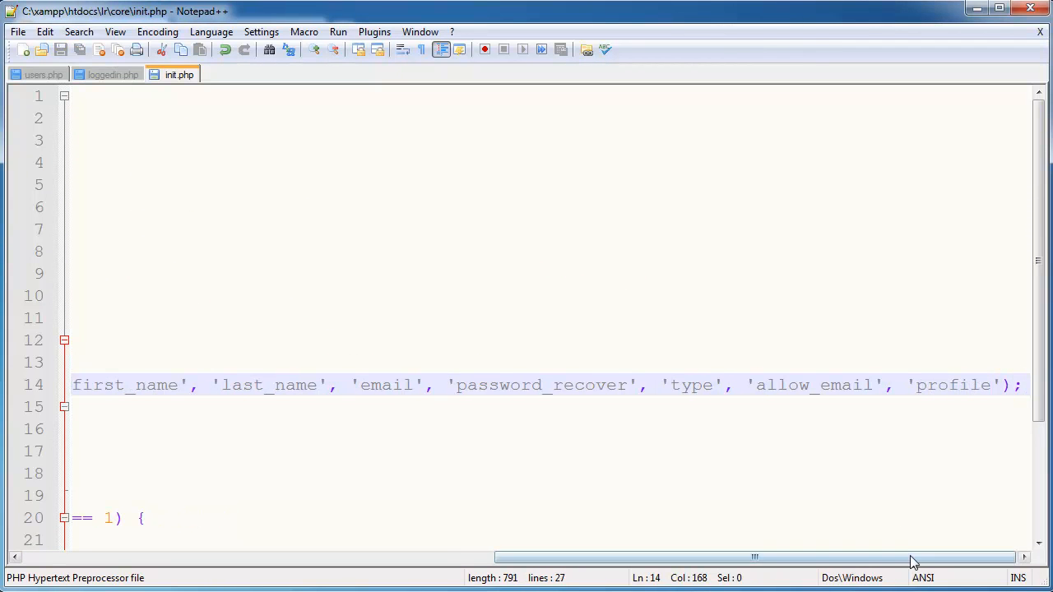
left_click_drag(914, 558, 283, 558)
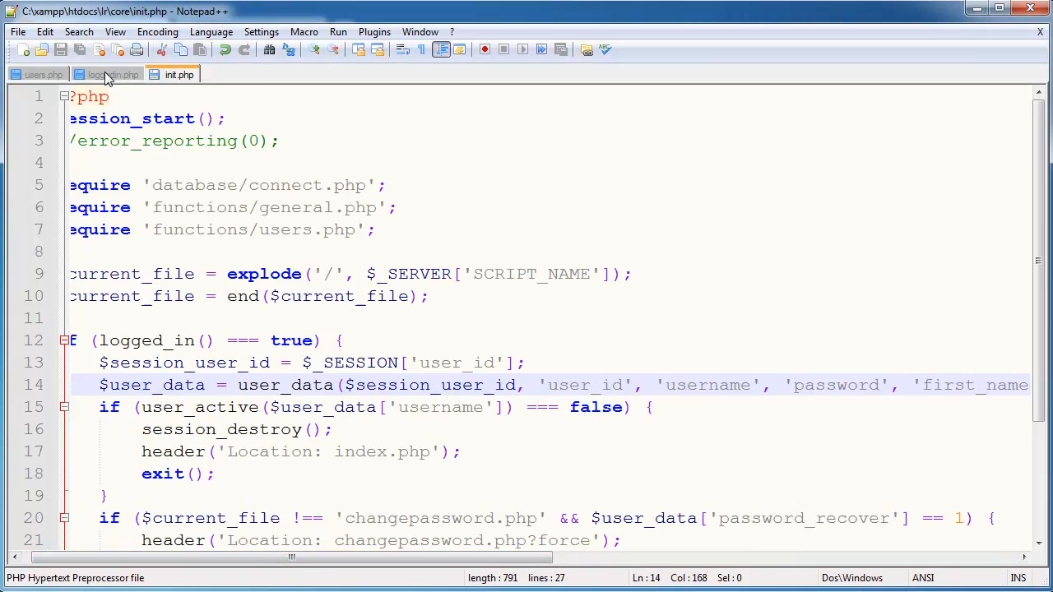
In loggedin.php, add <div class="profile"> echoing $user_data['profile'] above the ul
left_click(107, 75)
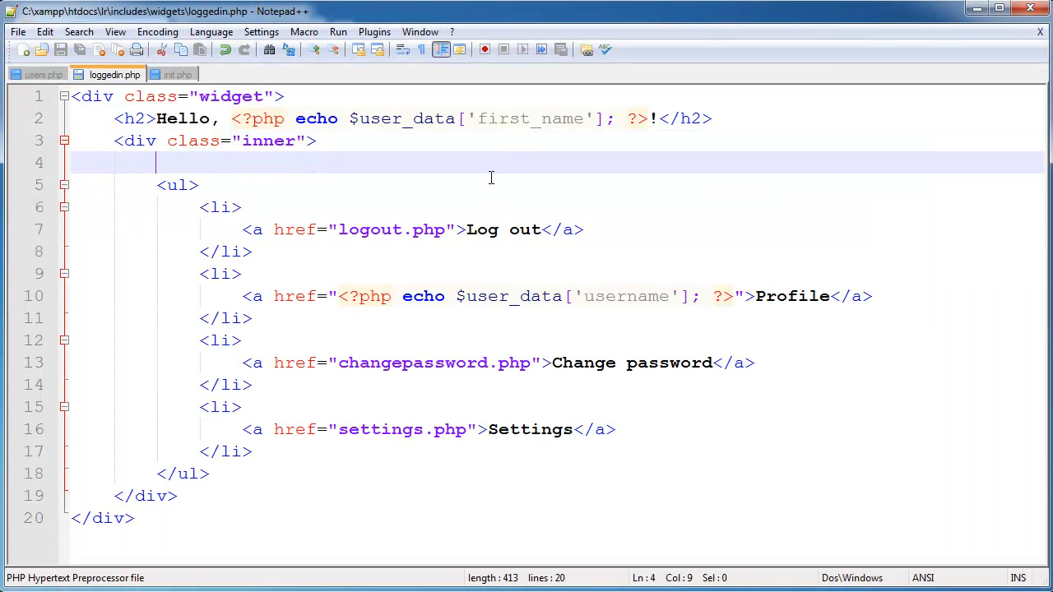
type("<div class=\"\"></div>")
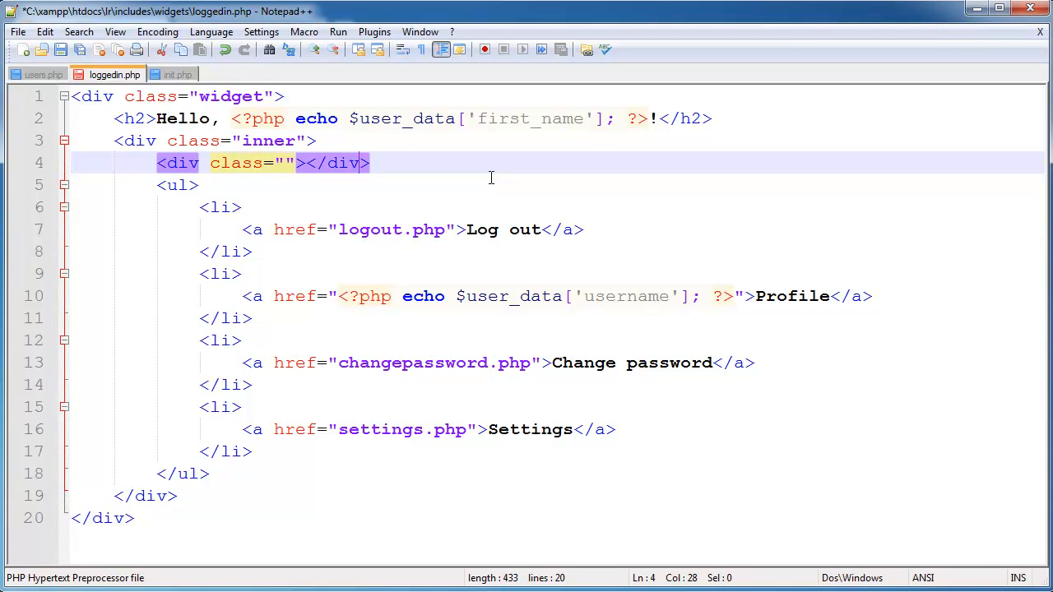
key("Enter")
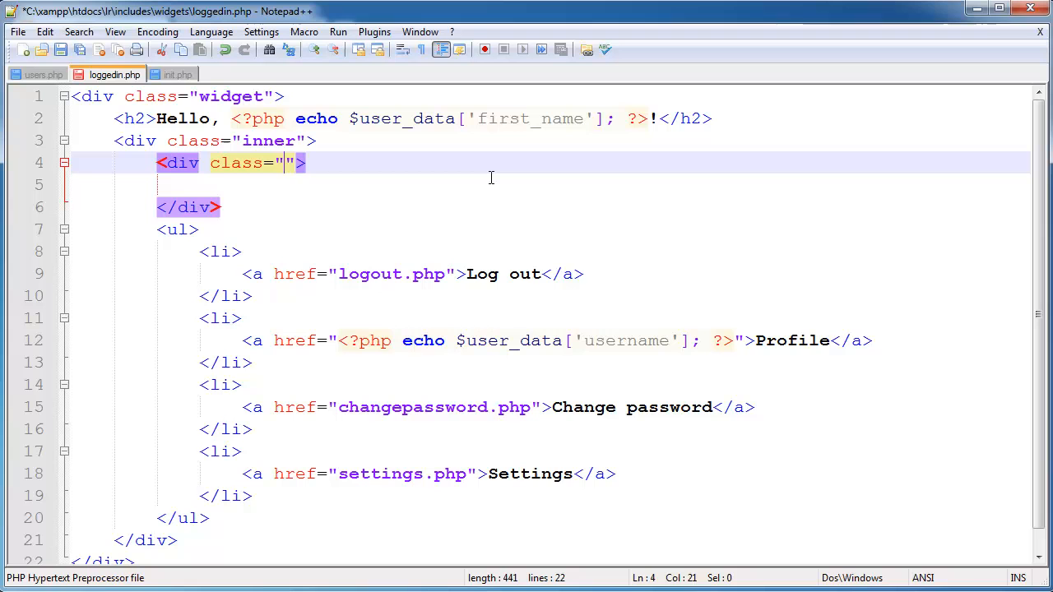
type("profile")
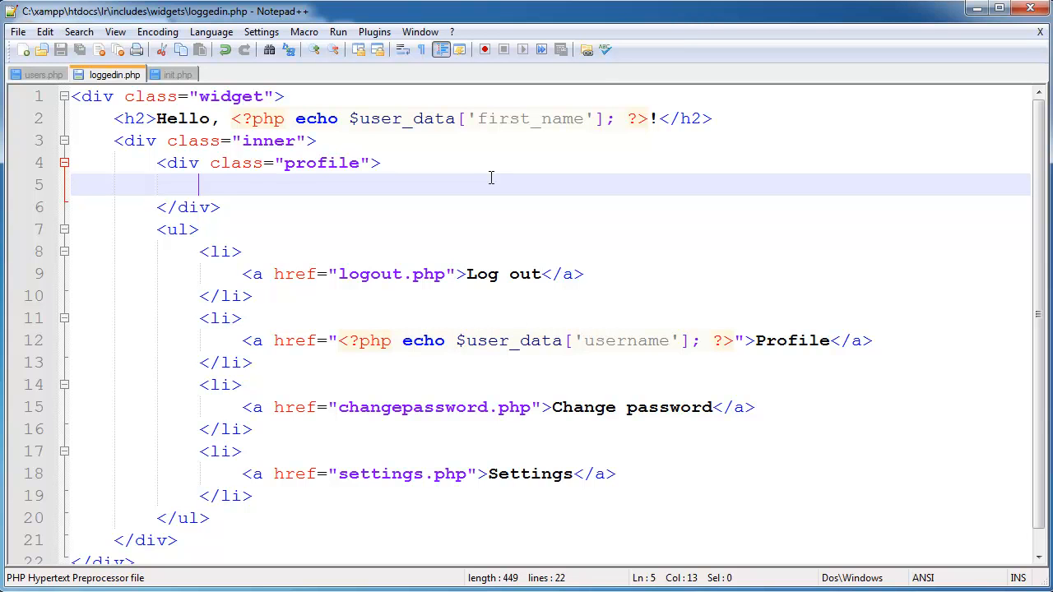
type("<?php ?>")
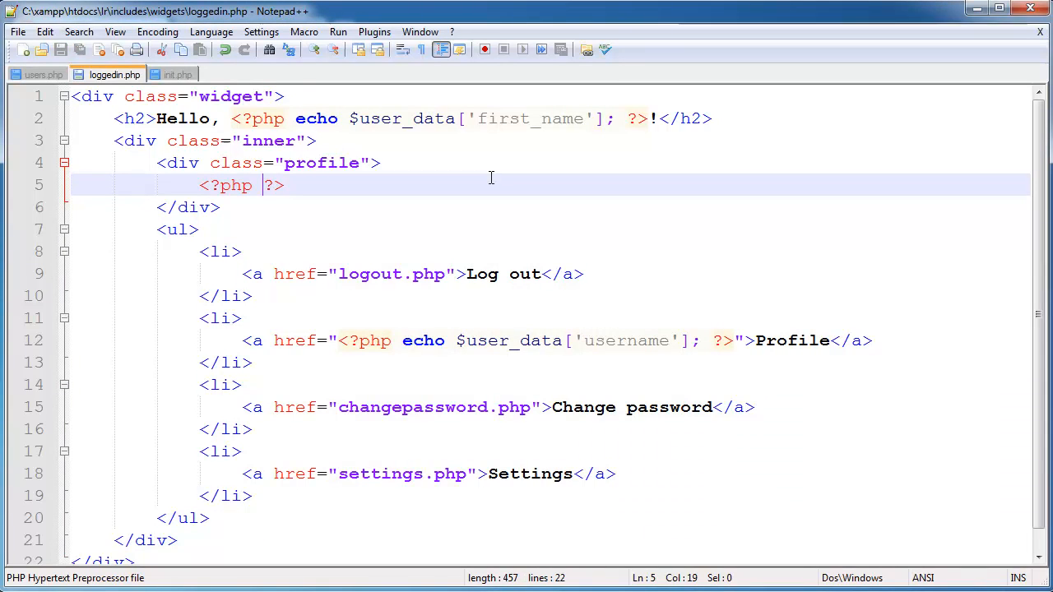
type("echo $us")
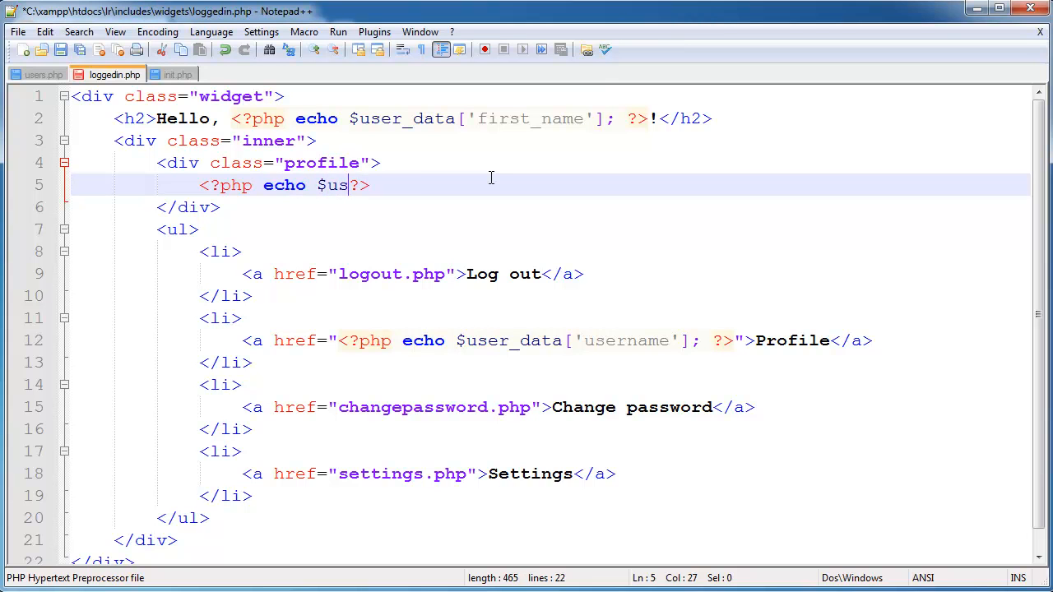
type("er_data[''];")
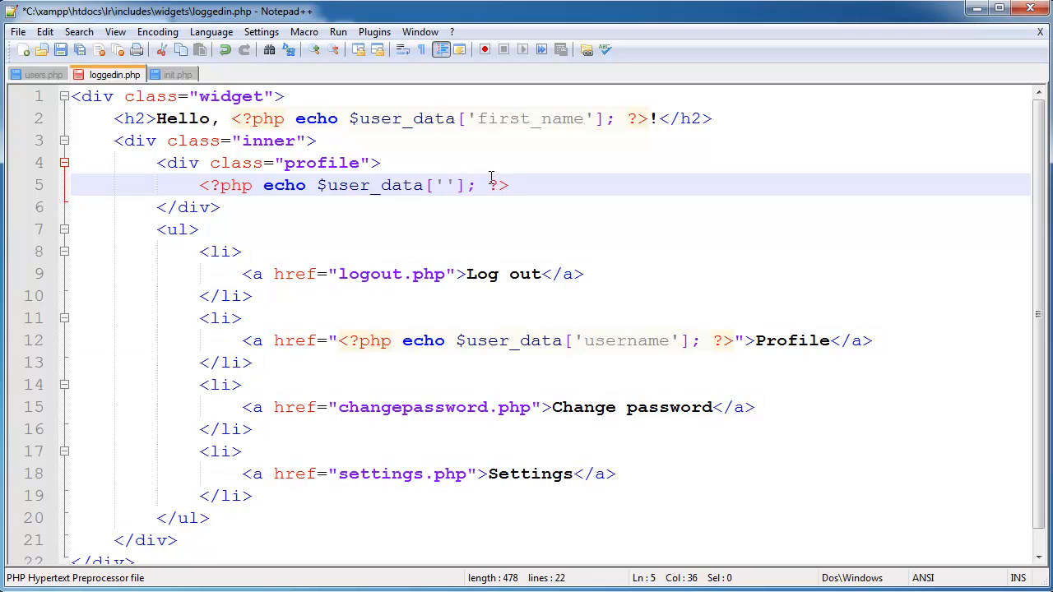
type("profile")
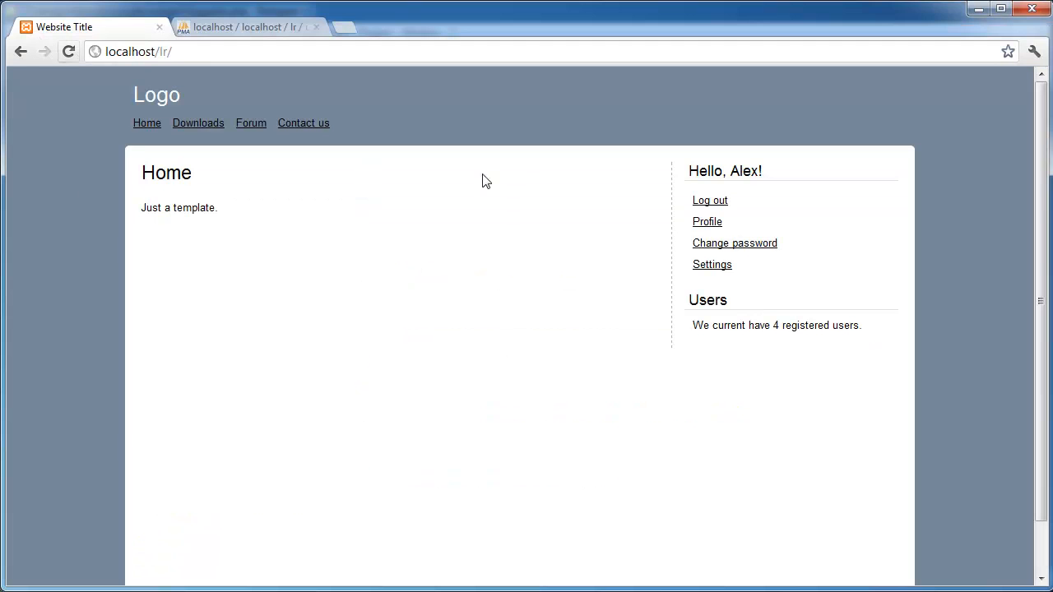
mouse_move(706, 204)
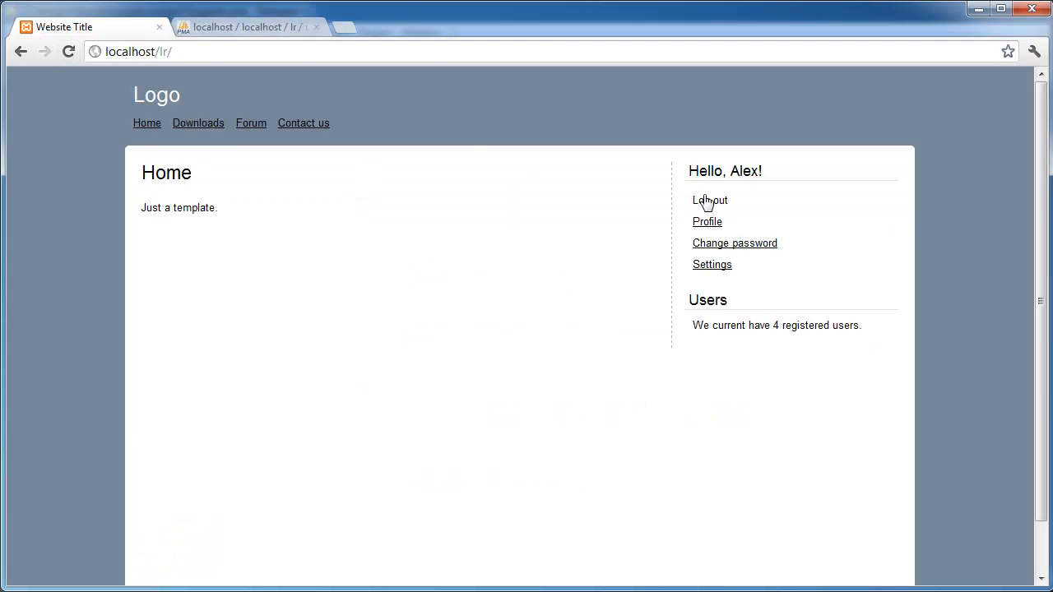
Edit user 15's row to profile 'test', check it shows in the site sidebar, then blank it again
left_click(246, 27)
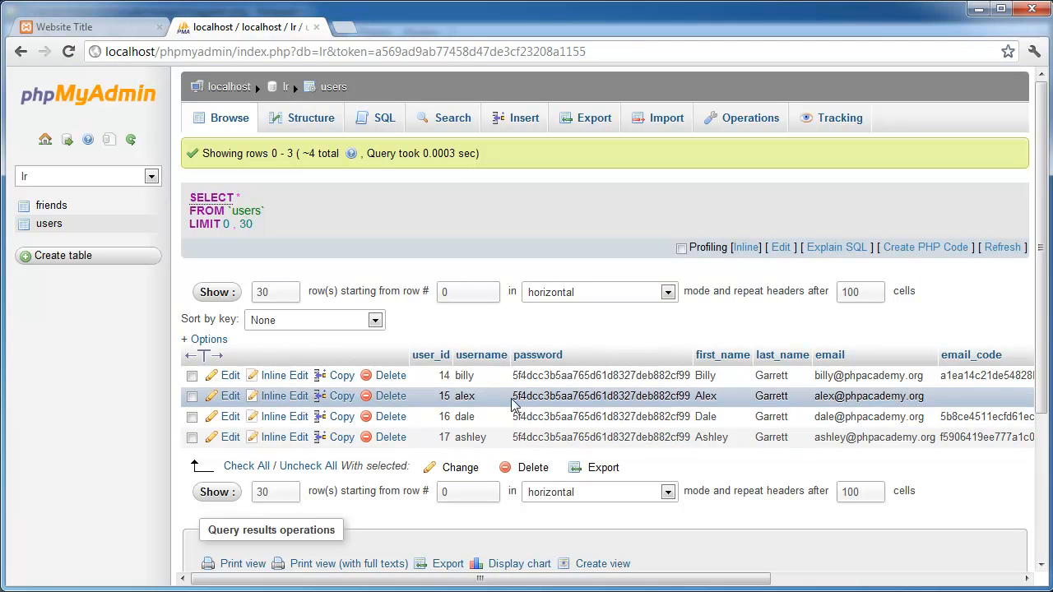
mouse_move(231, 396)
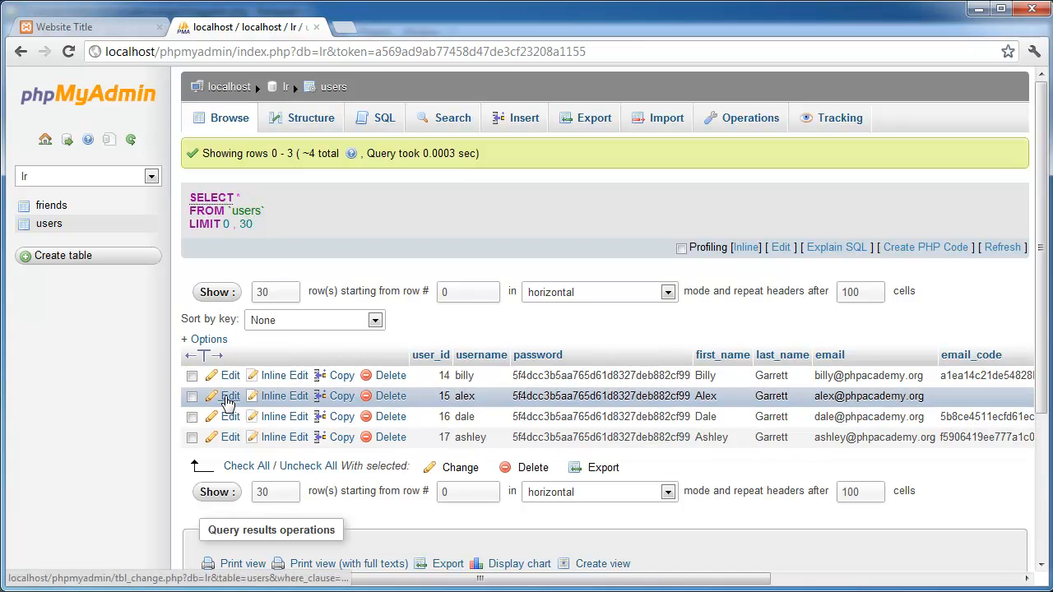
left_click(230, 395)
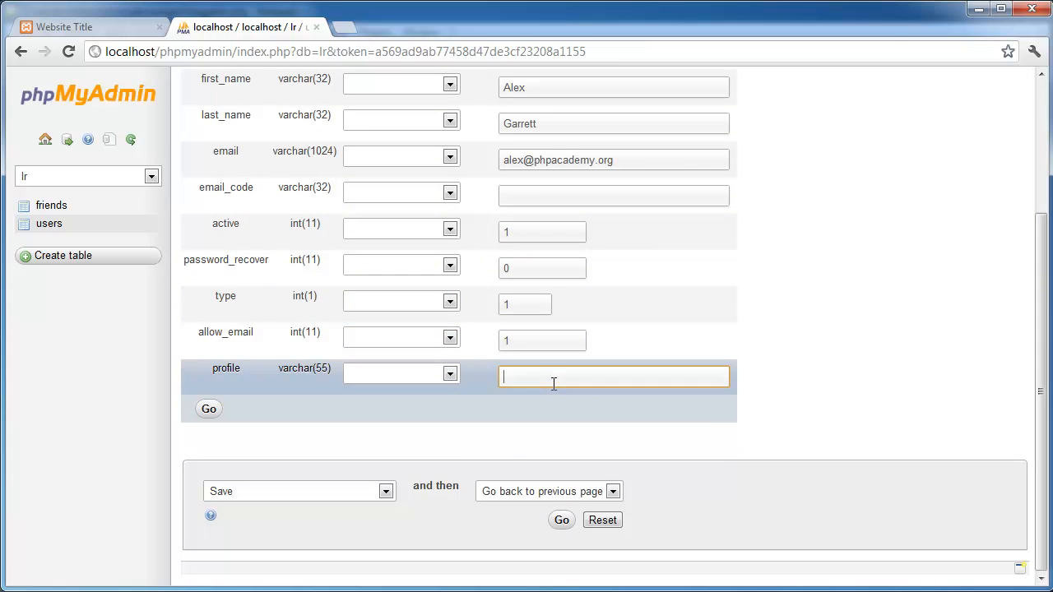
type("tes")
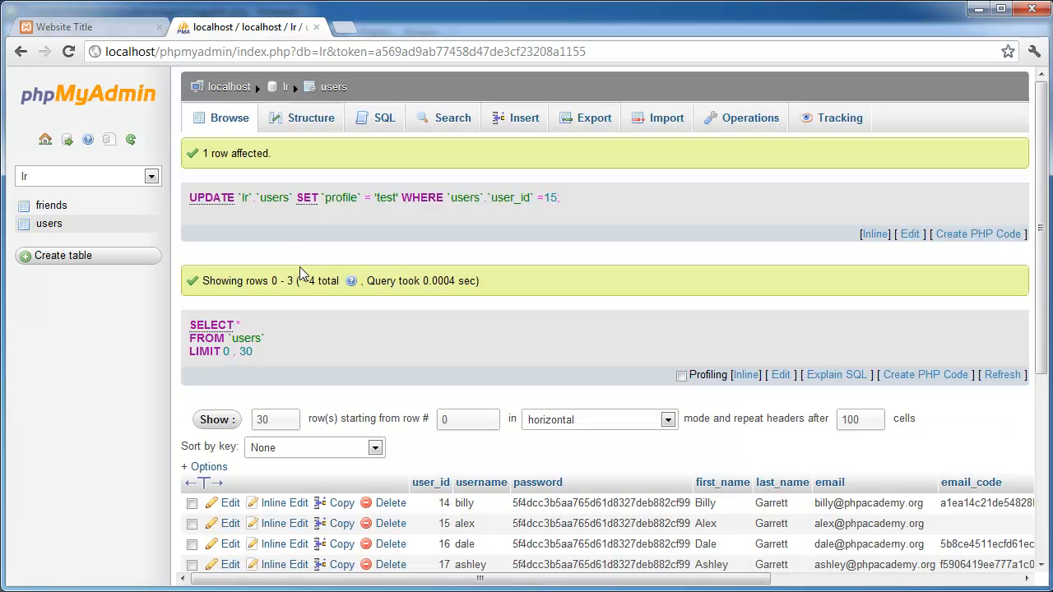
left_click(91, 24)
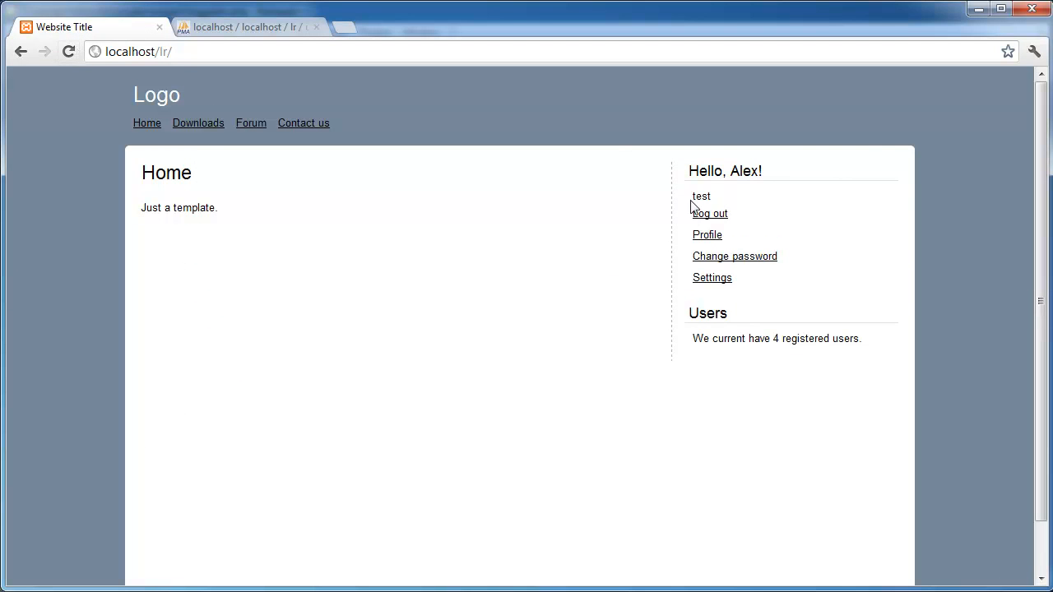
mouse_move(751, 204)
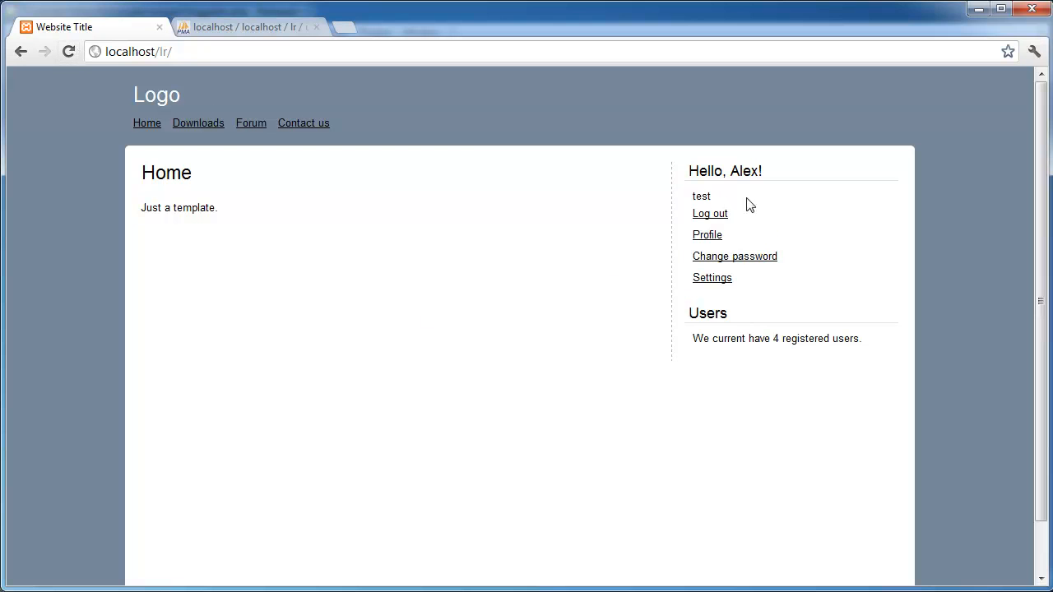
double_click(701, 196)
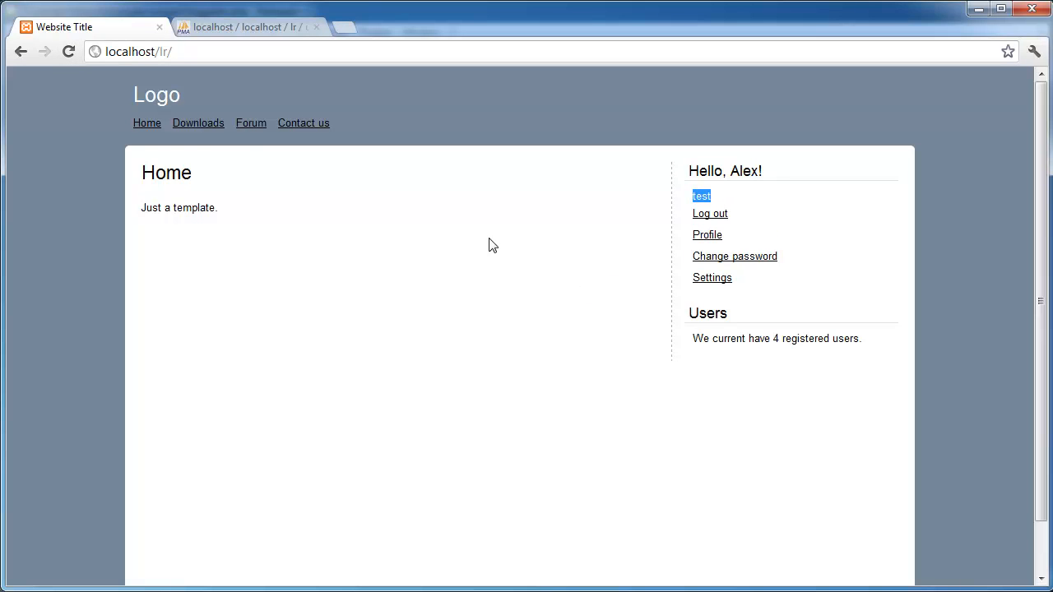
left_click(247, 26)
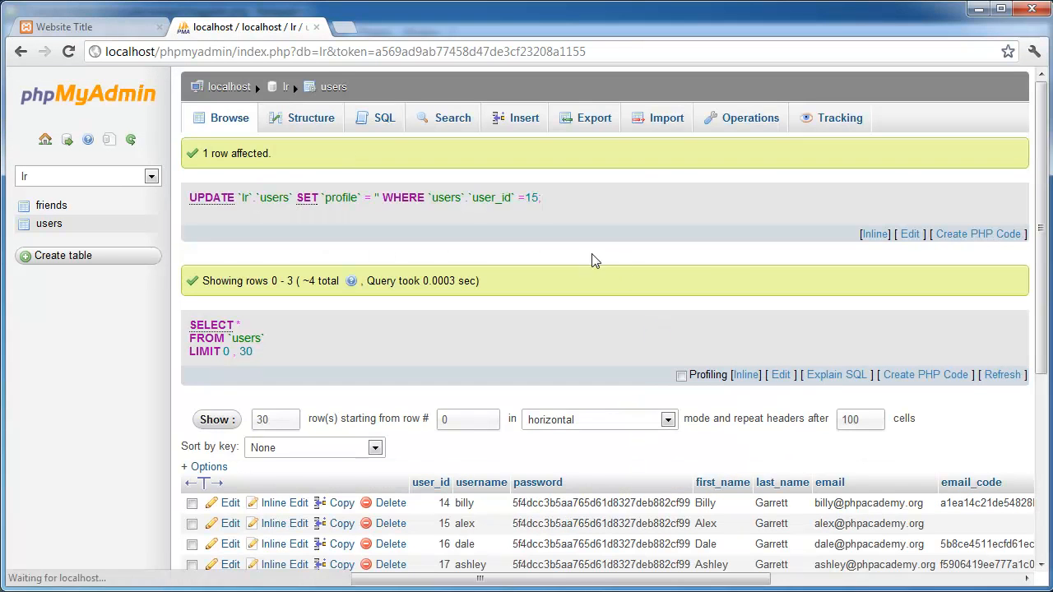
left_click(74, 26)
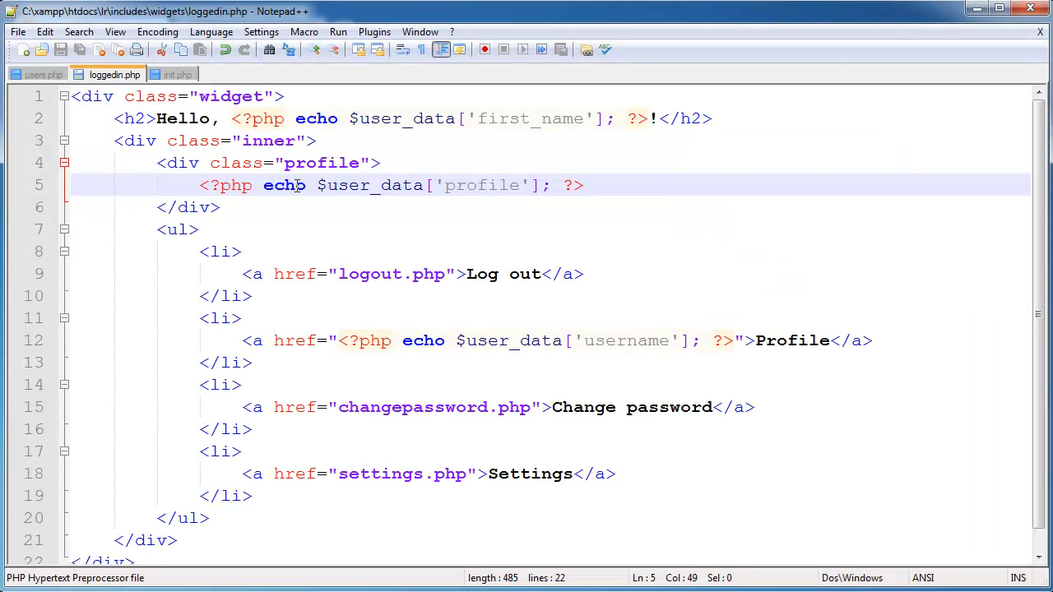
Wrap the profile output in if (empty($user_data['profile']) !== false) { }
key("Delete")
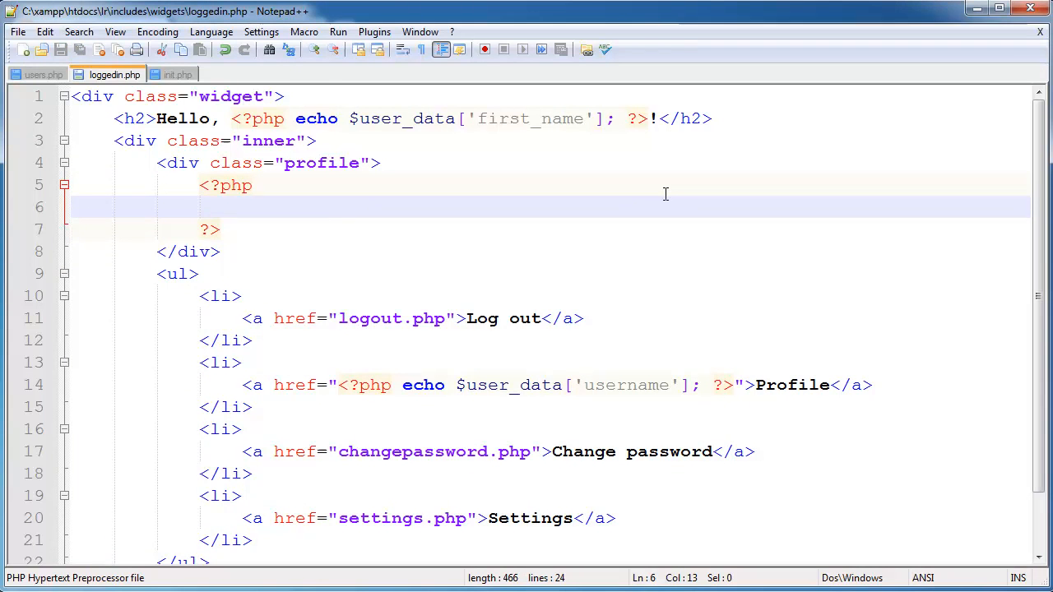
type("if () {")
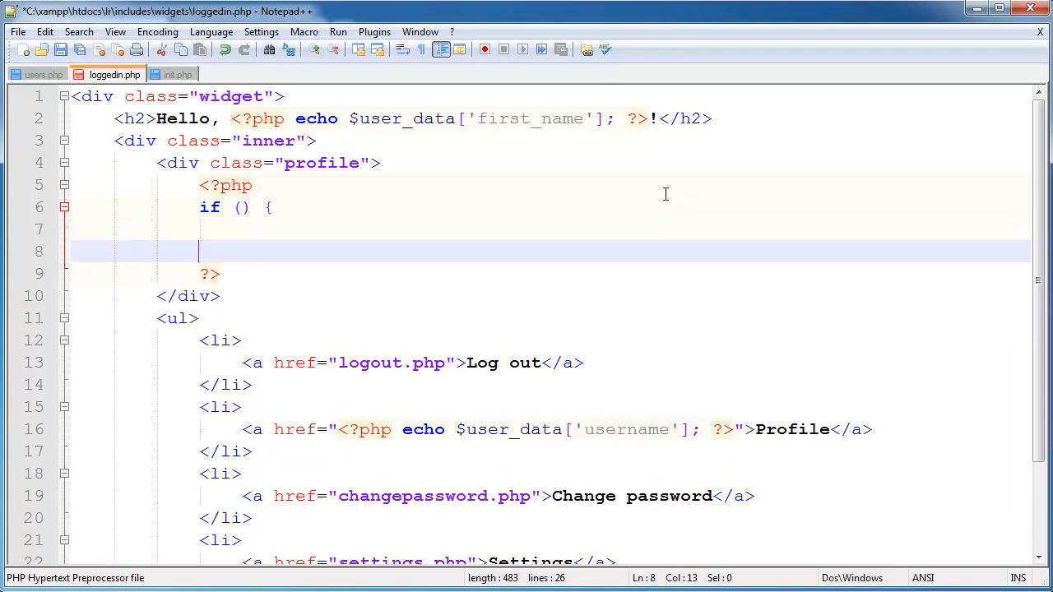
type("empty")
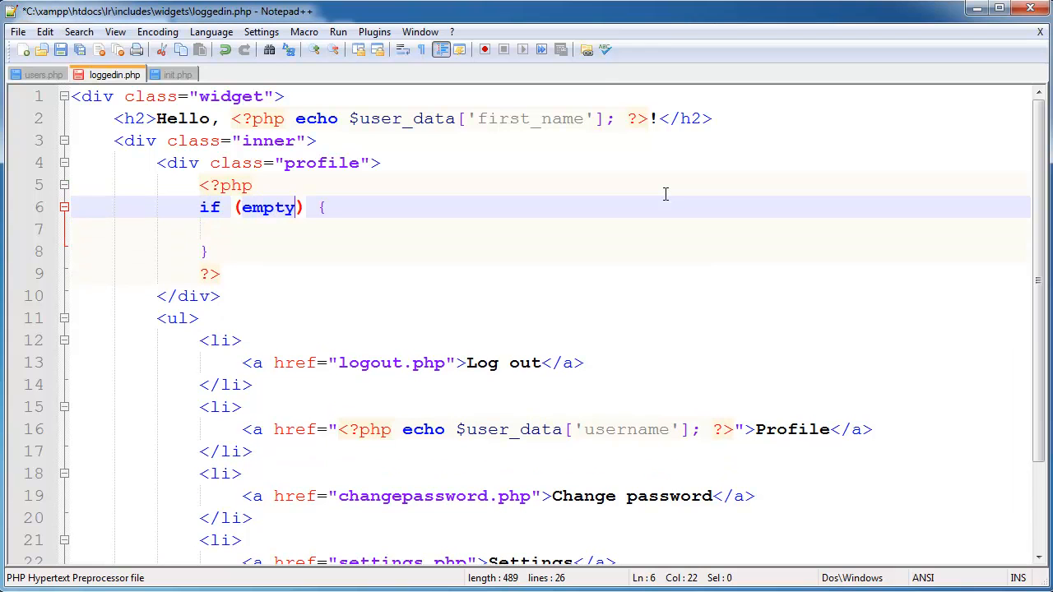
type("() === false")
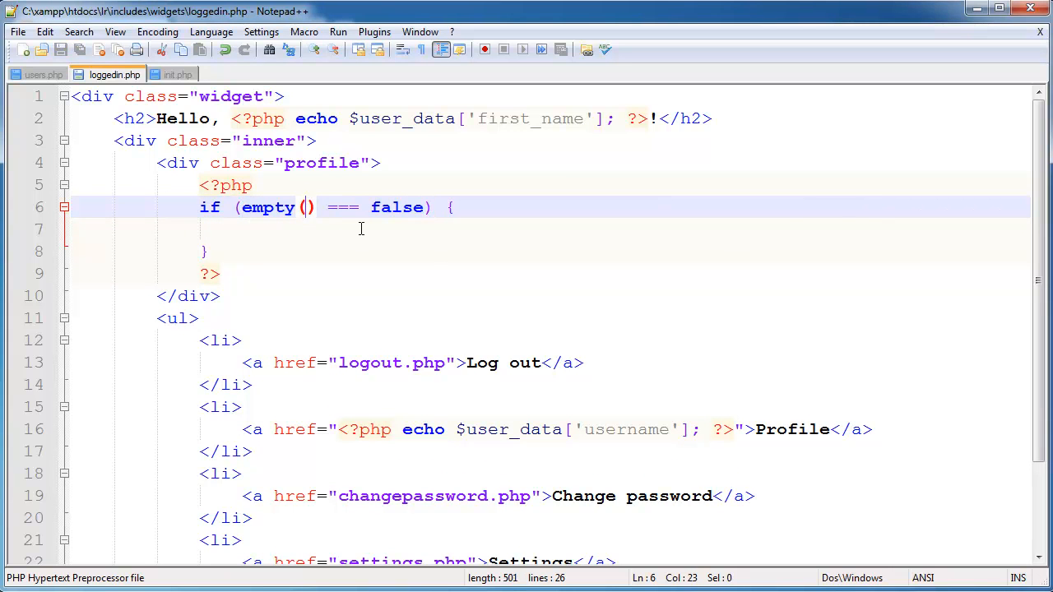
type("$user_")
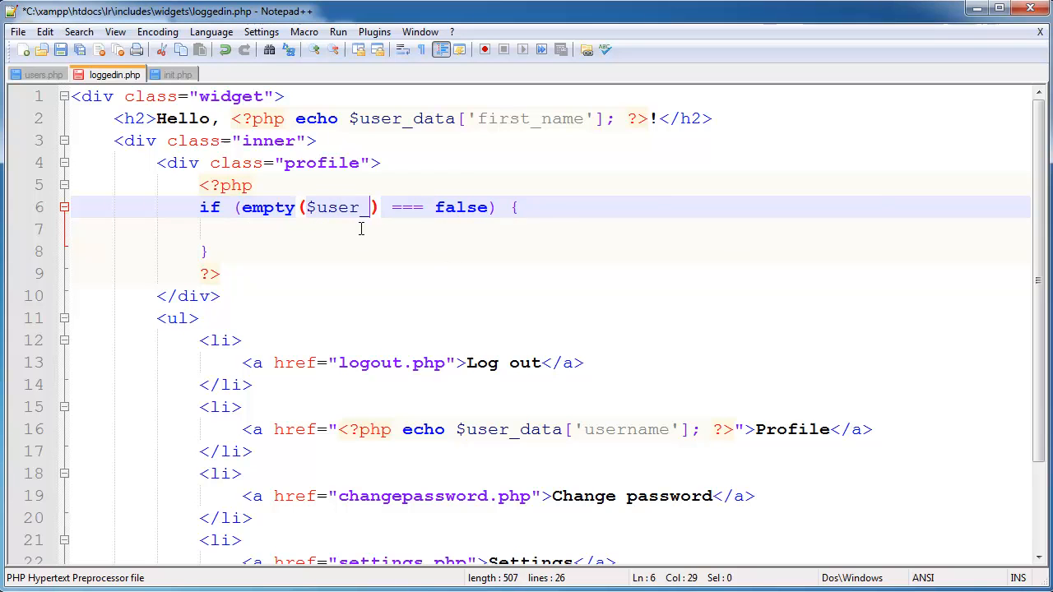
type("data[]")
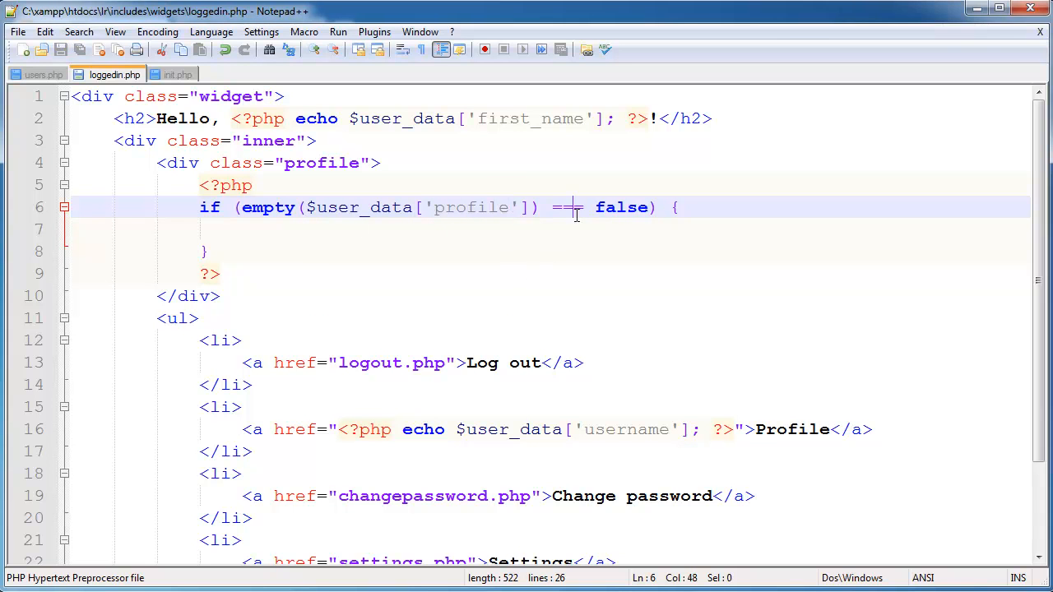
type("!")
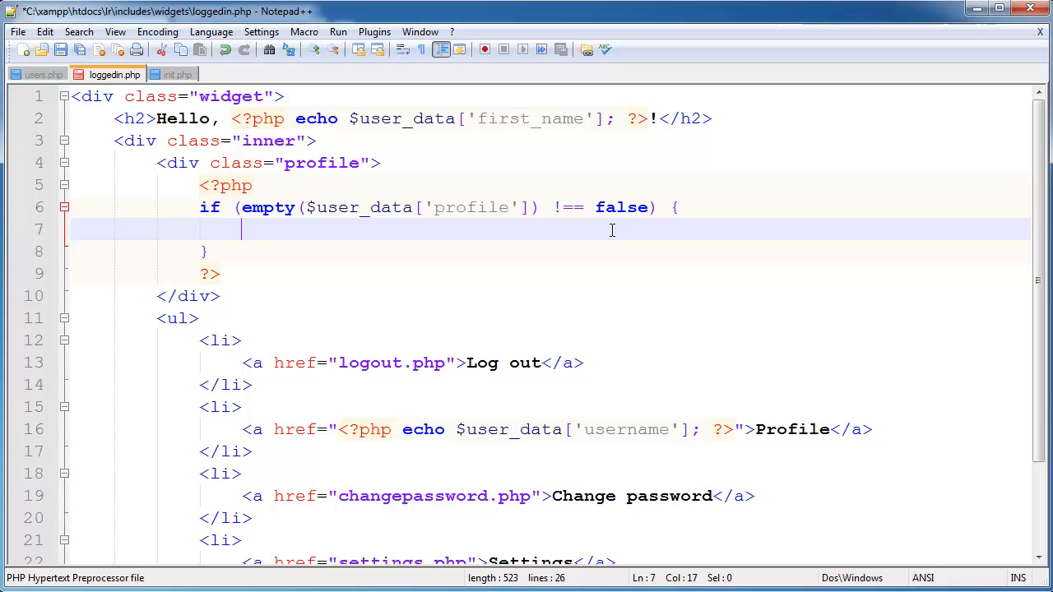
Inside the block, echo an <img src="" alt=""> tag skeleton
type("echo ''")
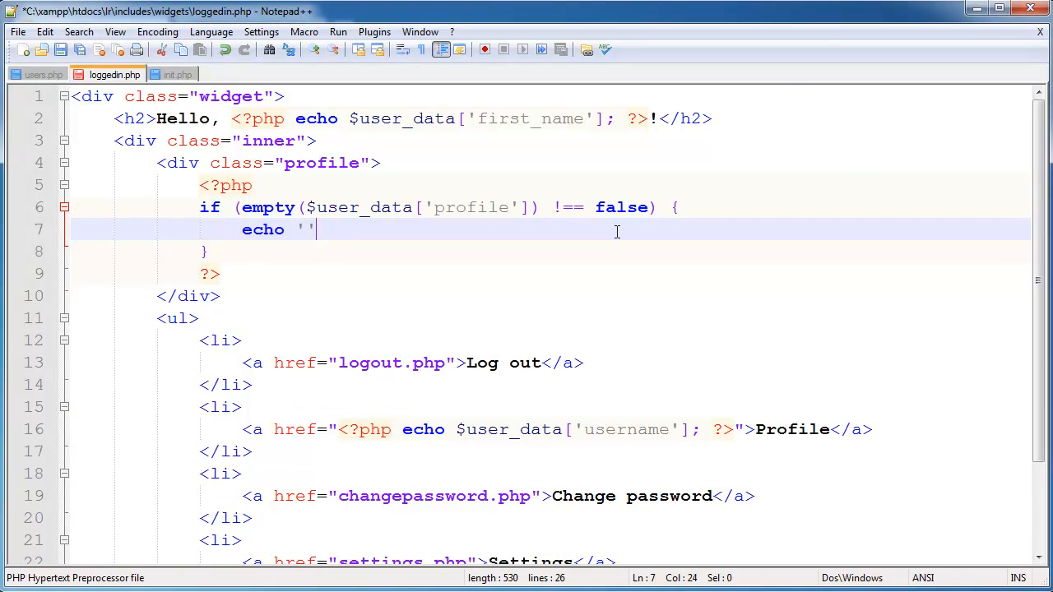
type("<img src=")
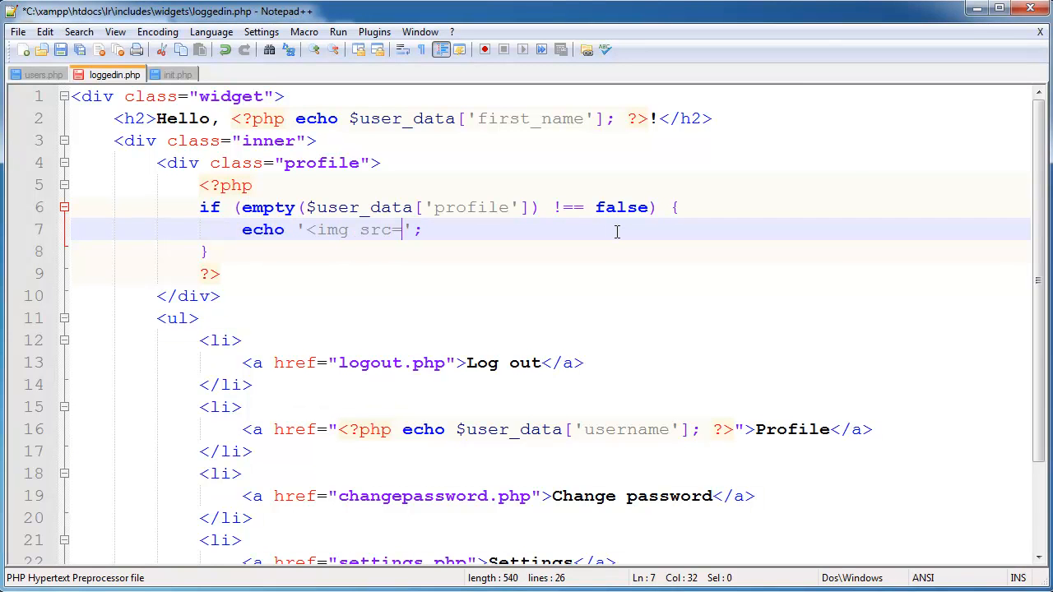
type("\"\"")
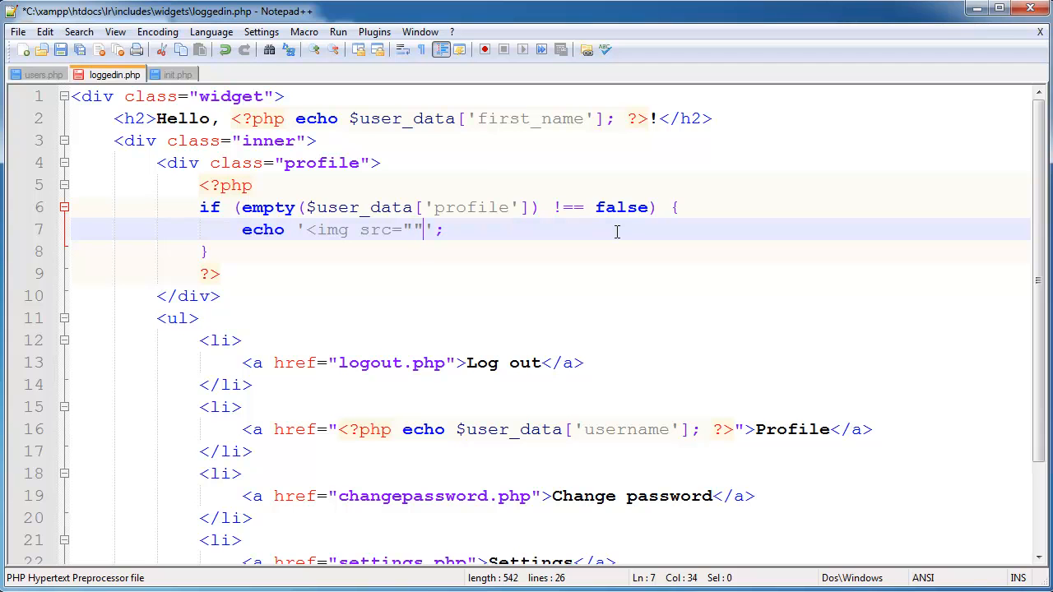
type(">")
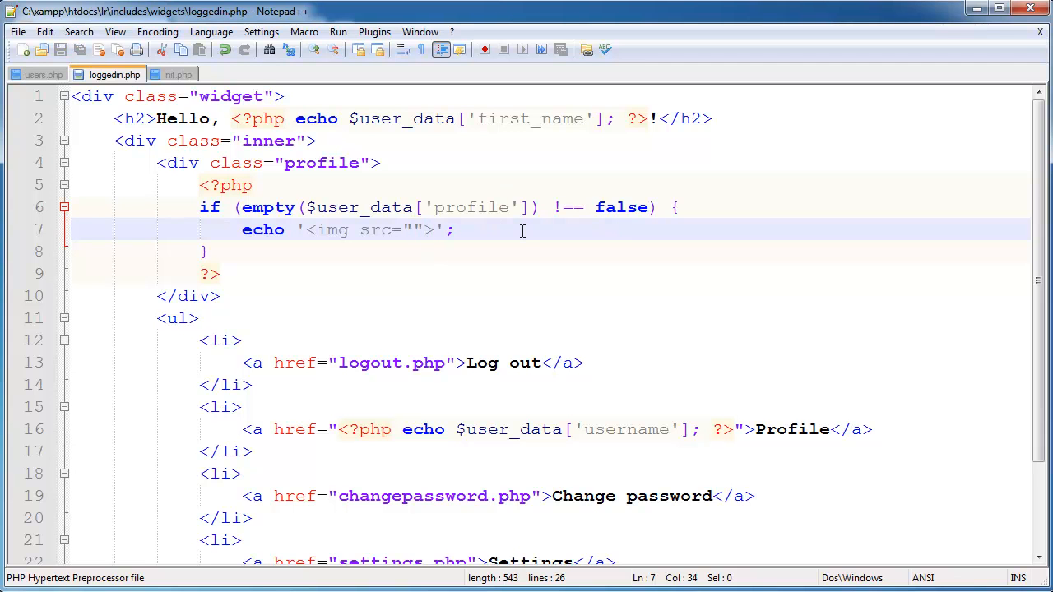
type("alt=\"\"")
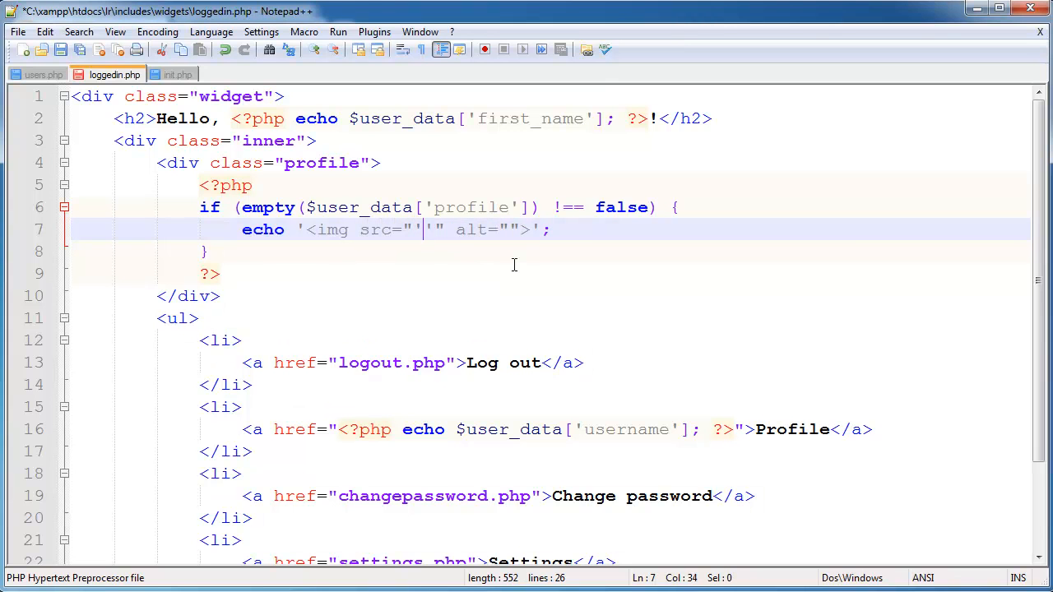
Fill src from $user_data['profile'] and alt with the escaped "…'s Profile Image" text
type(", ,")
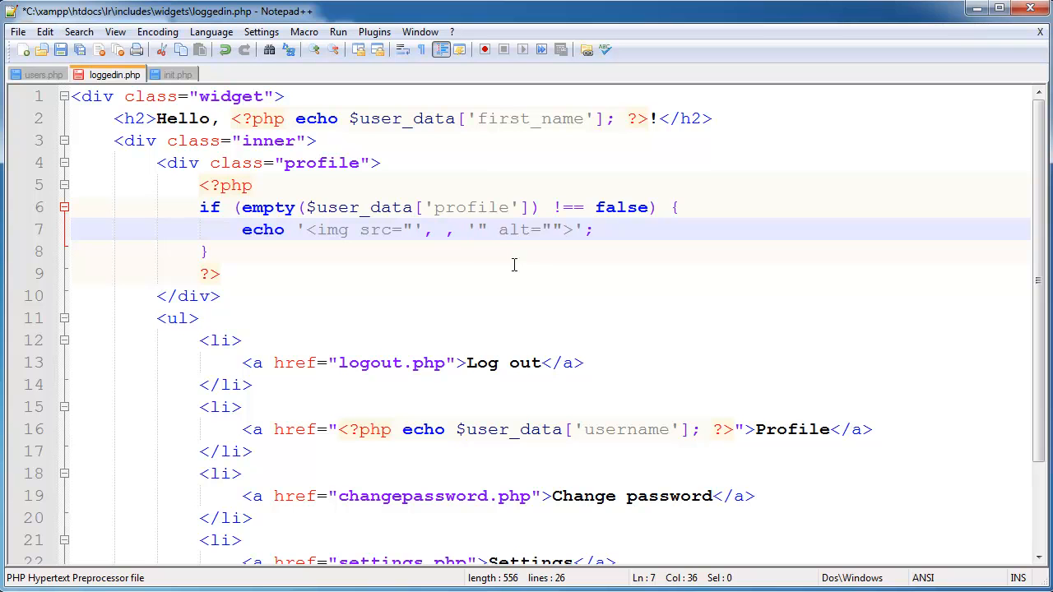
type("$user_data['prof")
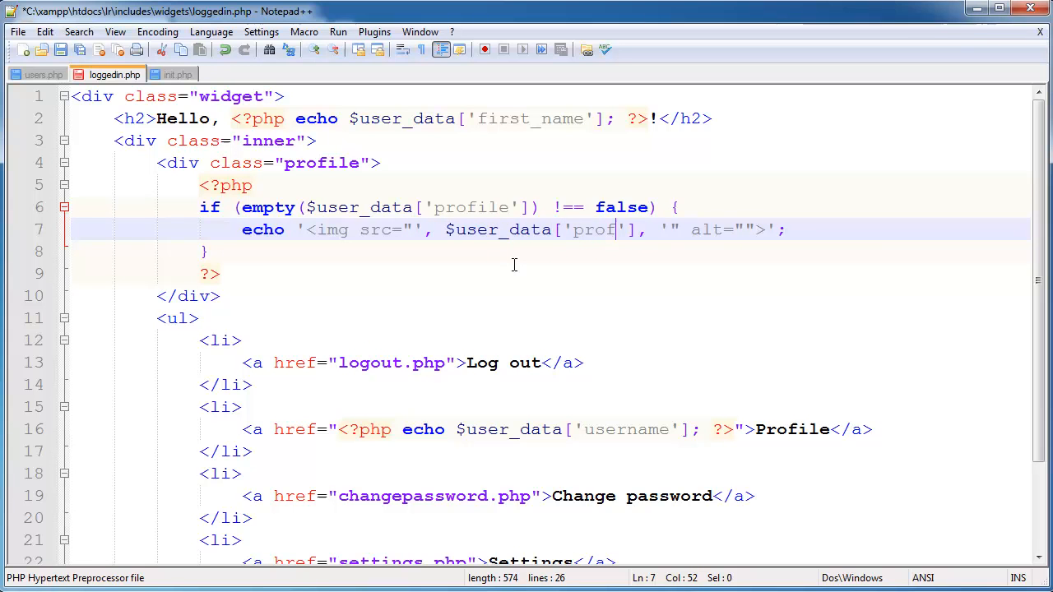
type("ile")
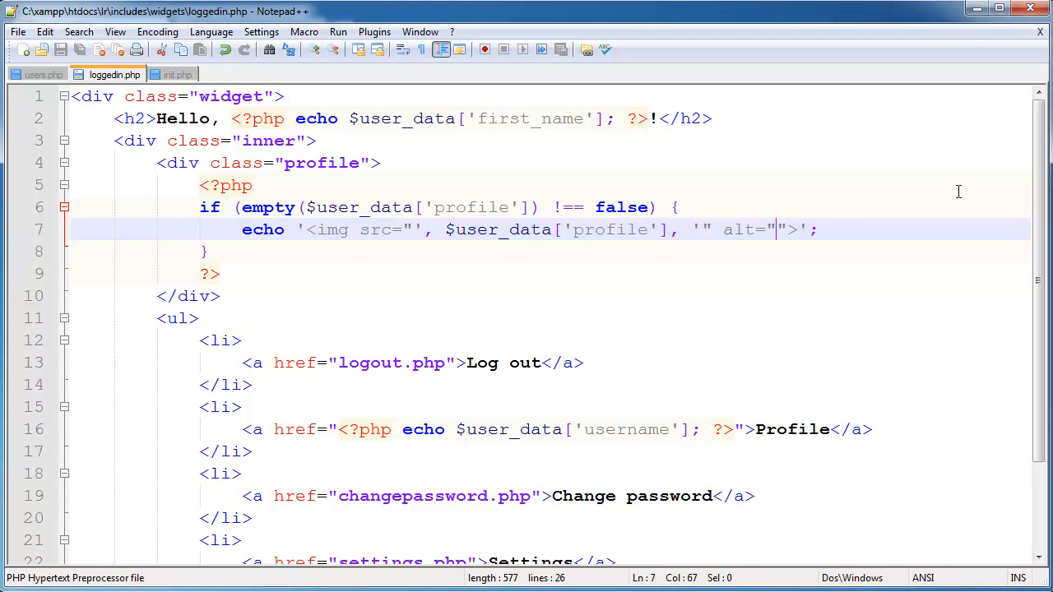
type("x's")
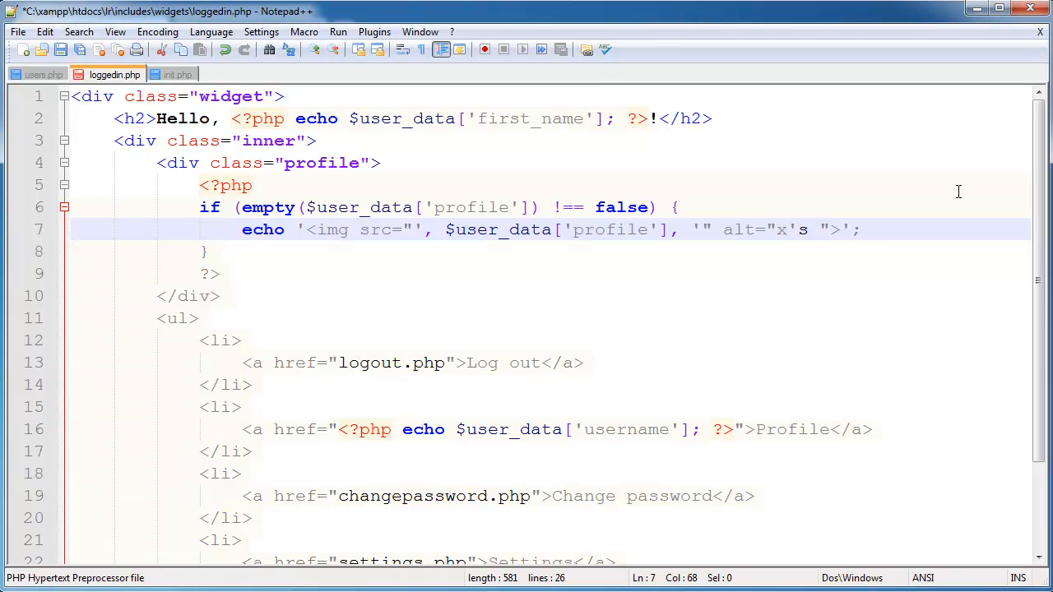
type("\\")
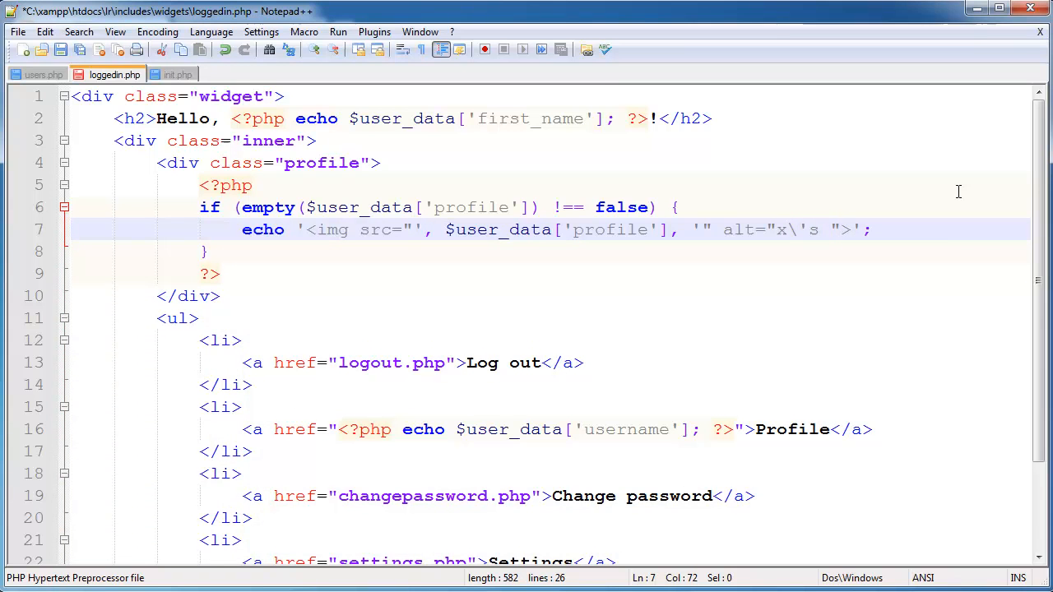
type("P")
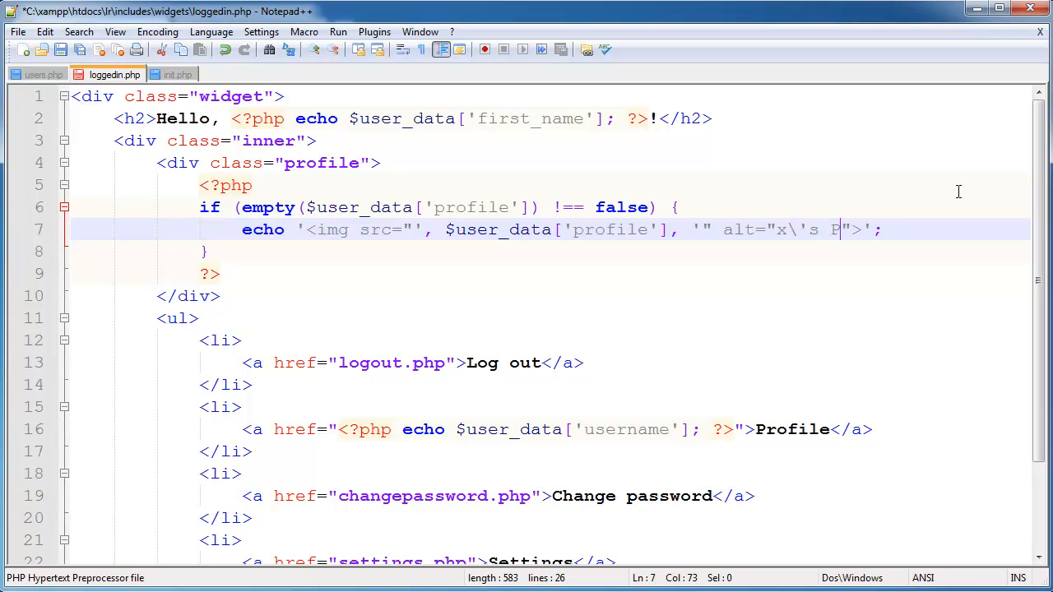
type("rofile Image")
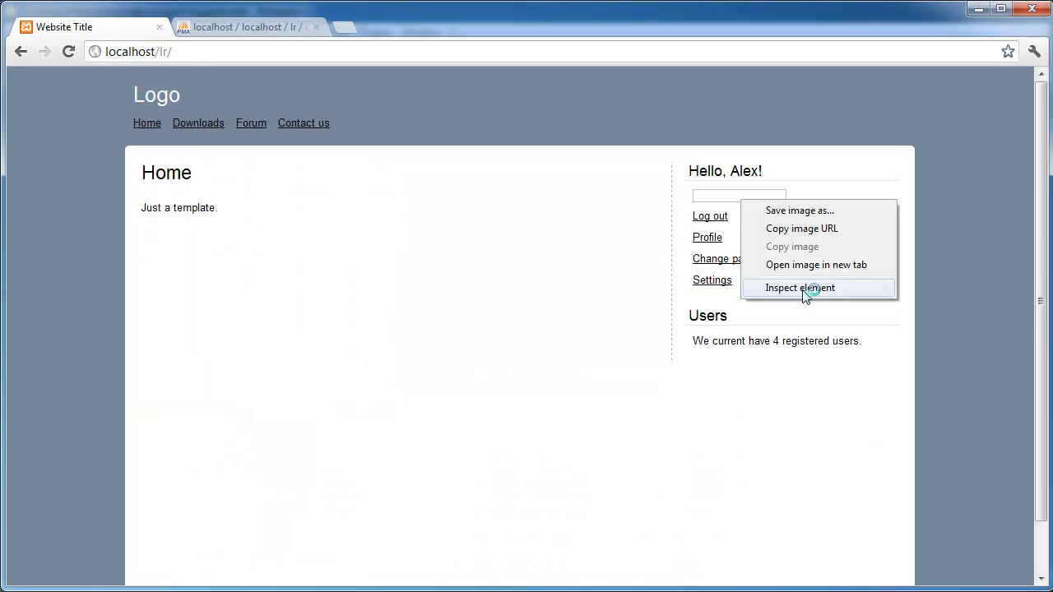
Inspect the sidebar's blank profile image to see its generated img markup
left_click(798, 288)
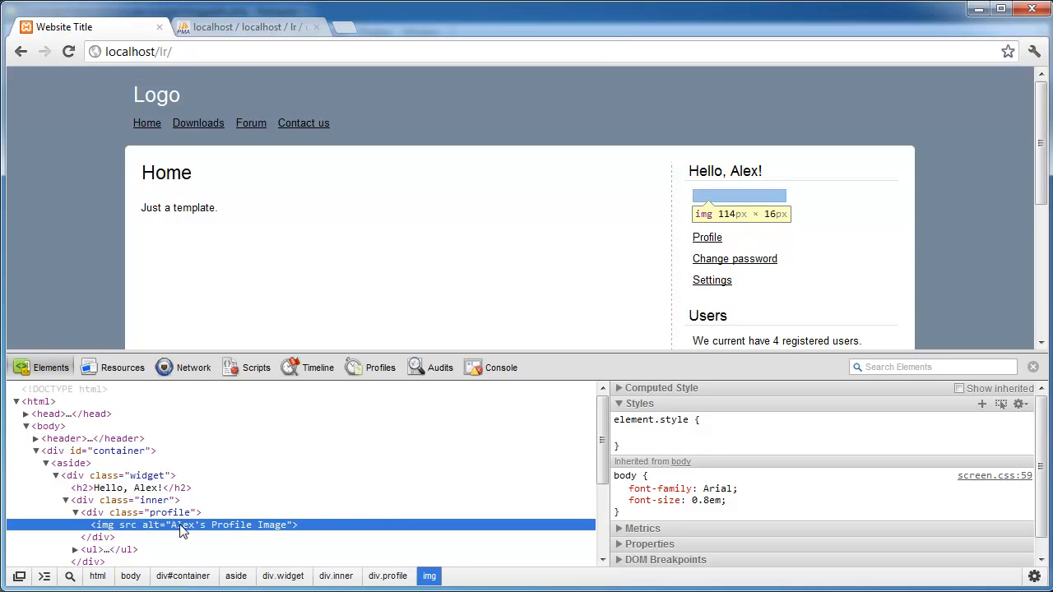
mouse_move(167, 540)
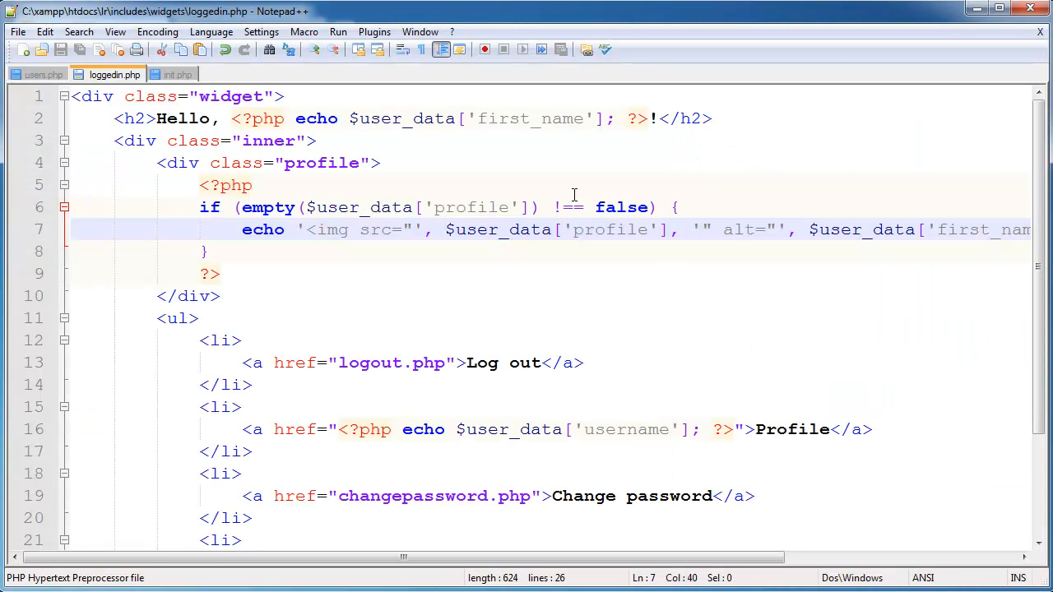
mouse_move(336, 229)
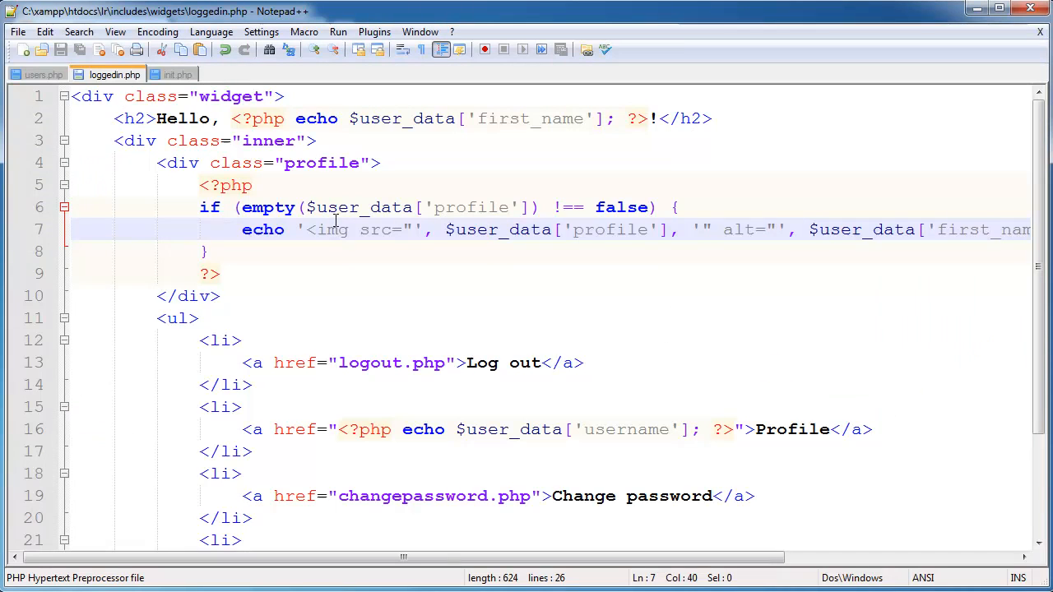
mouse_move(567, 474)
type("=")
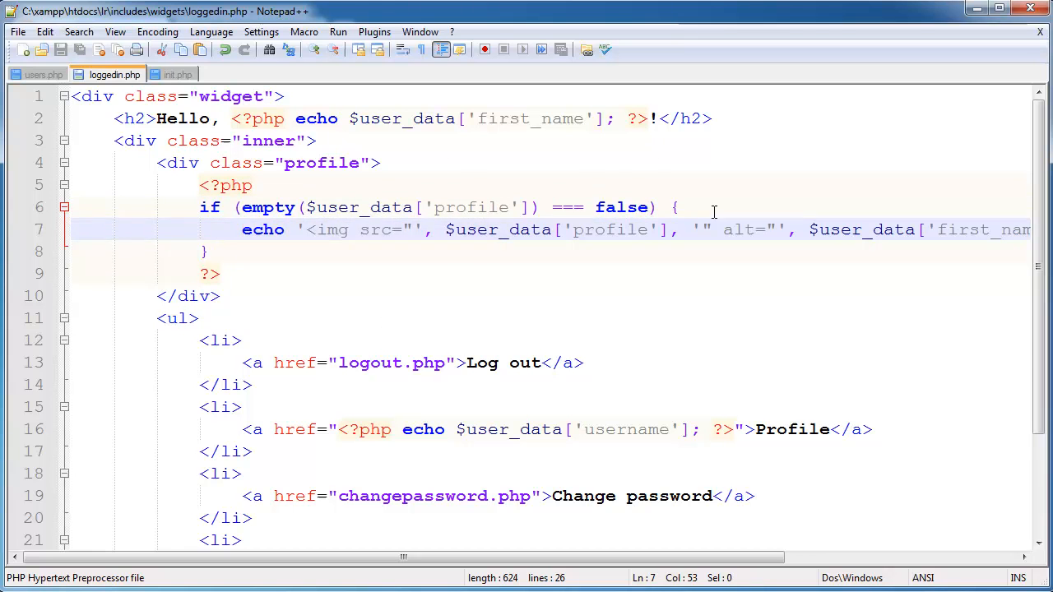
Place the cursor at the end of the PHP image block's closing ?> line
left_click(681, 207)
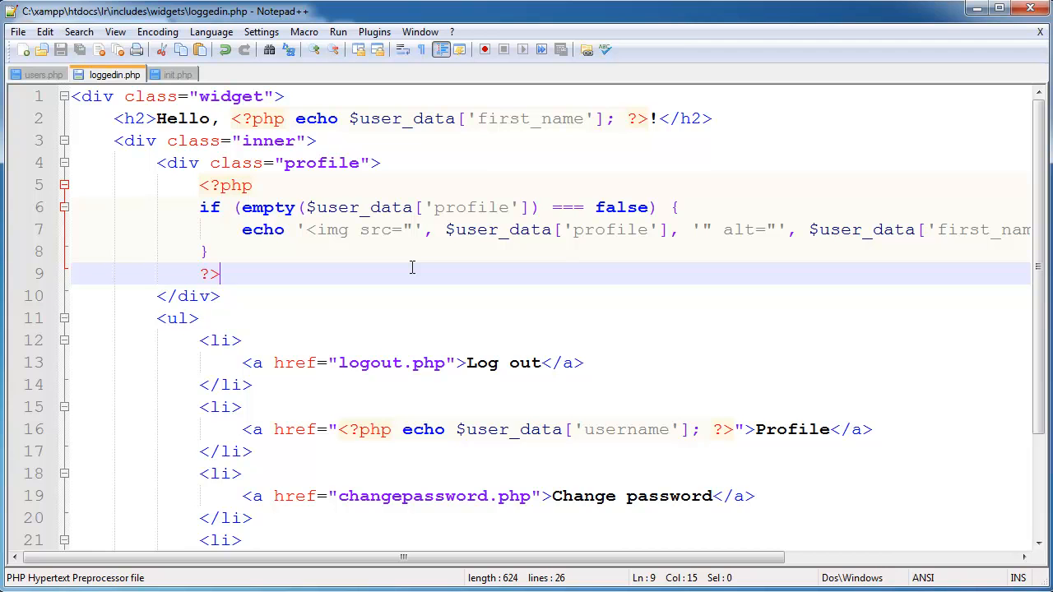
Add <input type="file" name="profile"> and <input type="submit"> below the image block
key("Enter")
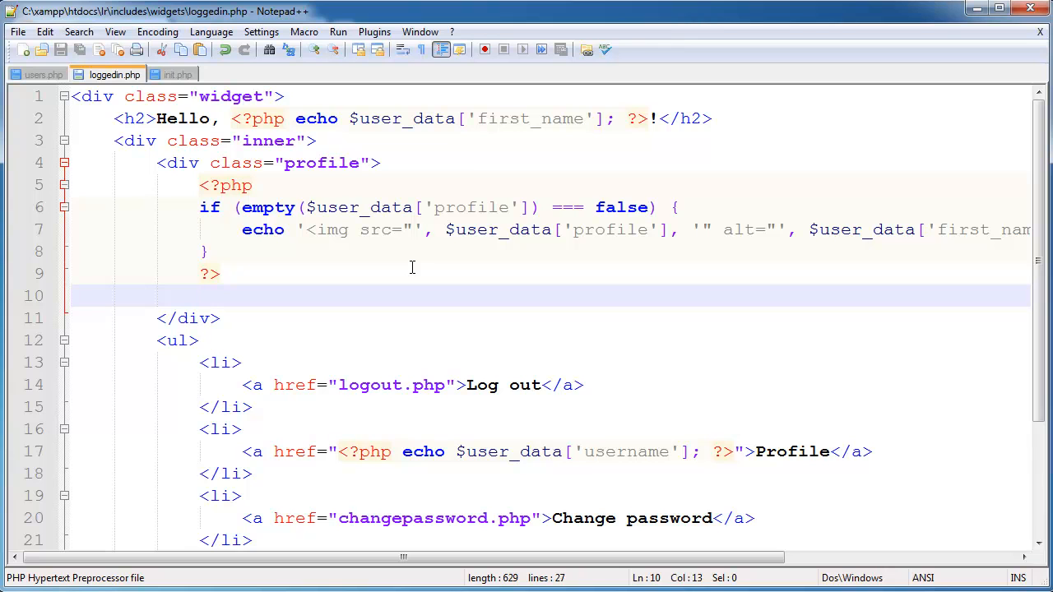
type("<input type=\"")
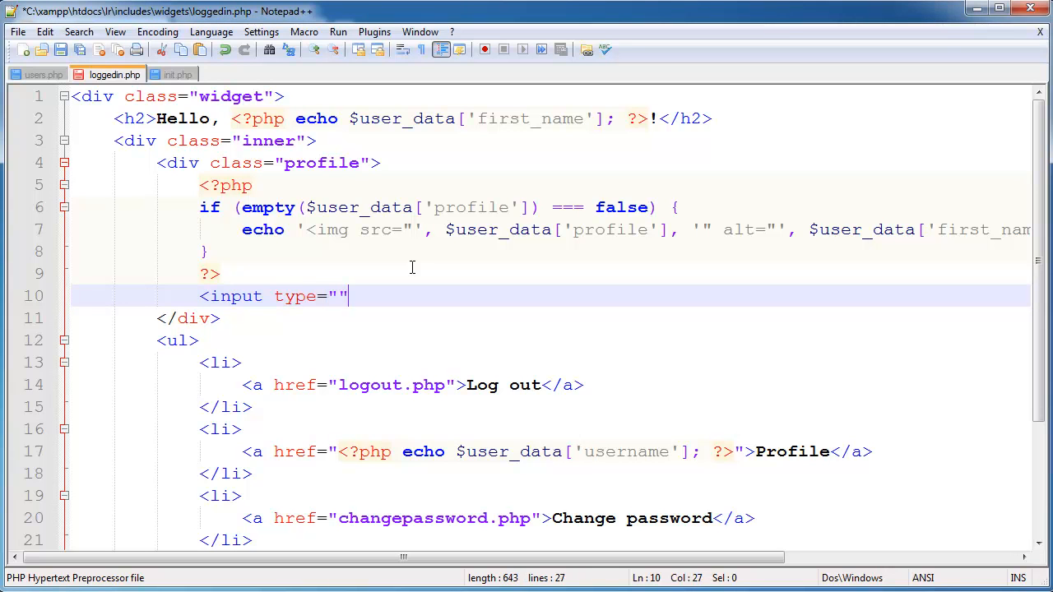
type(">")
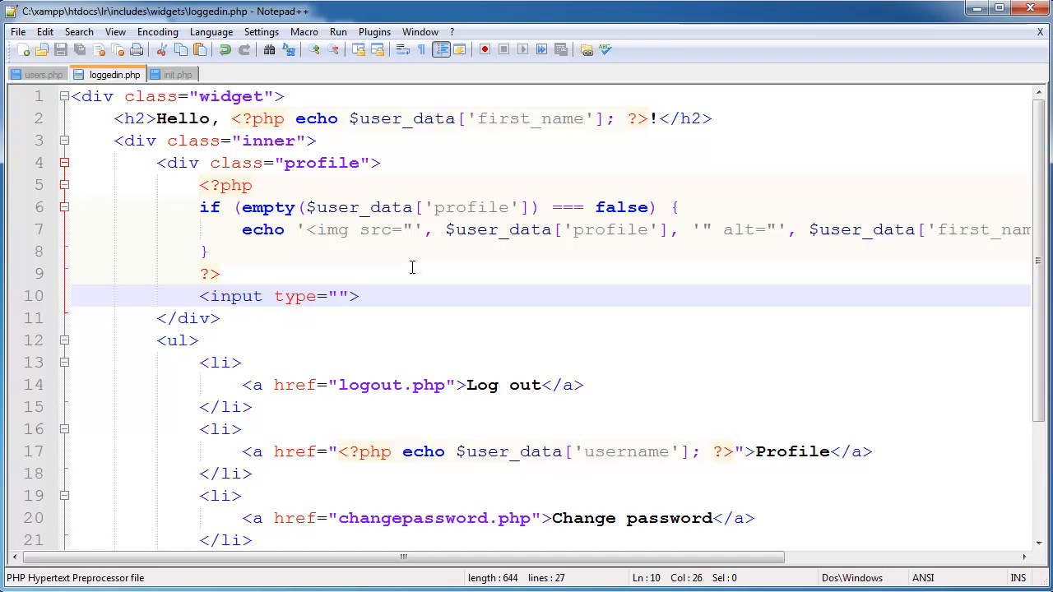
type("file")
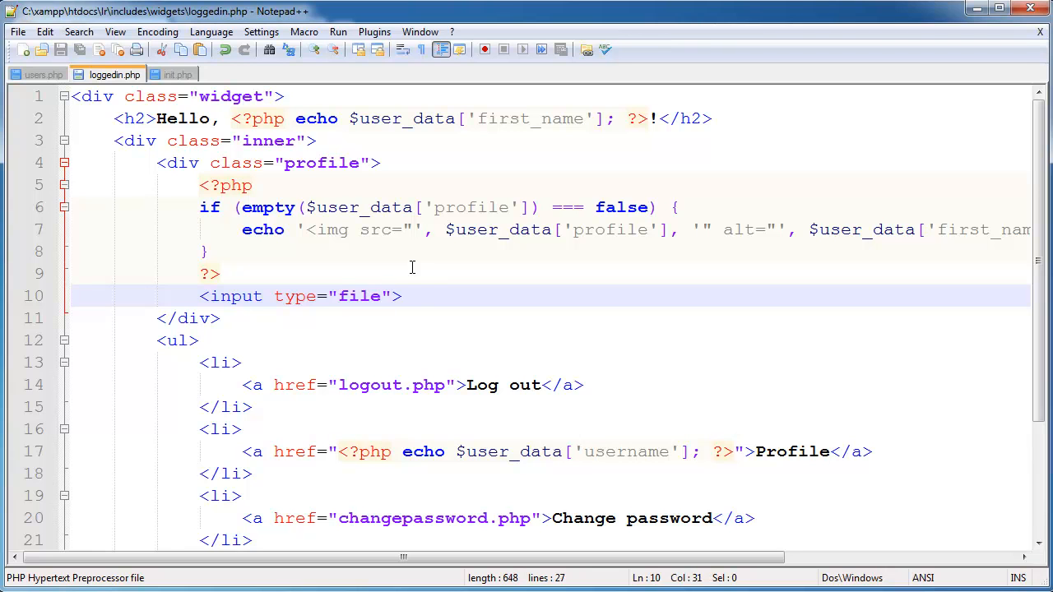
type("name=\"profi")
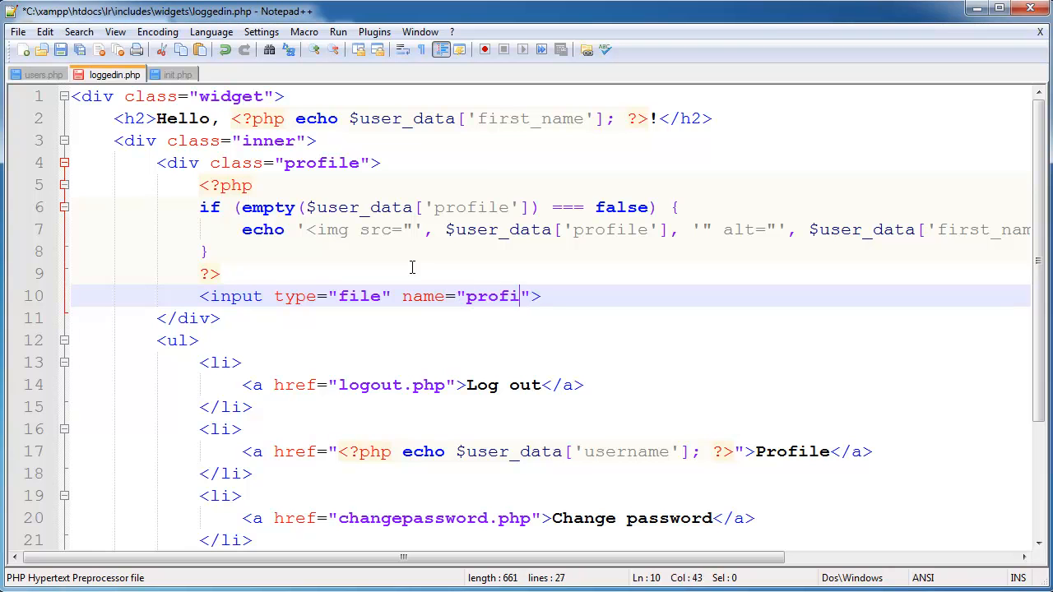
type("le\"> <")
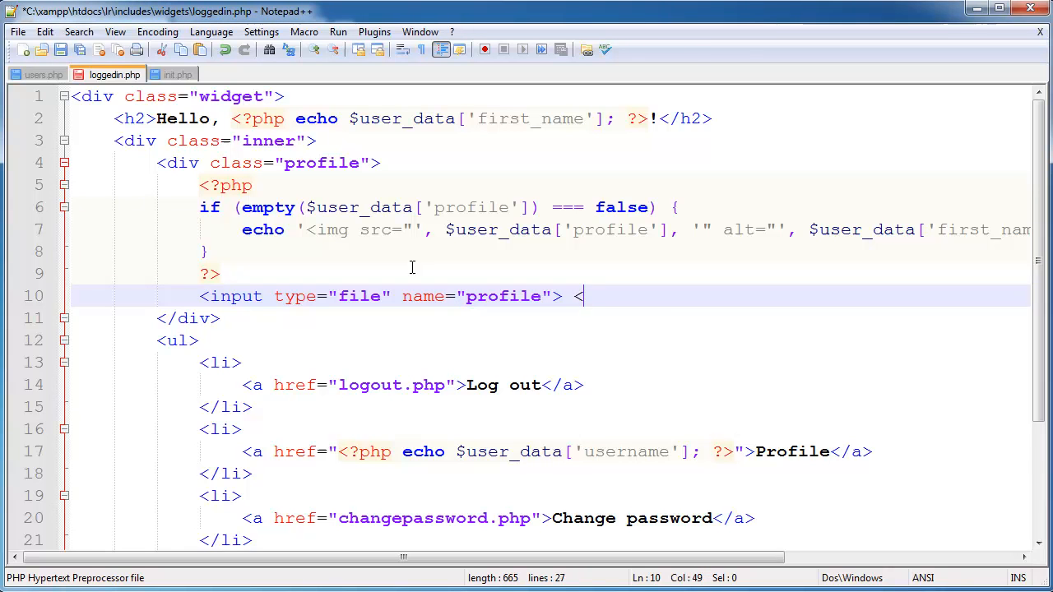
type("input type=\"\">")
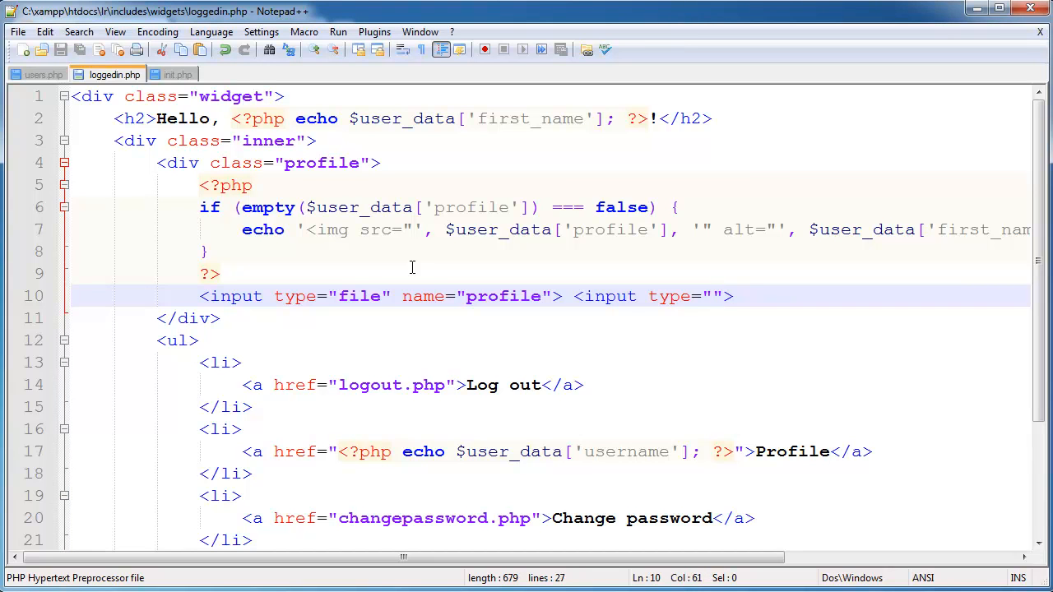
type("su")
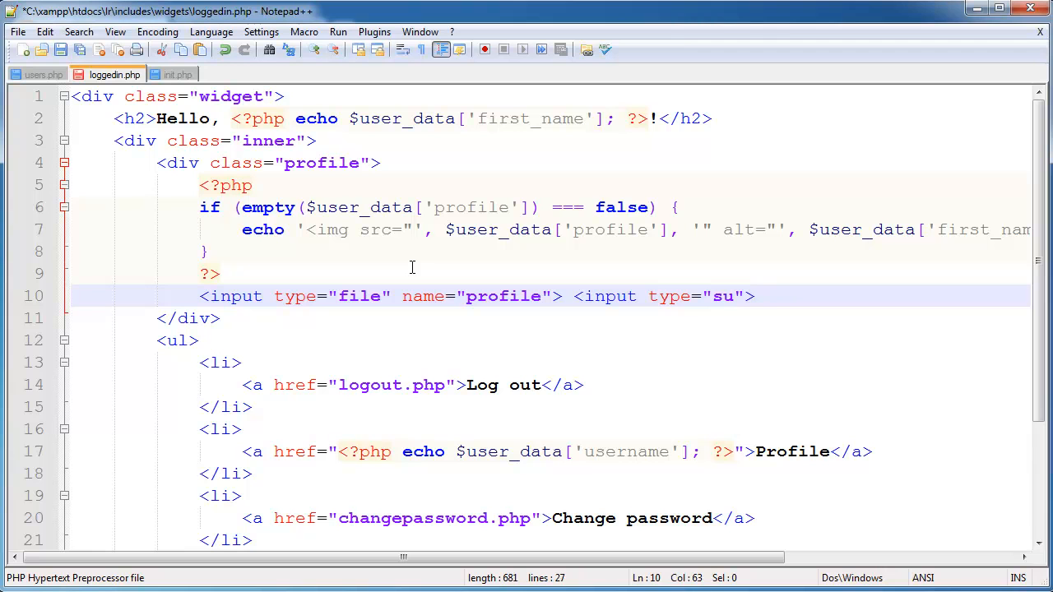
type("bmit")
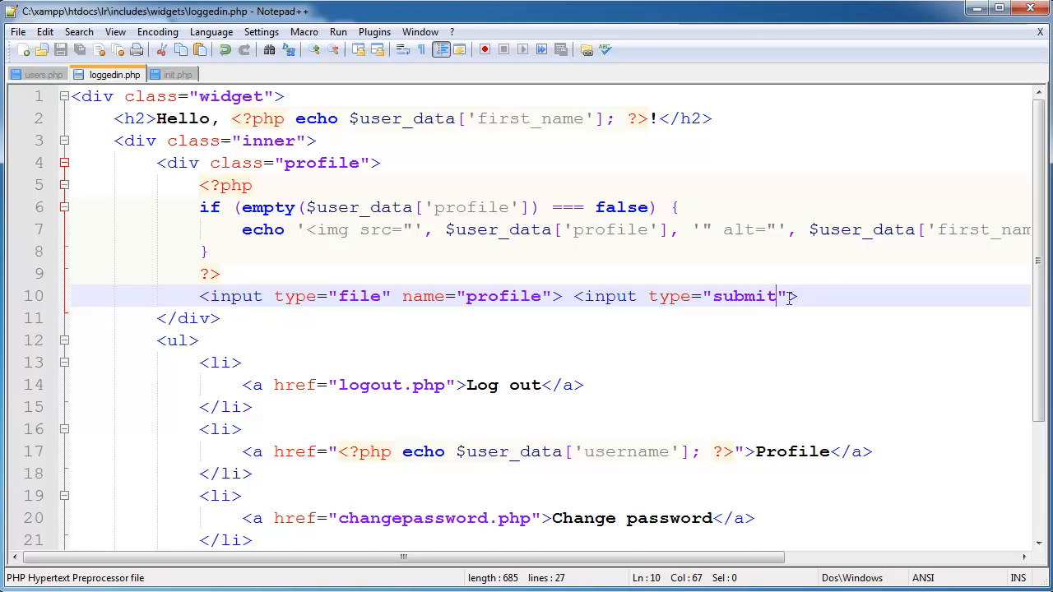
type("<f")
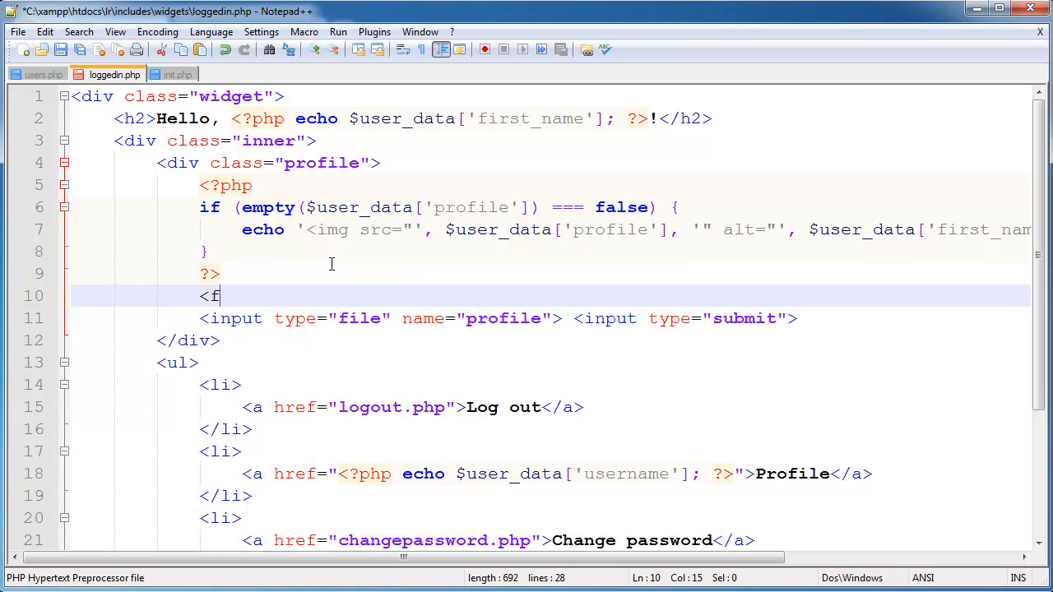
Wrap the inputs in <form action="" method="post" enctype="multipart/form-data">...</form>
type("orm action=\"\">")
type("</f")
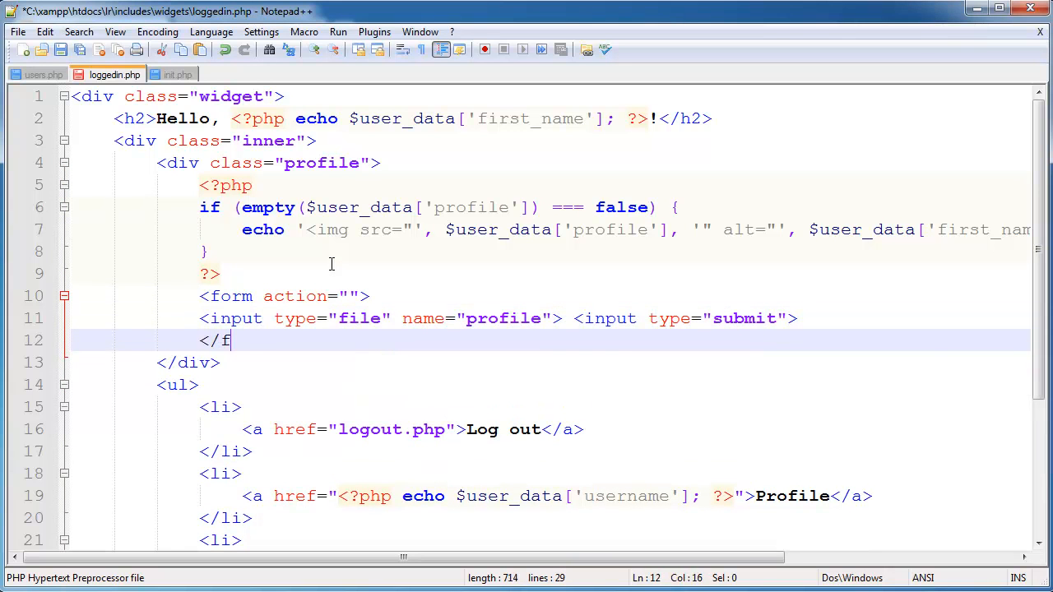
type("orm>")
left_click(288, 297)
type(" method=\"")
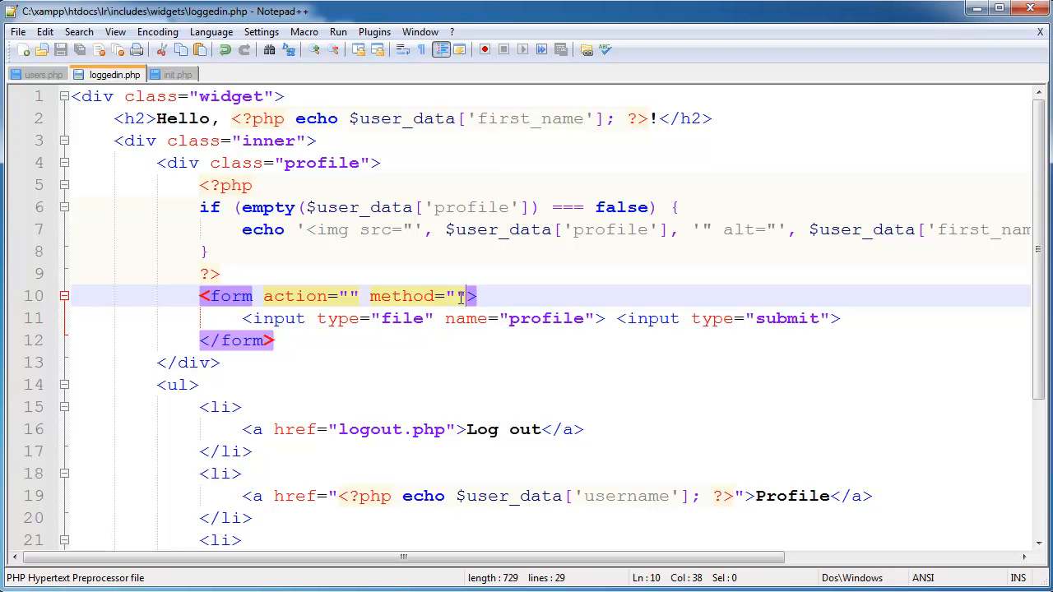
type("enct")
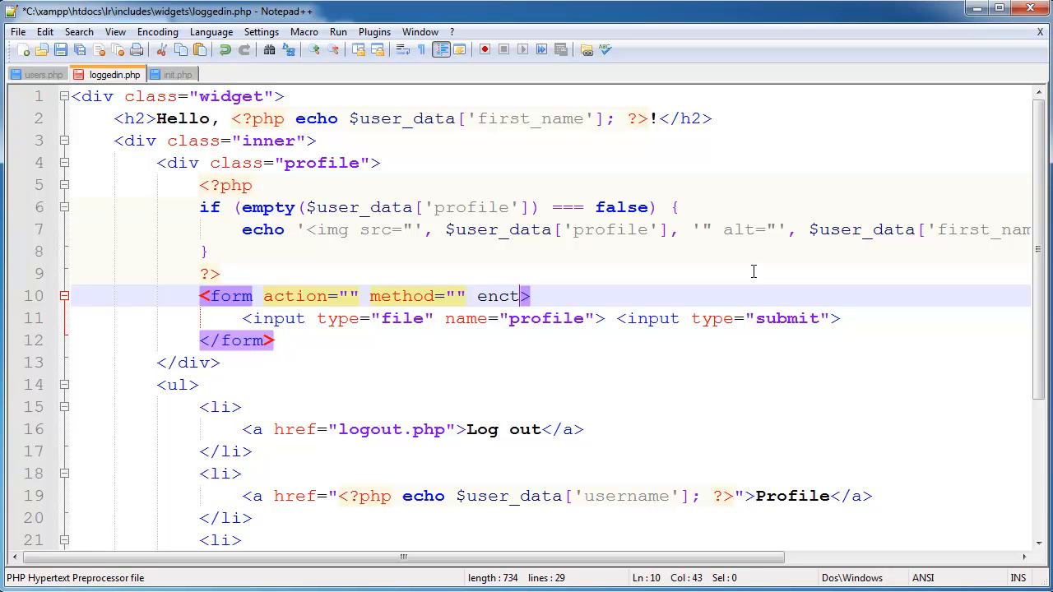
type("ype=\"\"")
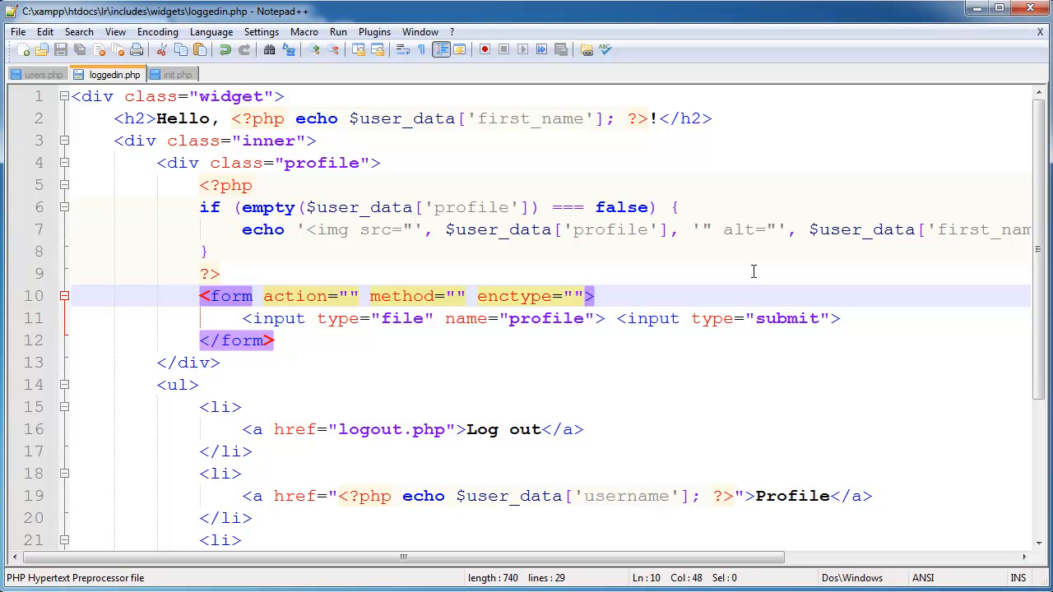
type("multi")
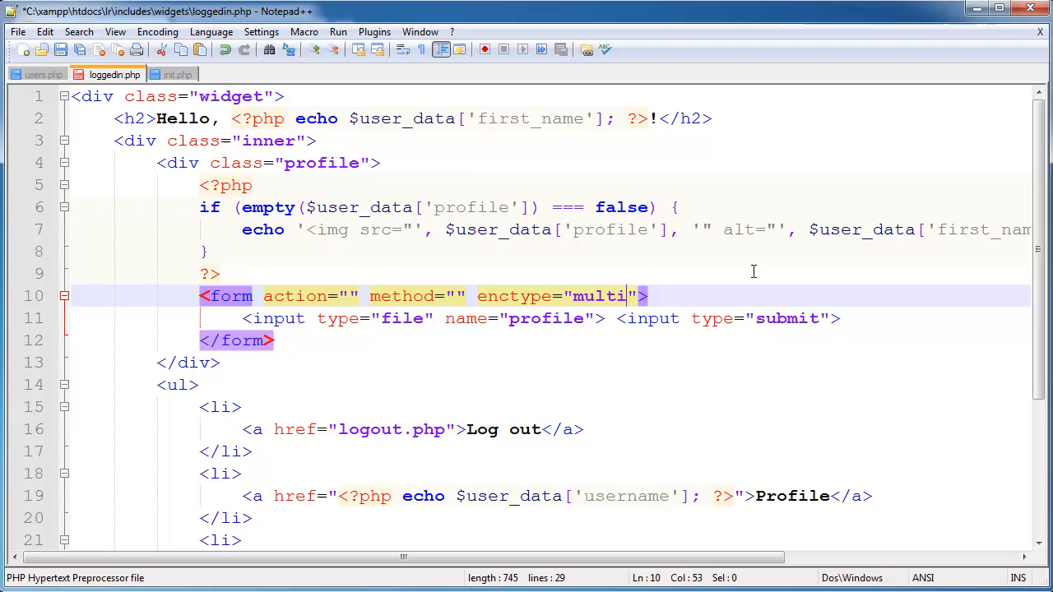
type("part/form-d")
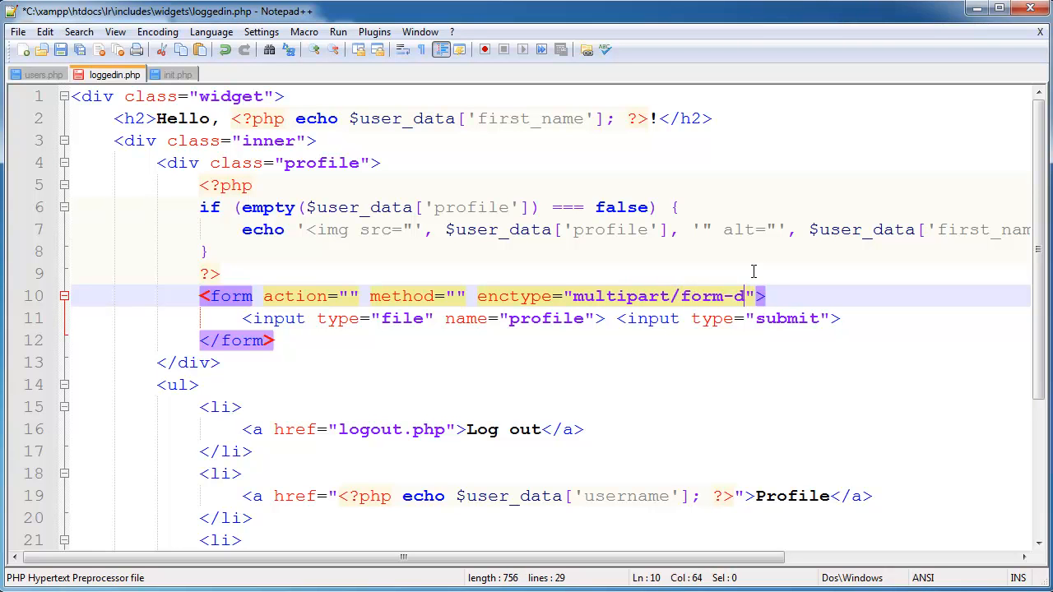
type("ata")
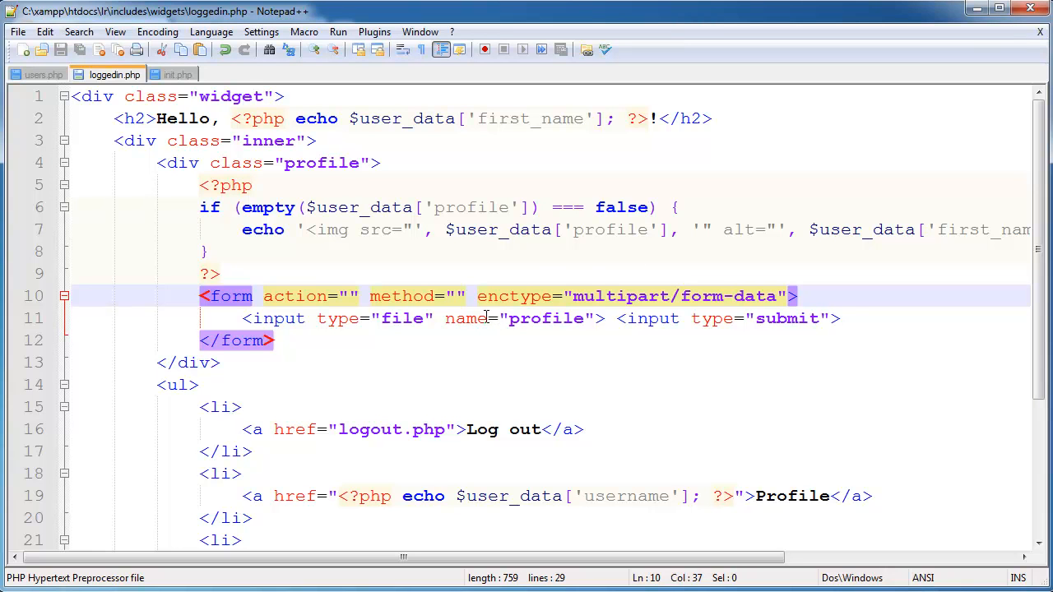
mouse_move(667, 329)
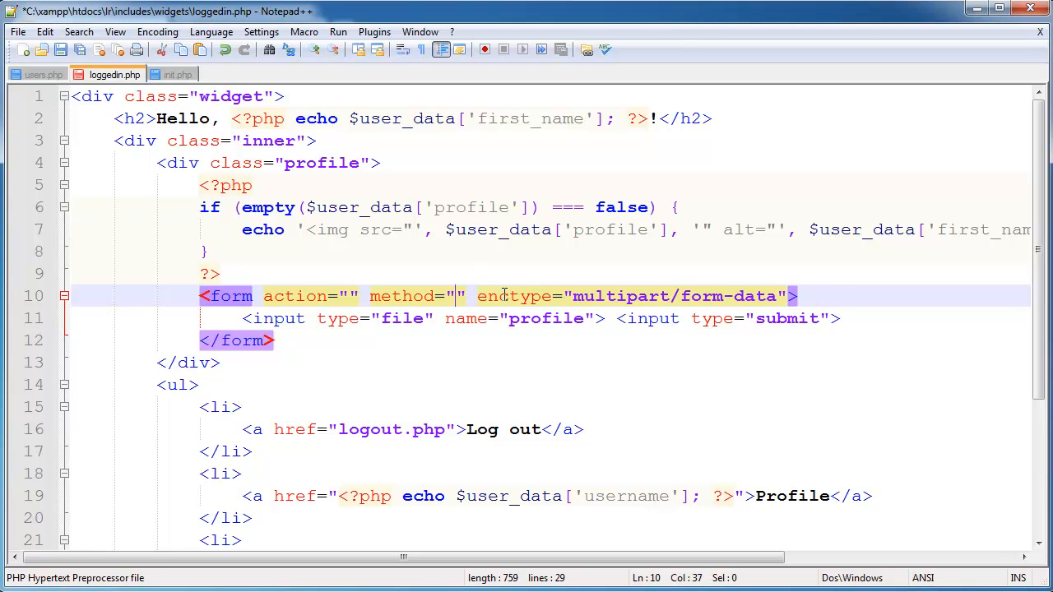
type("post")
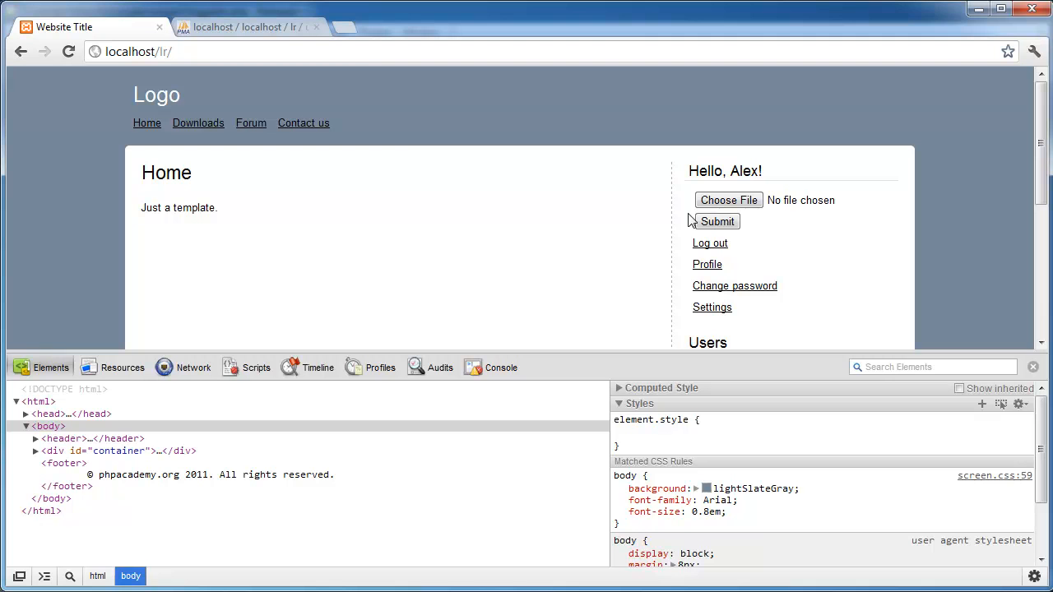
mouse_move(627, 240)
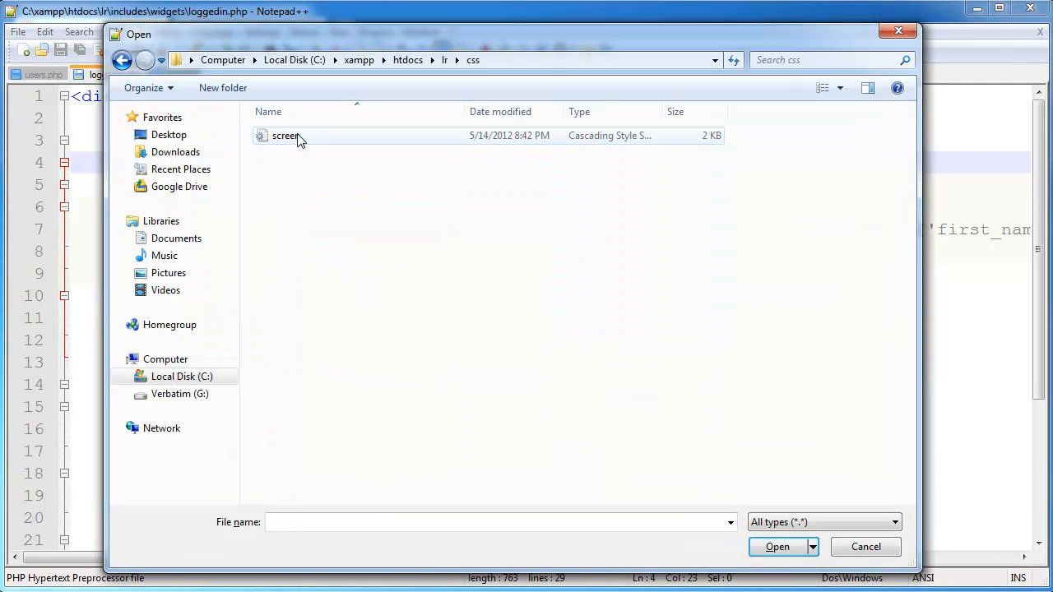
In screen.css add .profile { background:#f9f9f9; border:1px dashed #aaa; }
double_click(287, 135)
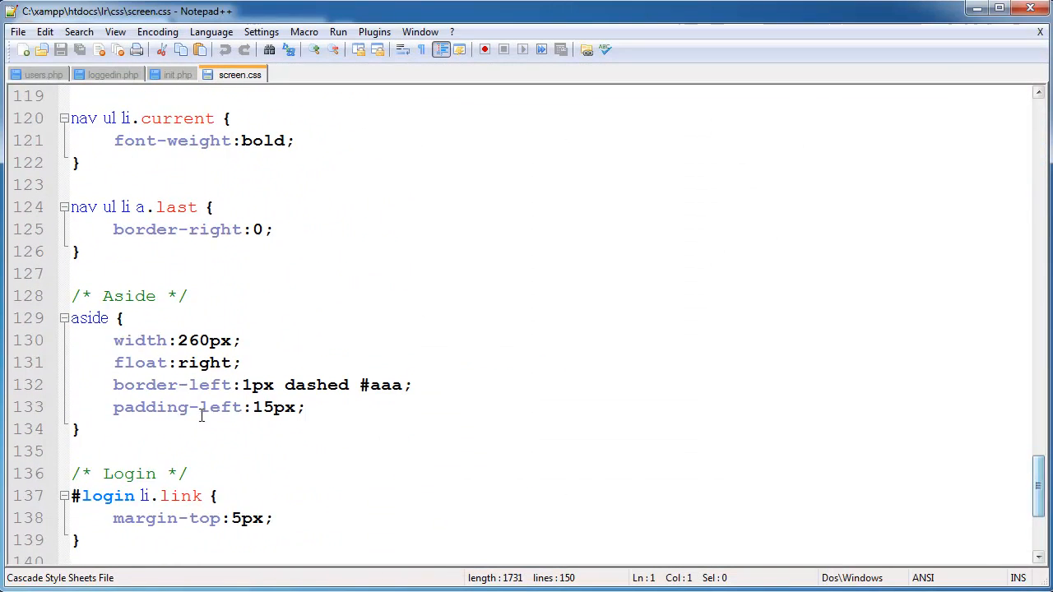
type(".p")
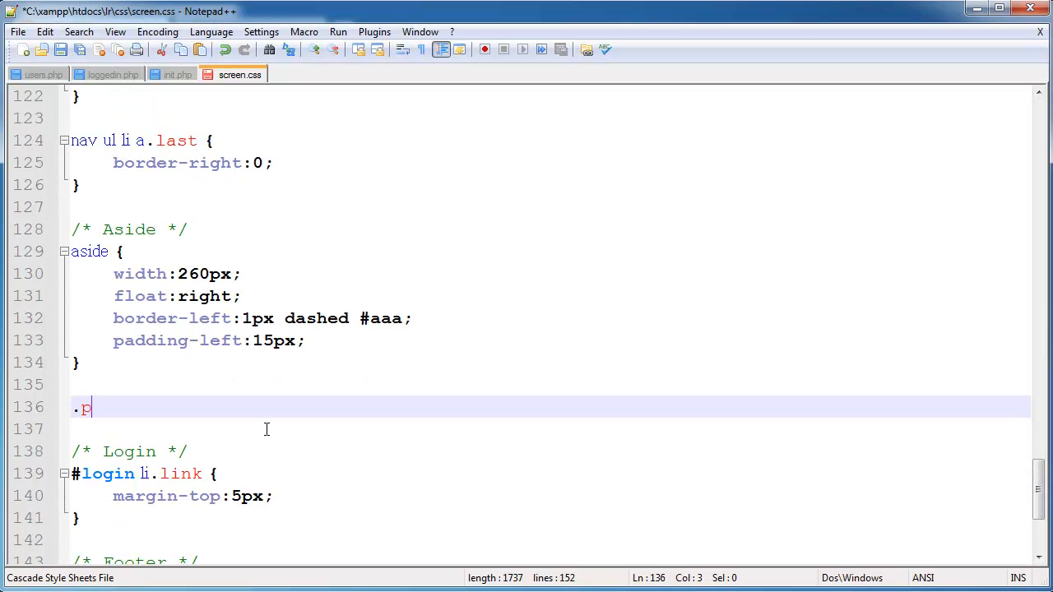
type("rofile {")
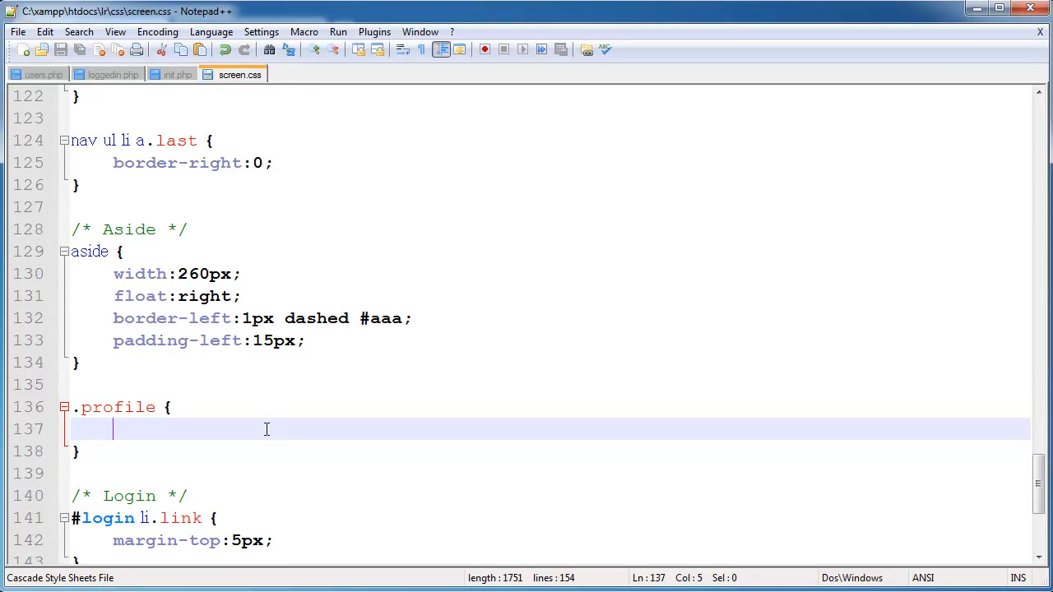
type("background:")
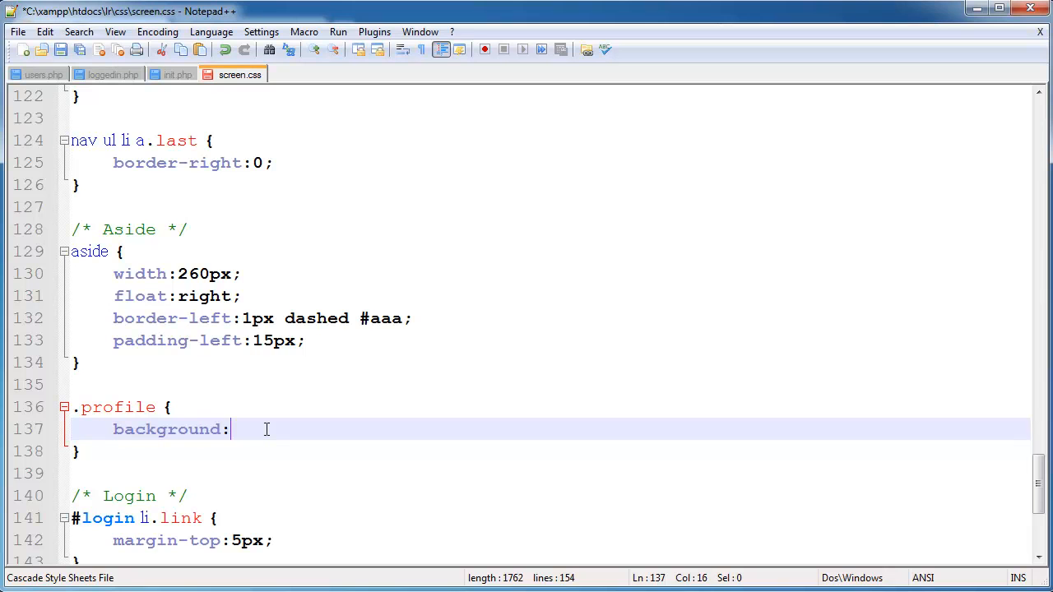
type("#f9f9f9;")
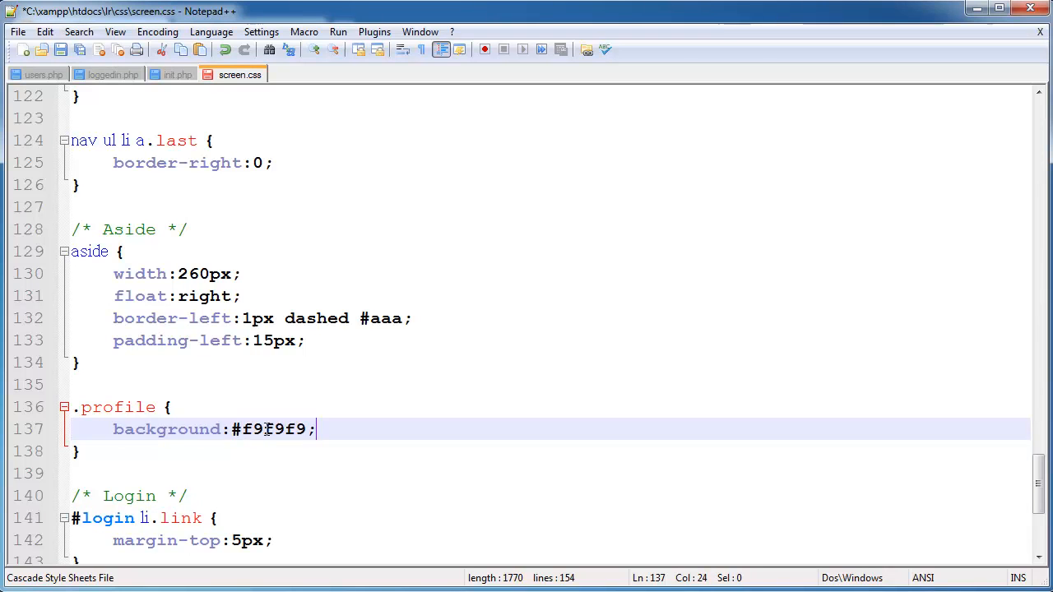
type("border:1px")
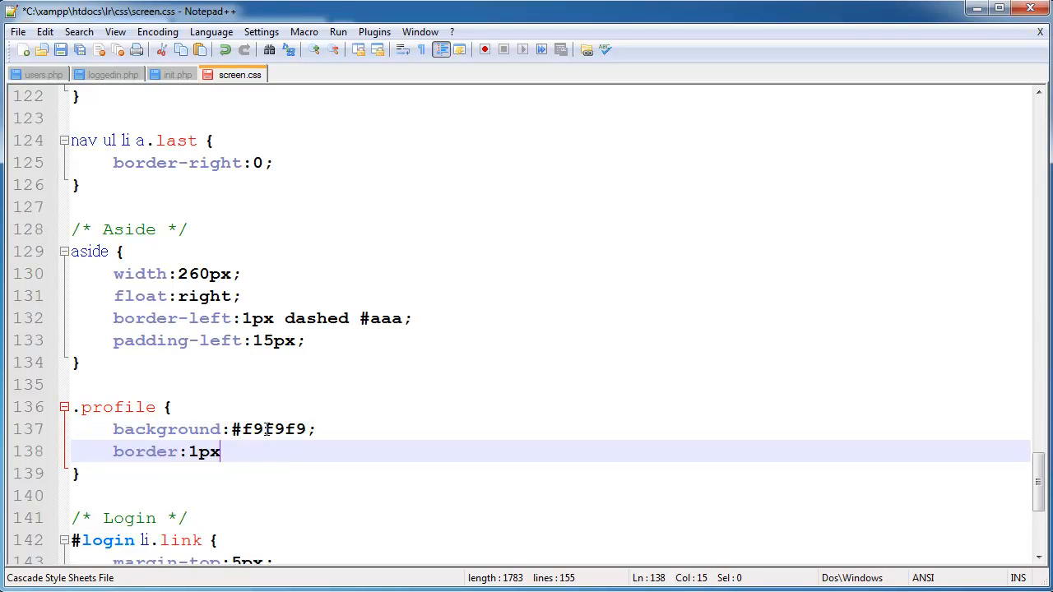
type("dash")
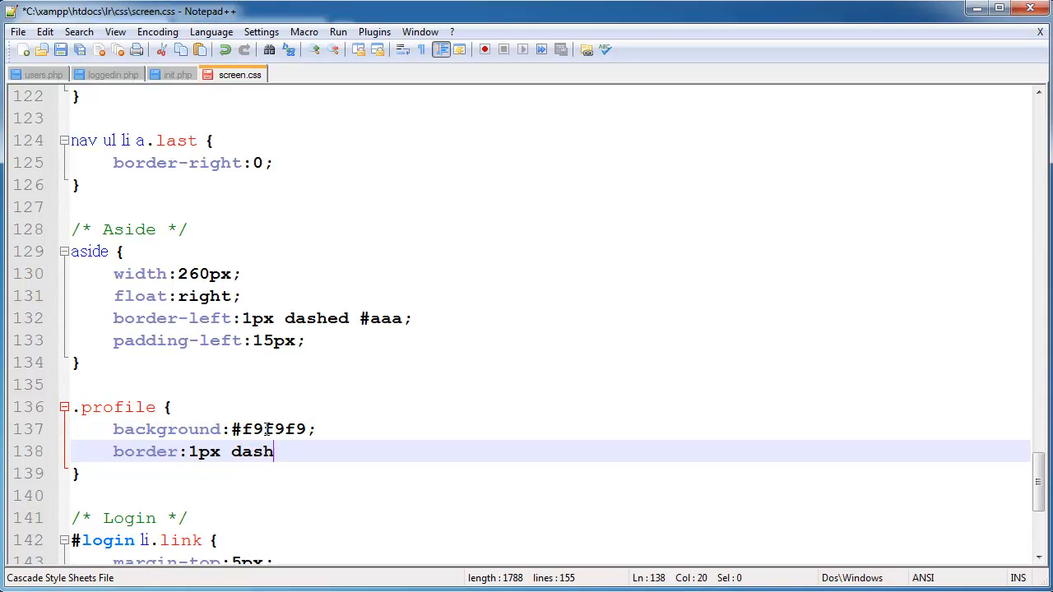
type("ed #aaa;")
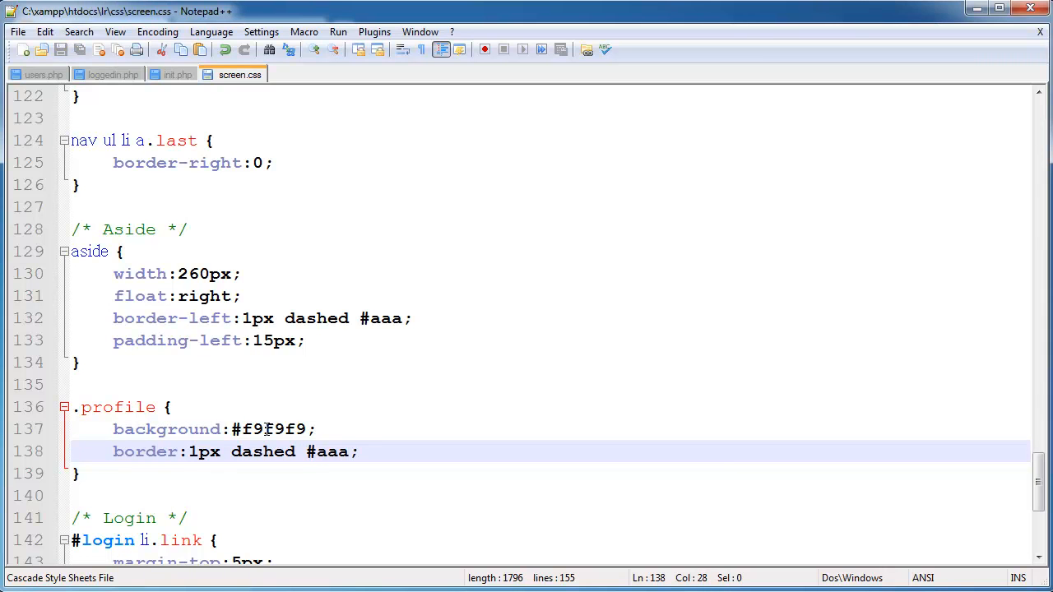
type("ccc")
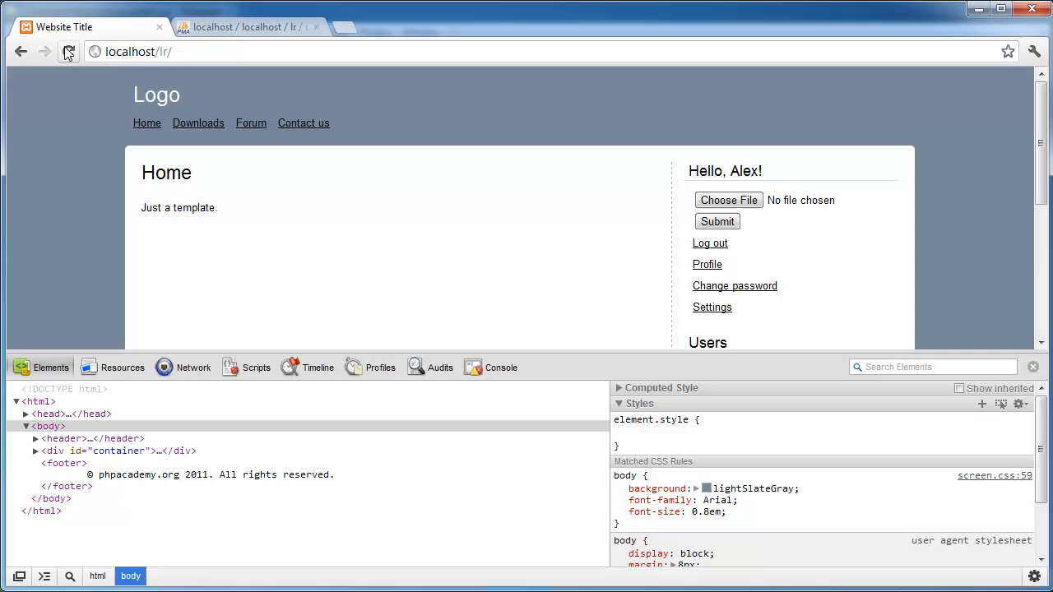
Reload the home page to show the upload form in the dashed profile box
left_click(69, 51)
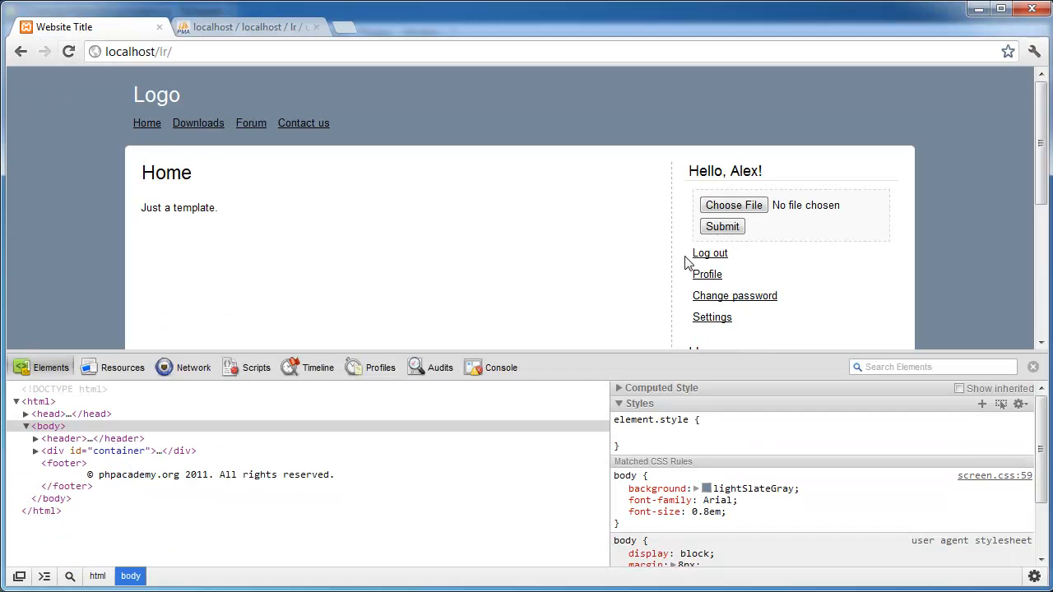
mouse_move(789, 228)
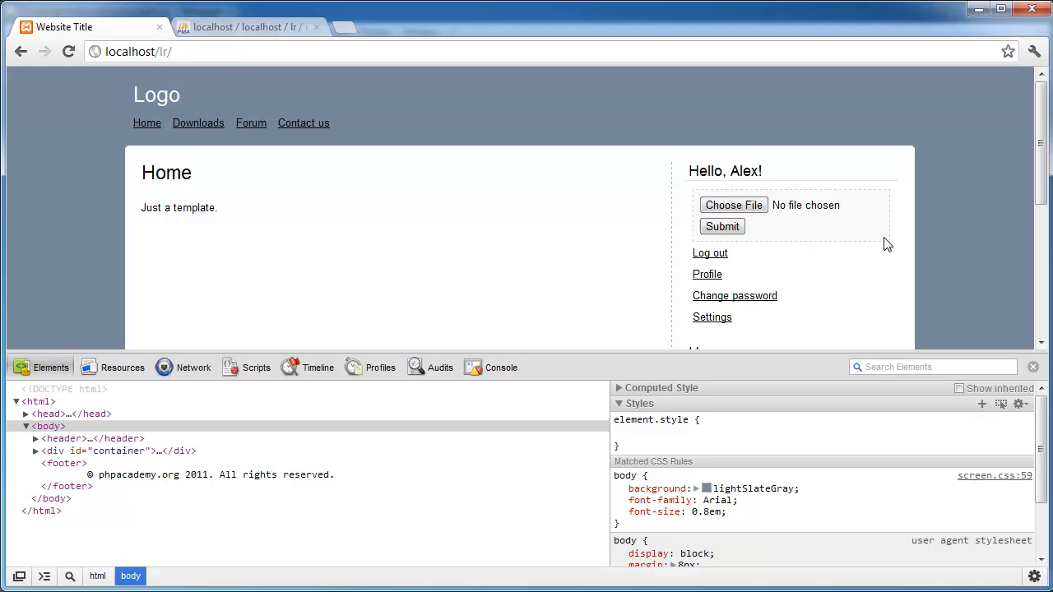
mouse_move(991, 359)
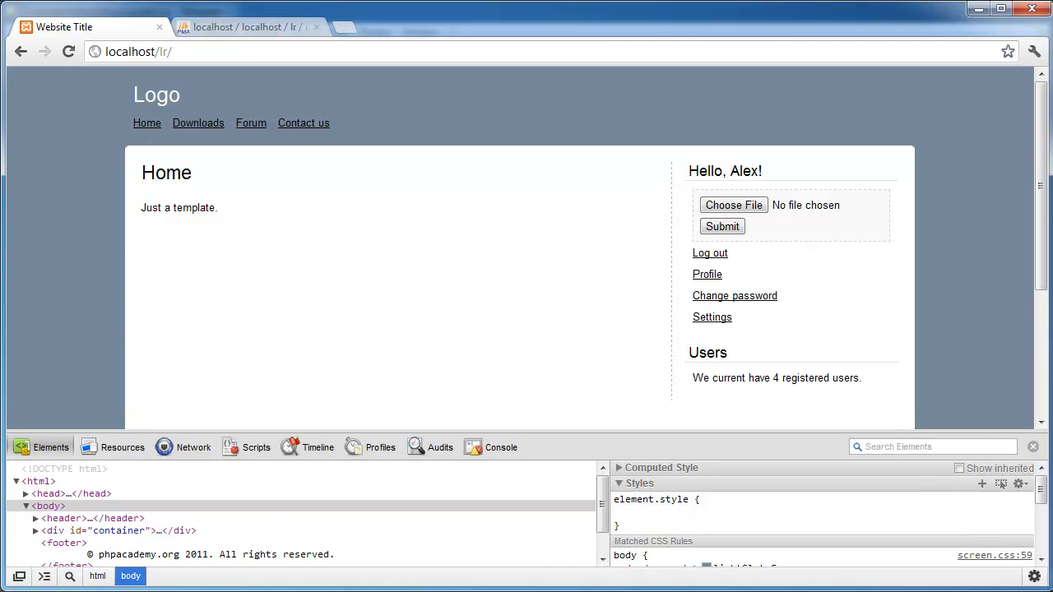
left_click(734, 204)
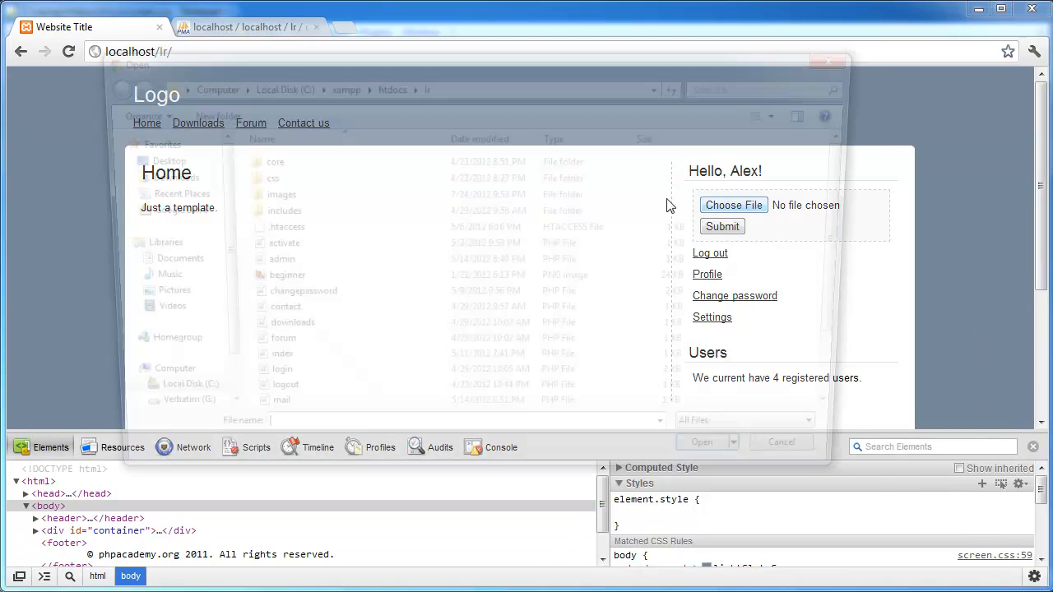
left_click(734, 204)
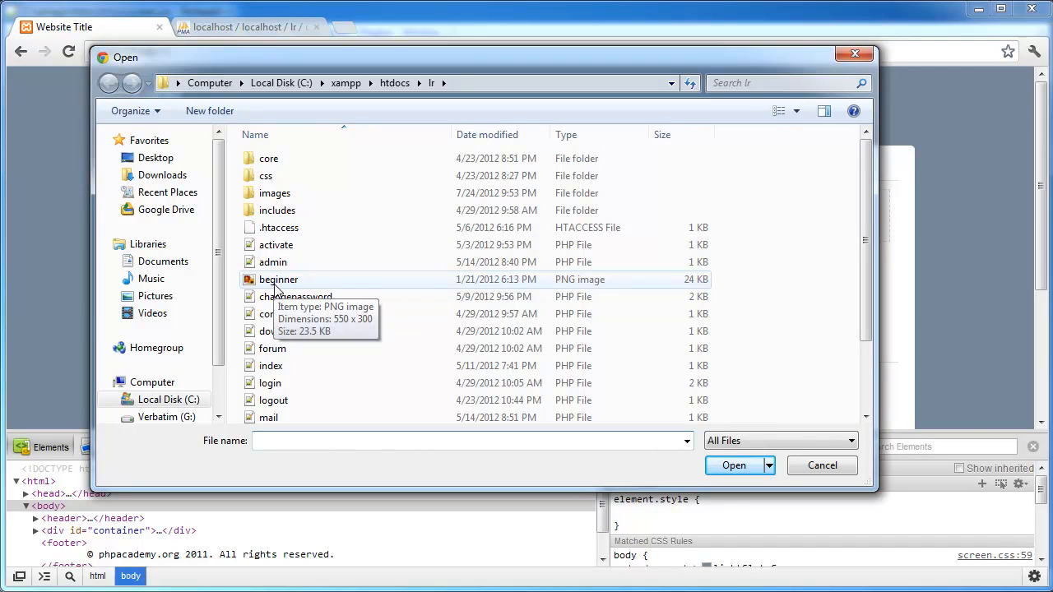
mouse_move(607, 286)
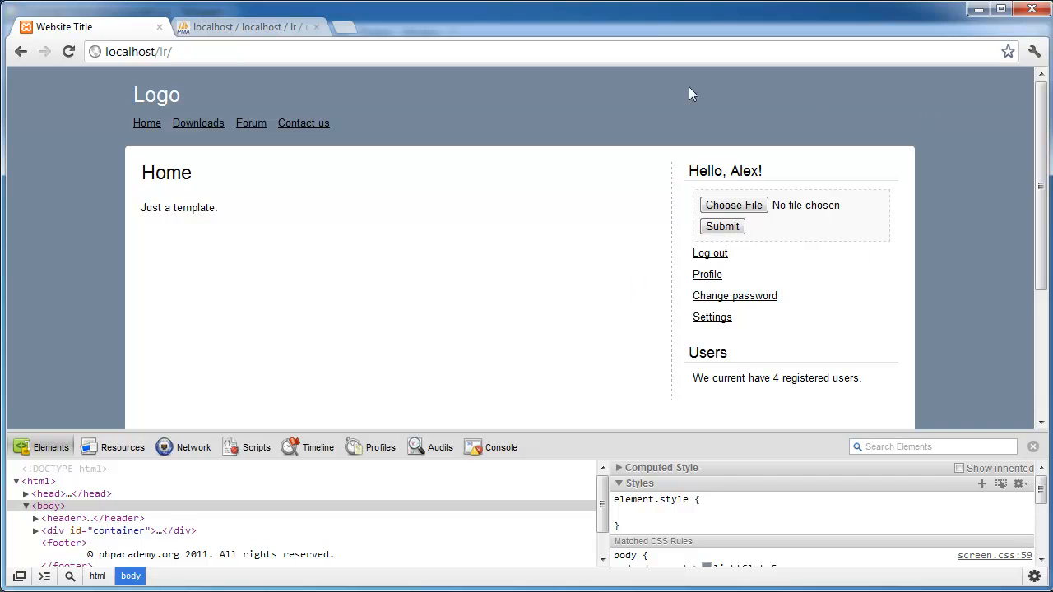
mouse_move(708, 198)
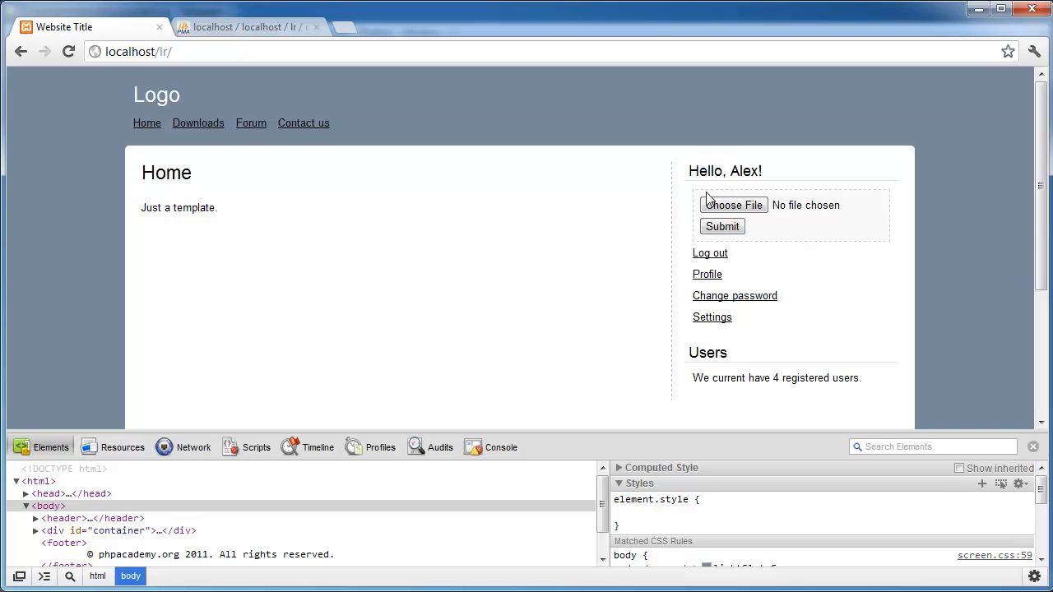
mouse_move(864, 237)
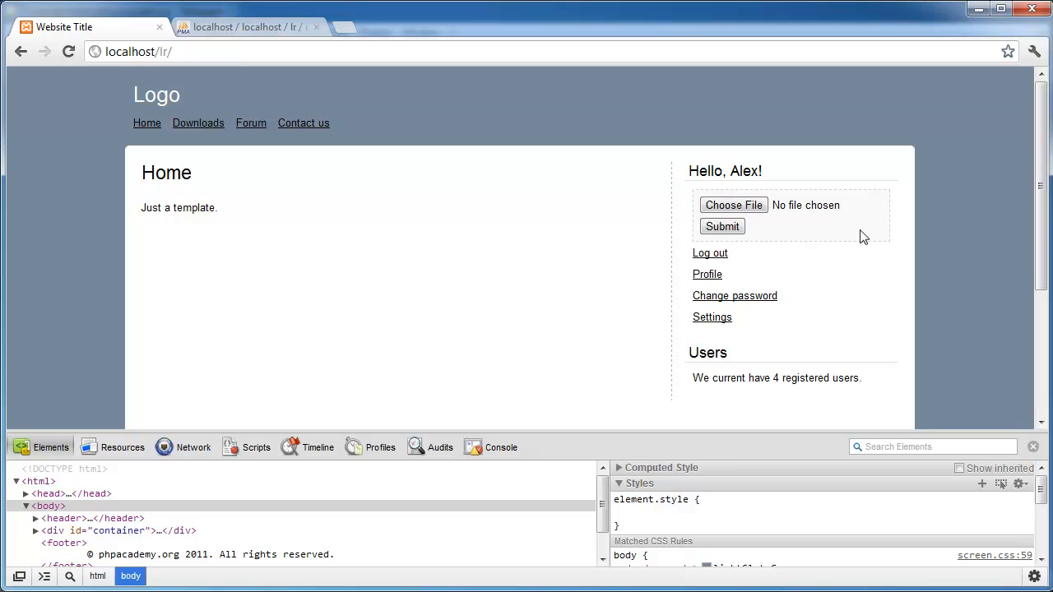